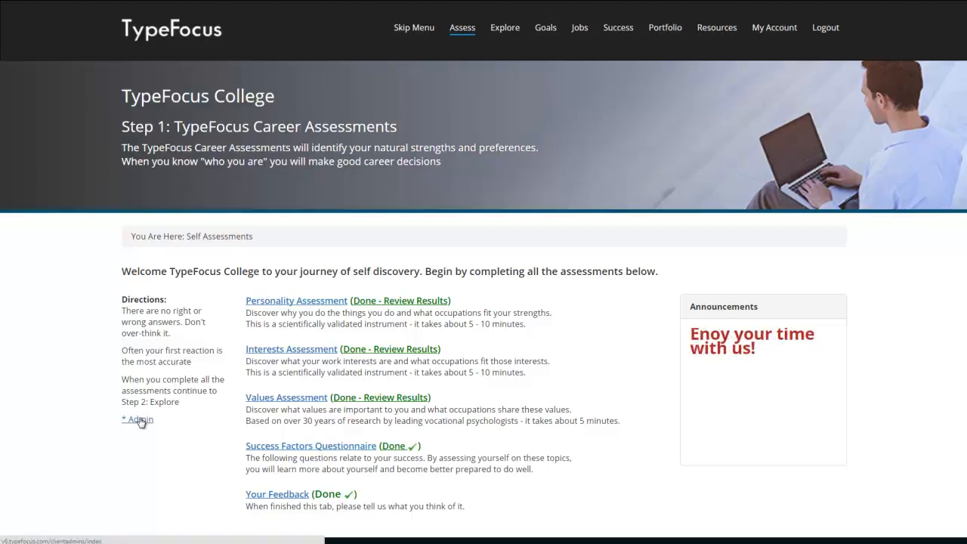
Step: Enter the admin interface from the student page and open Customization Options
{"action": "left_click", "coordinate": [136, 419]}
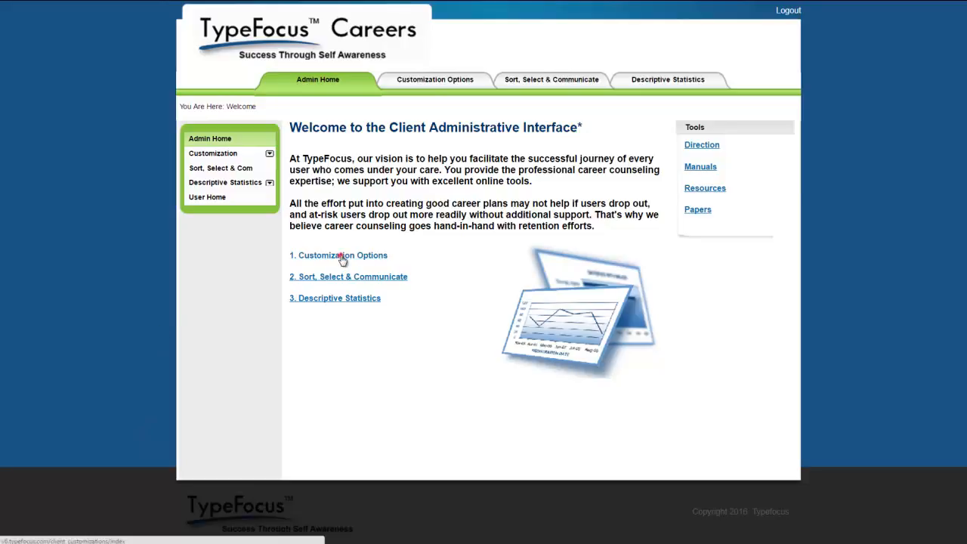
{"action": "left_click", "coordinate": [338, 254]}
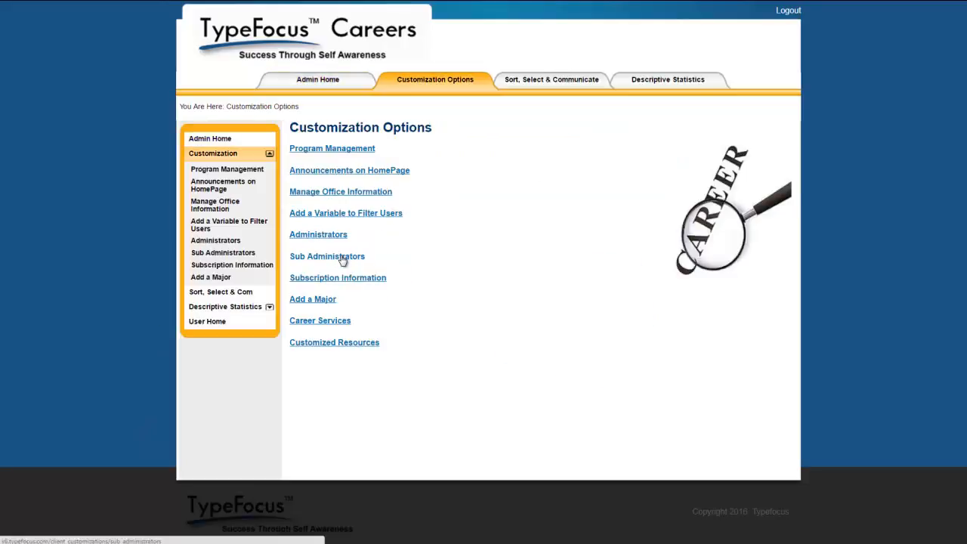
Step: Open Program Management and scroll through its privacy, results and education-tier settings
{"action": "left_click", "coordinate": [331, 148]}
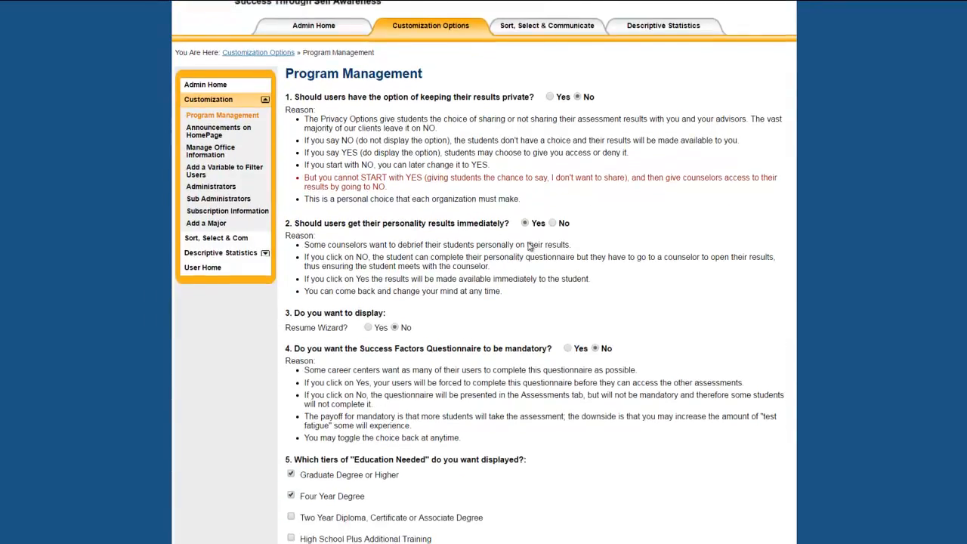
{"action": "scroll", "scroll_direction": "down", "scroll_amount": 3}
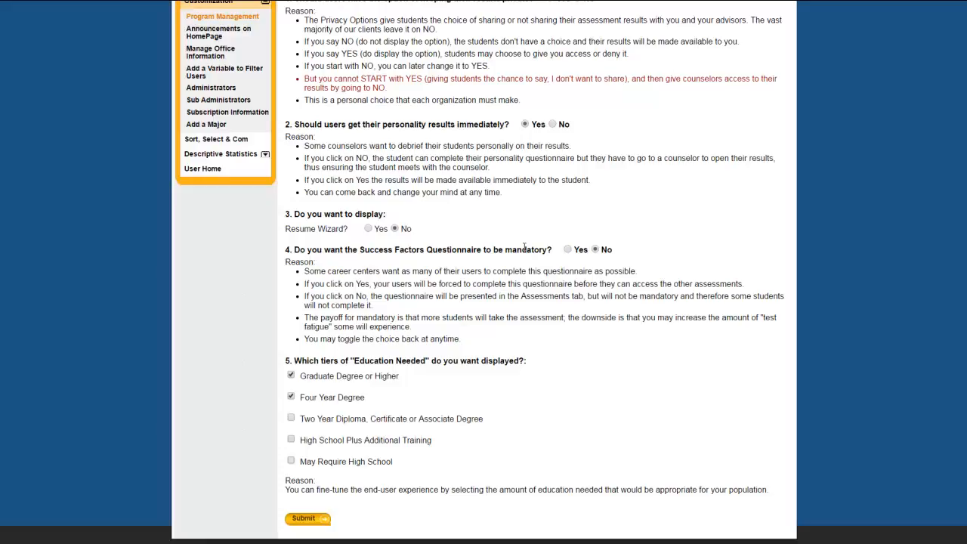
{"action": "mouse_move", "coordinate": [671, 315]}
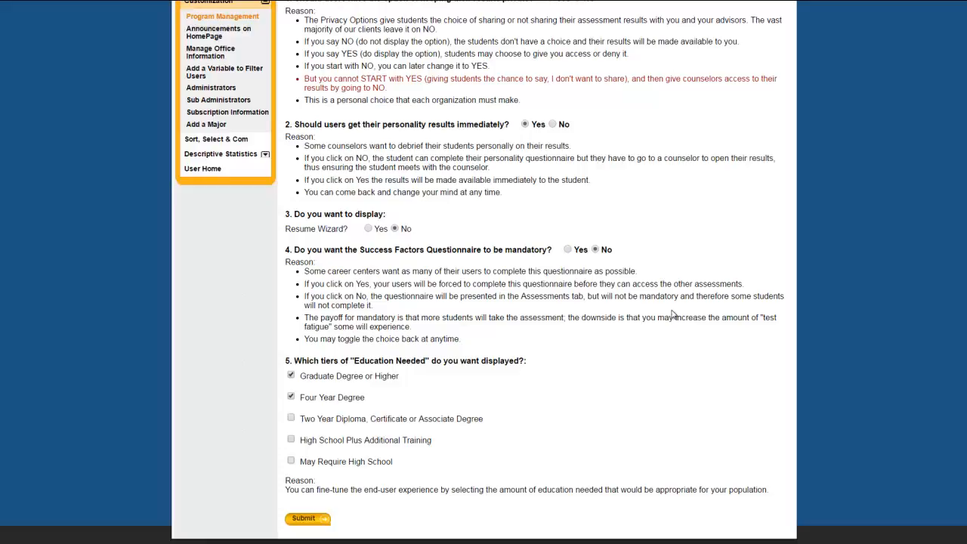
{"action": "mouse_move", "coordinate": [610, 330]}
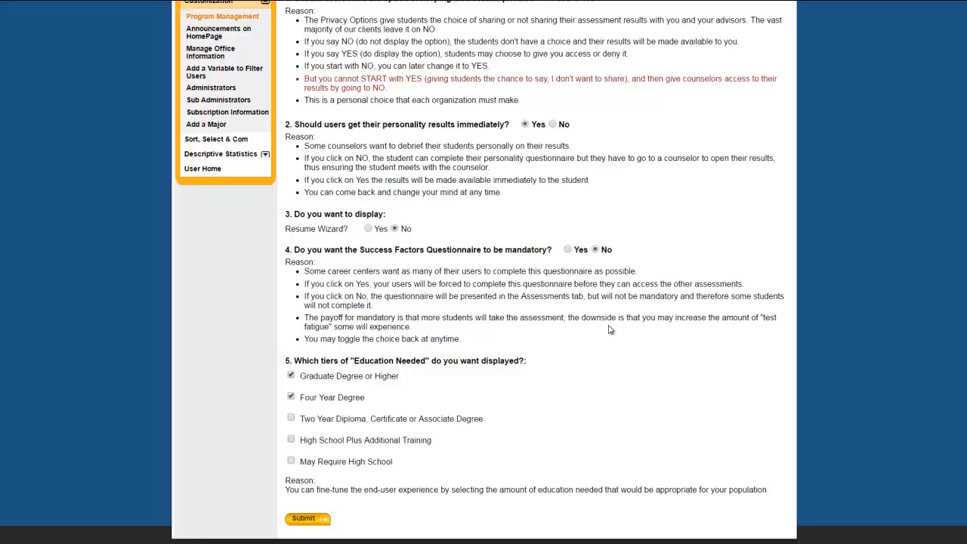
{"action": "mouse_move", "coordinate": [336, 119]}
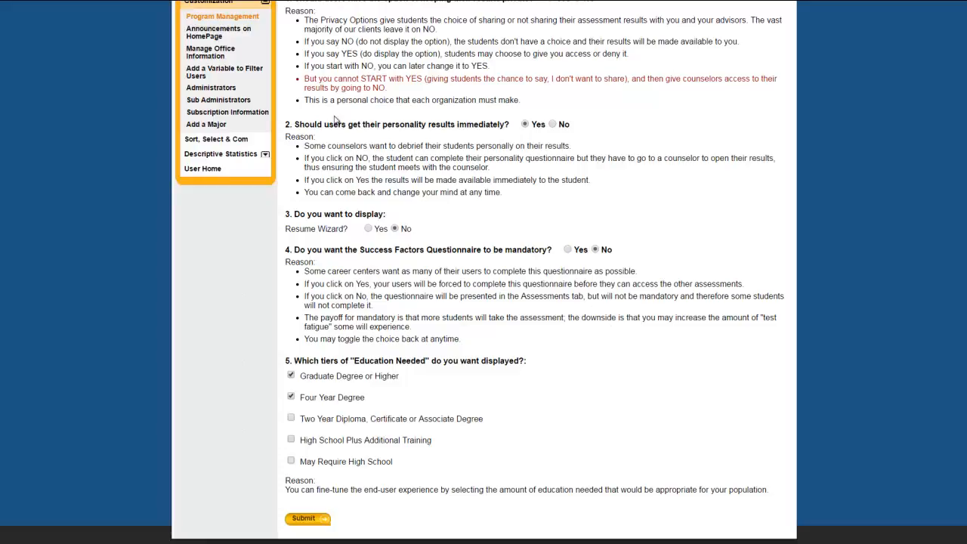
Step: Start a new homepage announcement reading 'Please visit this website.'
{"action": "left_click", "coordinate": [219, 31]}
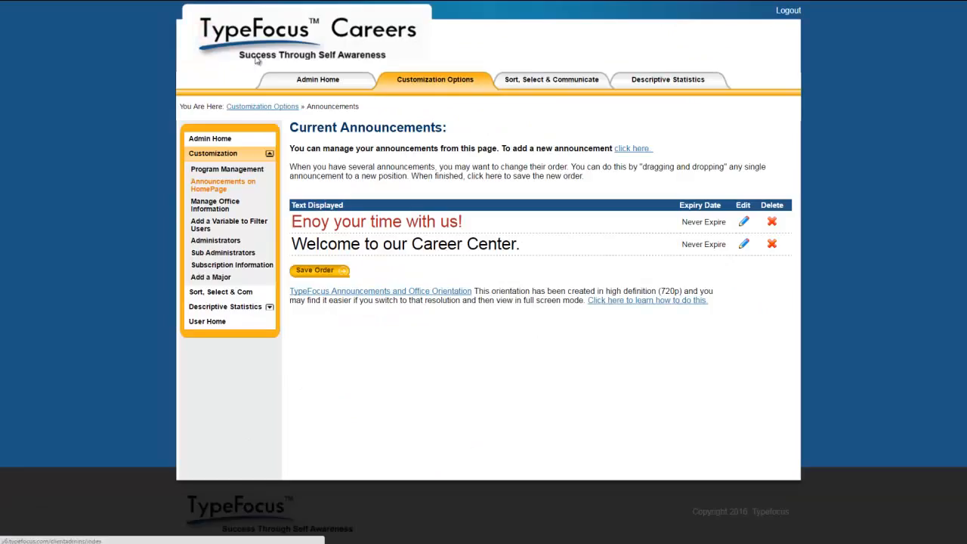
{"action": "mouse_move", "coordinate": [536, 286]}
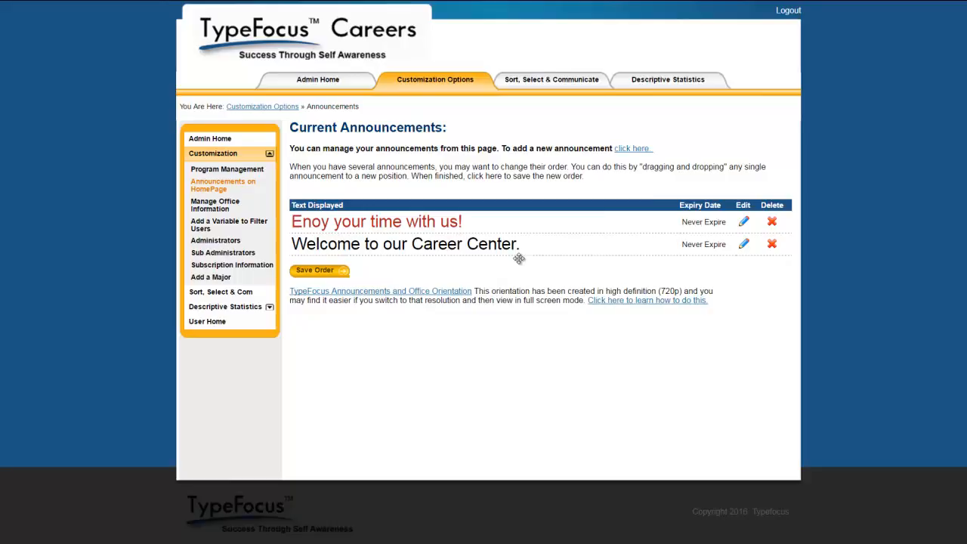
{"action": "left_click", "coordinate": [631, 148]}
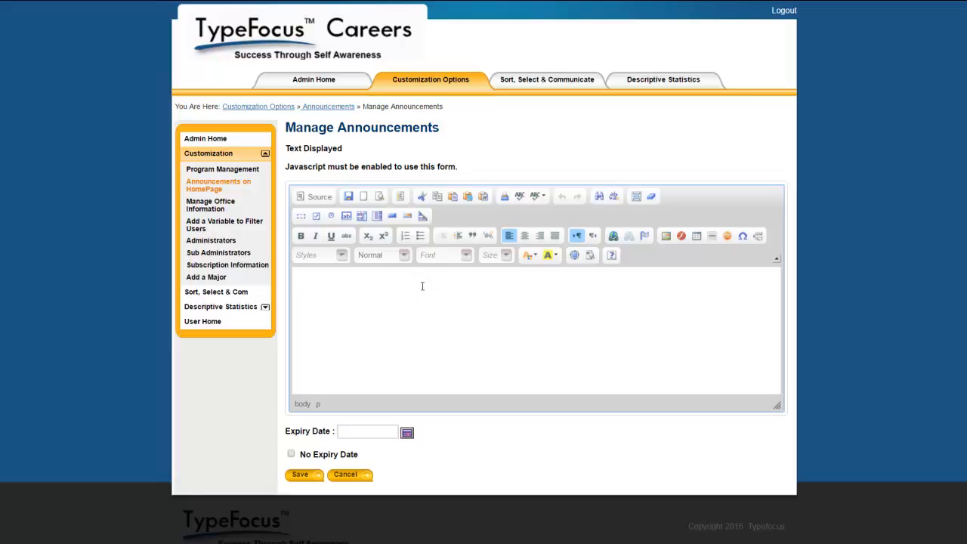
{"action": "type", "text": "Please"}
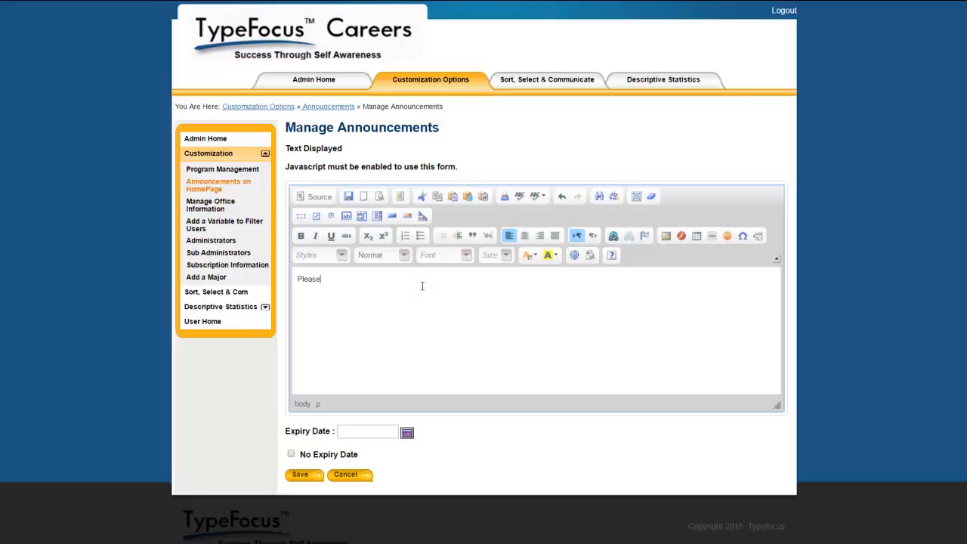
{"action": "type", "text": "vis"}
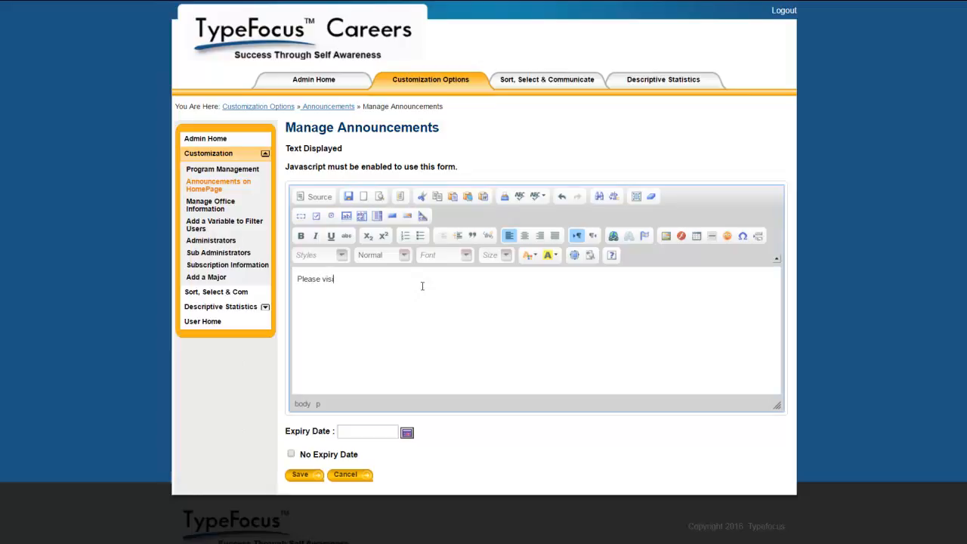
{"action": "type", "text": "it this"}
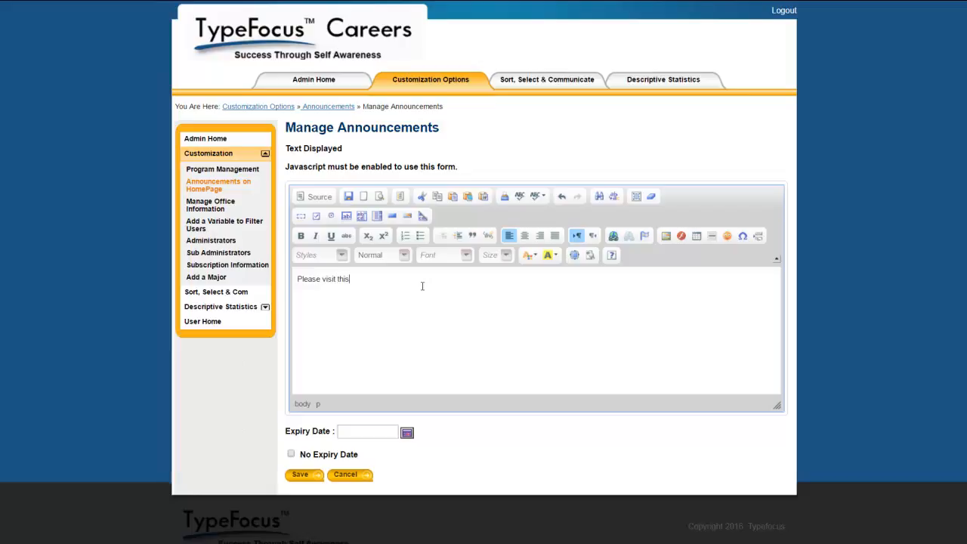
{"action": "type", "text": "web"}
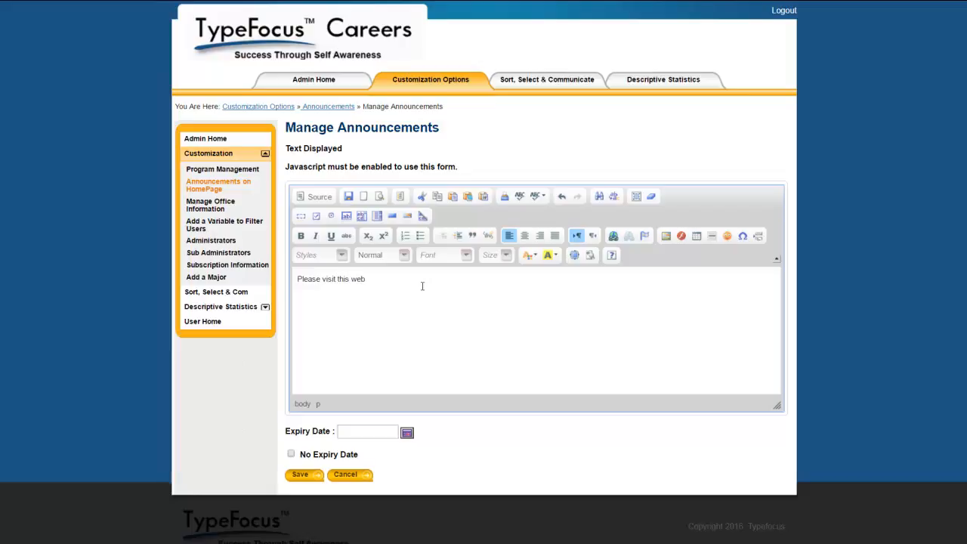
{"action": "type", "text": "site"}
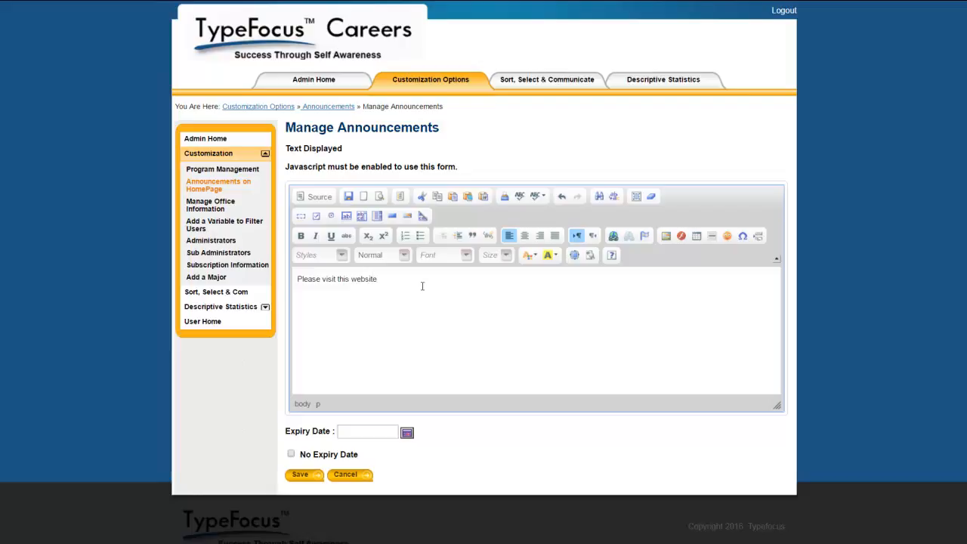
{"action": "type", "text": "."}
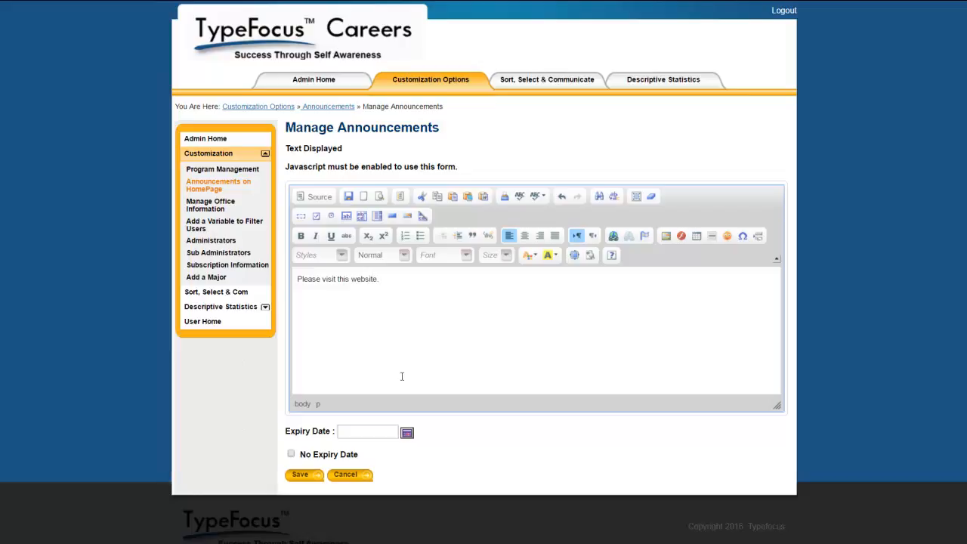
Step: Set the announcement to never expire, save it, and view the student home page
{"action": "left_click", "coordinate": [291, 453]}
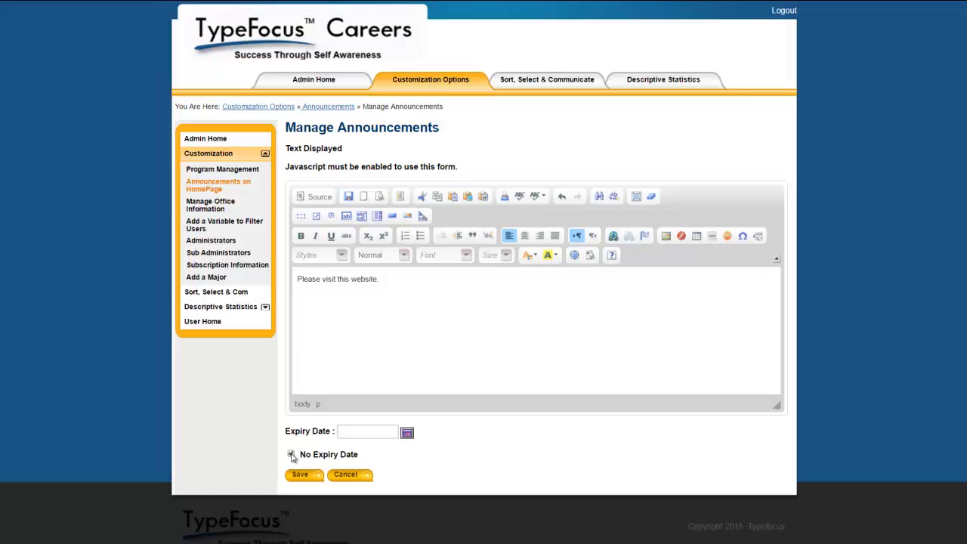
{"action": "left_click", "coordinate": [291, 454]}
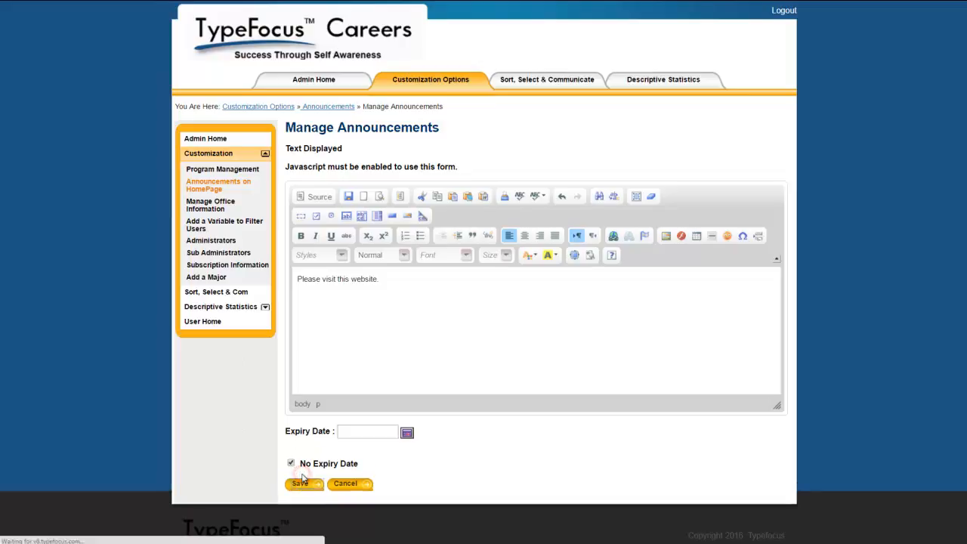
{"action": "left_click", "coordinate": [301, 483]}
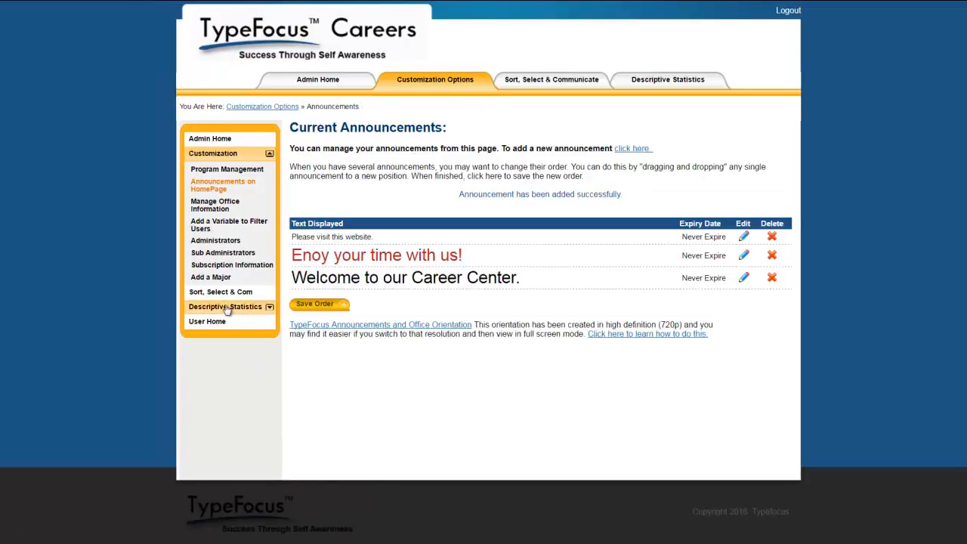
{"action": "left_click", "coordinate": [207, 321]}
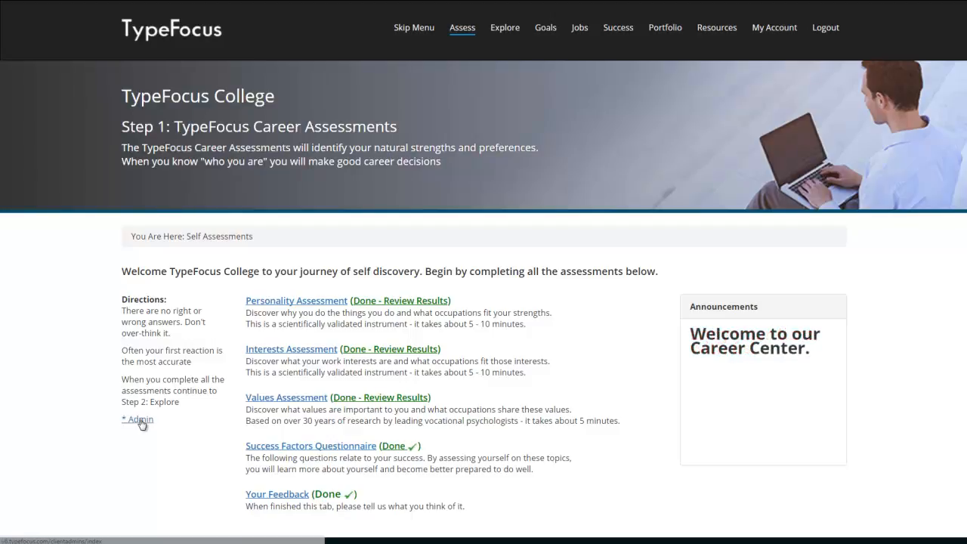
Step: Return to the homepage announcements list through Admin and Customization Options
{"action": "left_click", "coordinate": [136, 419]}
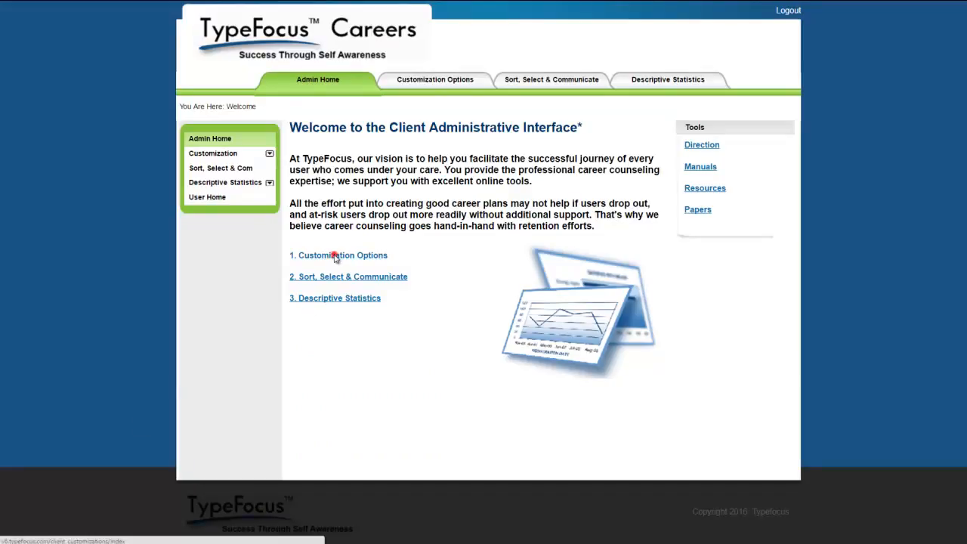
{"action": "left_click", "coordinate": [339, 255]}
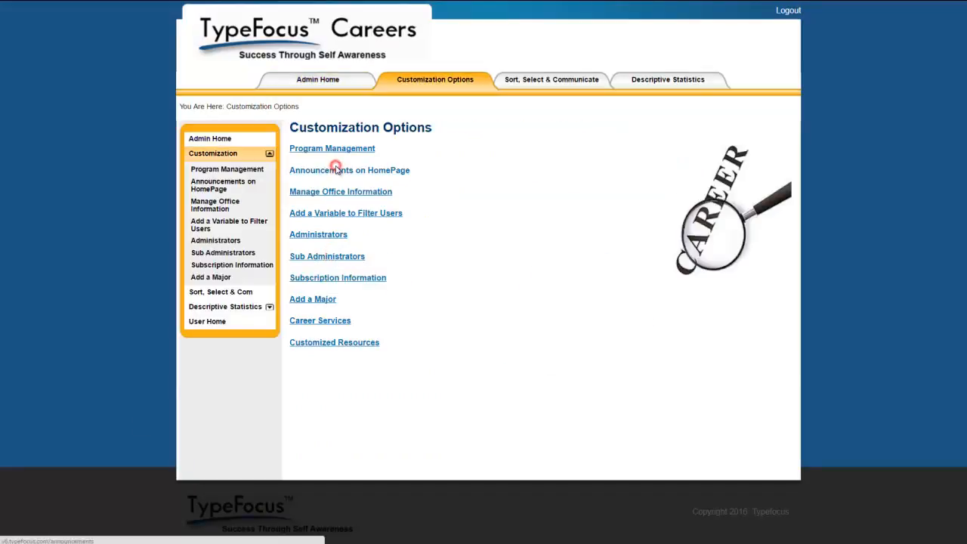
{"action": "left_click", "coordinate": [349, 169]}
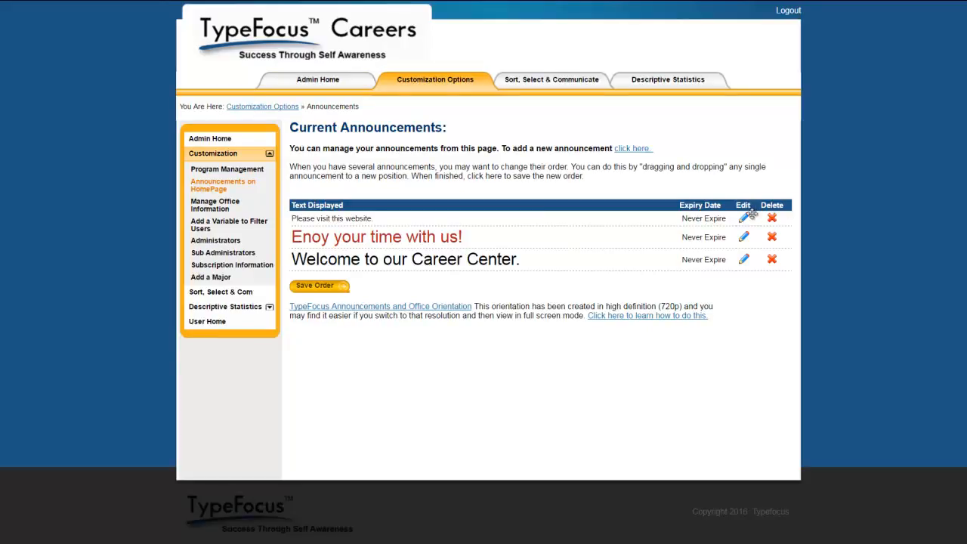
Step: Edit 'Please visit this website.' and make its text size 26 in red
{"action": "left_click", "coordinate": [743, 218]}
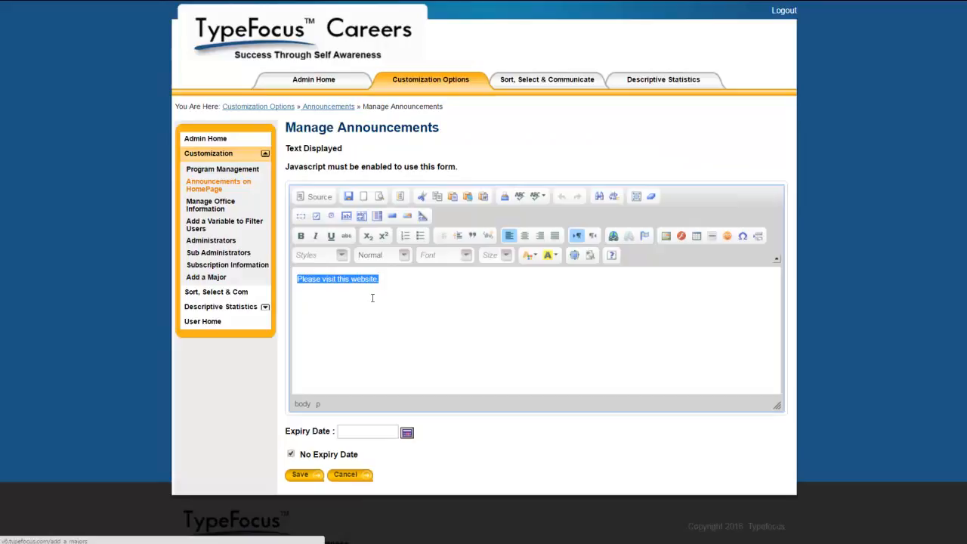
{"action": "left_click", "coordinate": [505, 254]}
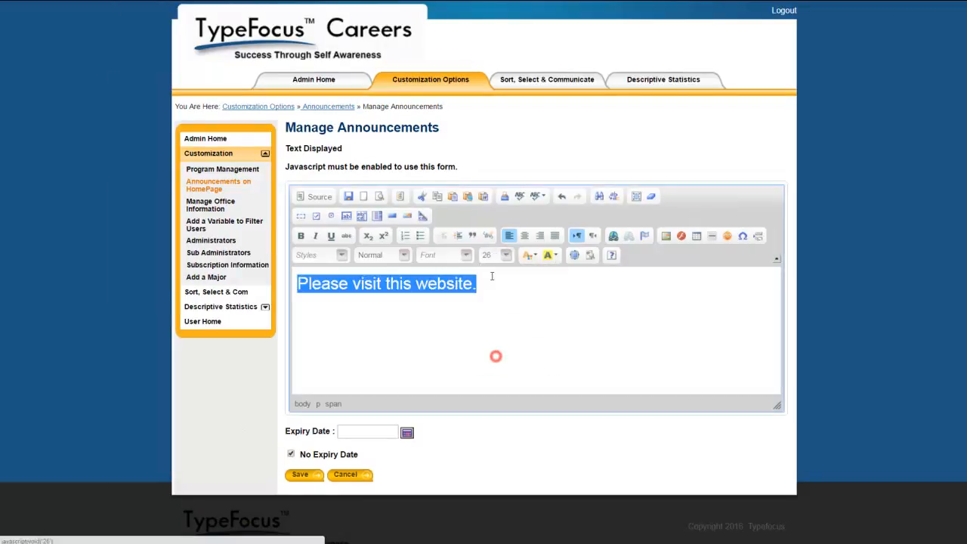
{"action": "left_click", "coordinate": [528, 255]}
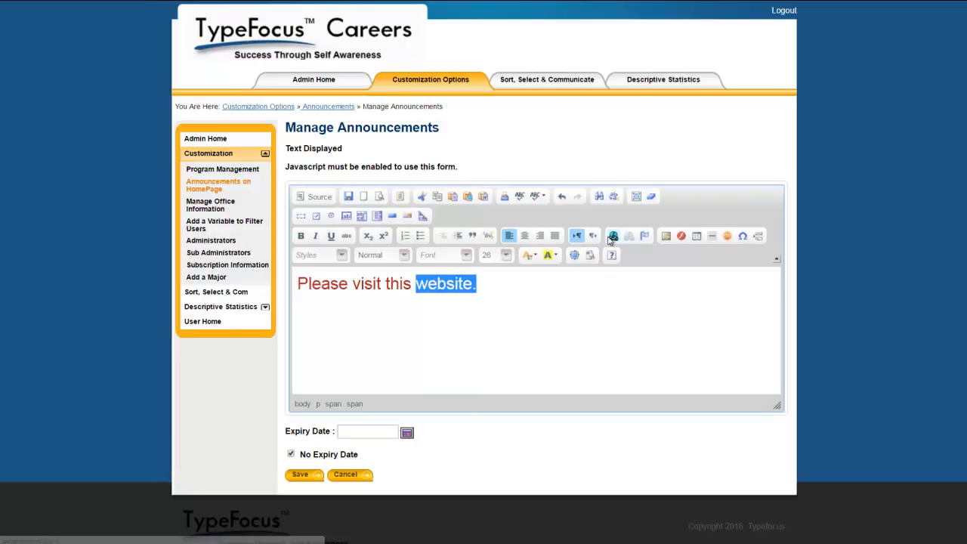
Step: Link the word 'website.' to ebay.com
{"action": "left_click", "coordinate": [613, 236]}
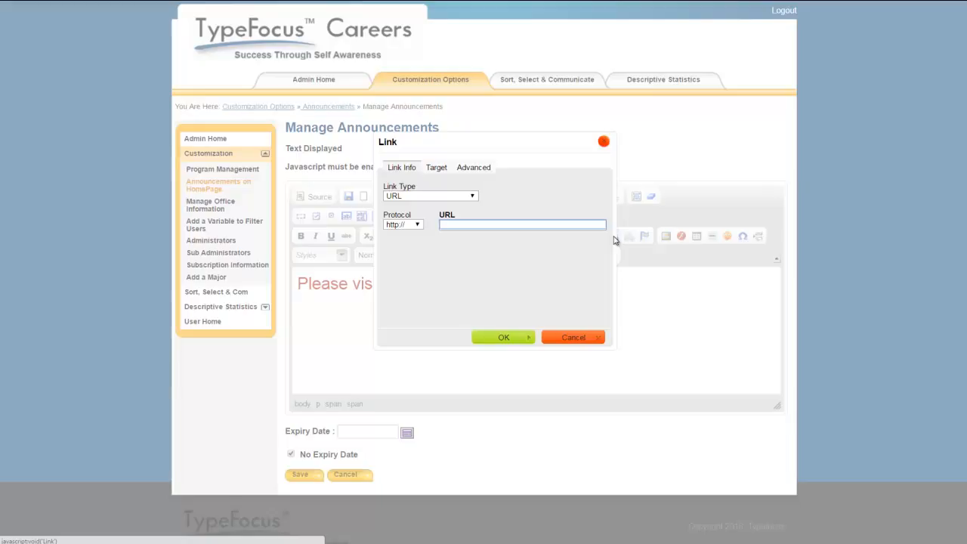
{"action": "type", "text": "ebay"}
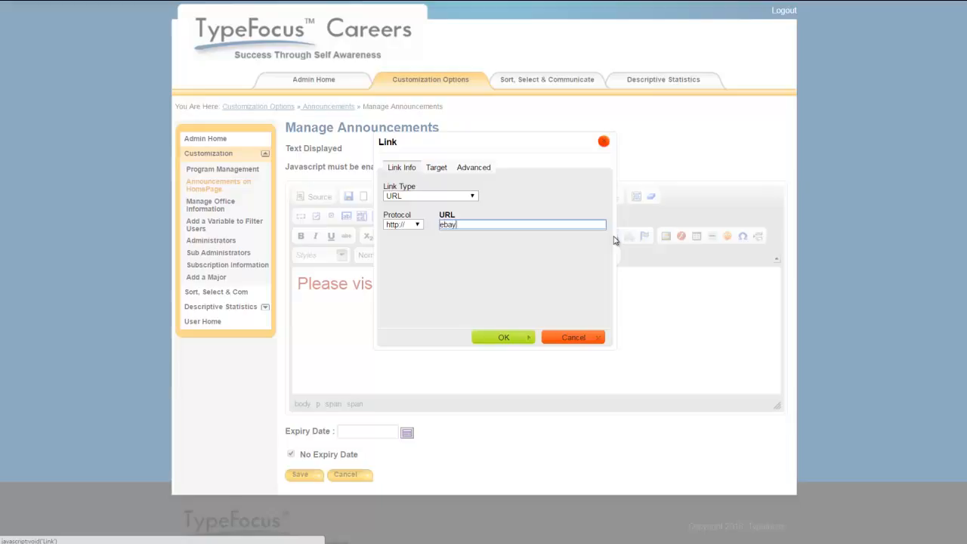
{"action": "type", "text": ".co"}
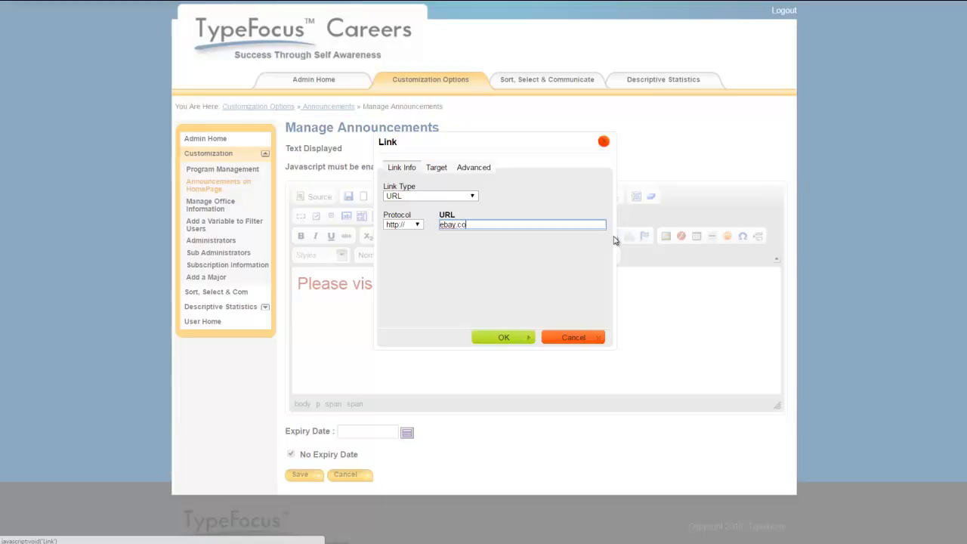
{"action": "type", "text": "m"}
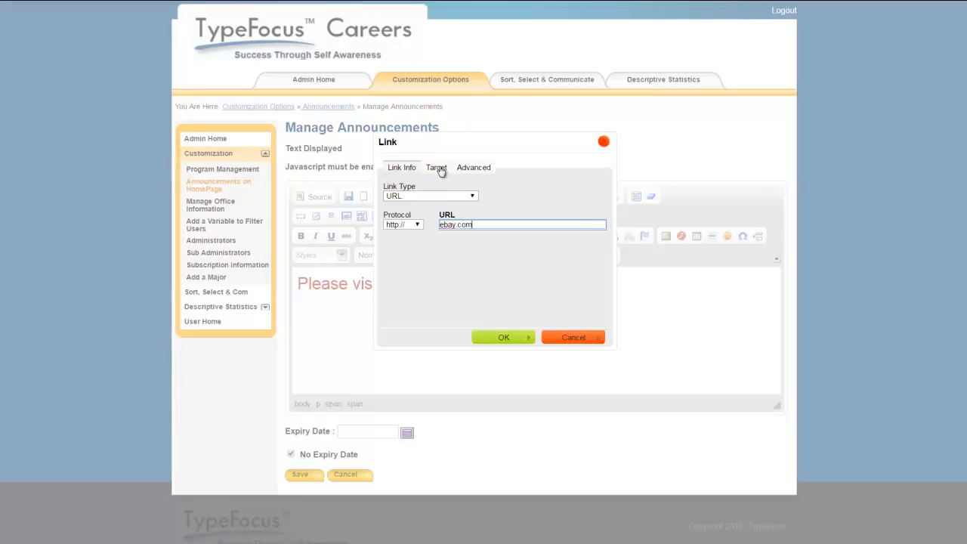
Step: Set the link's target to a popup window 600 pixels wide and confirm
{"action": "left_click", "coordinate": [435, 167]}
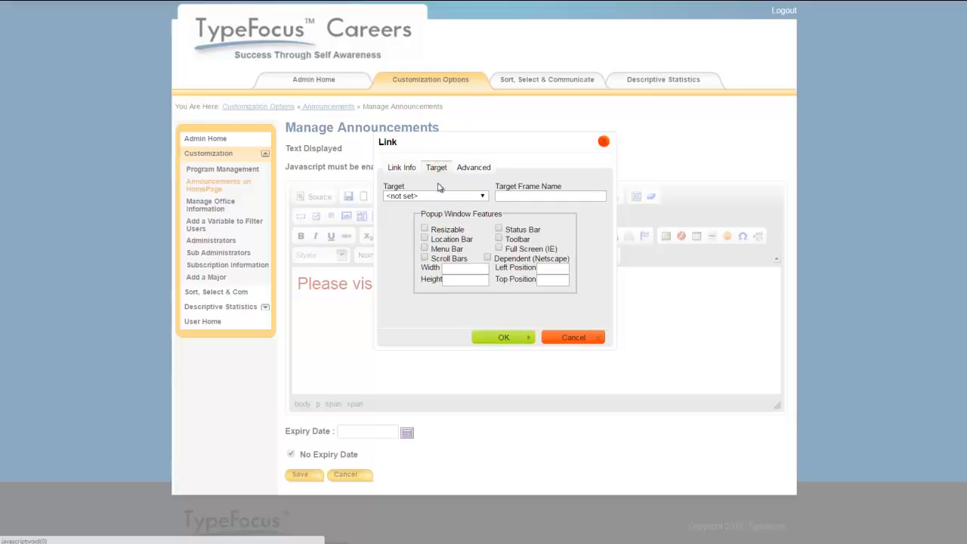
{"action": "left_click", "coordinate": [482, 195]}
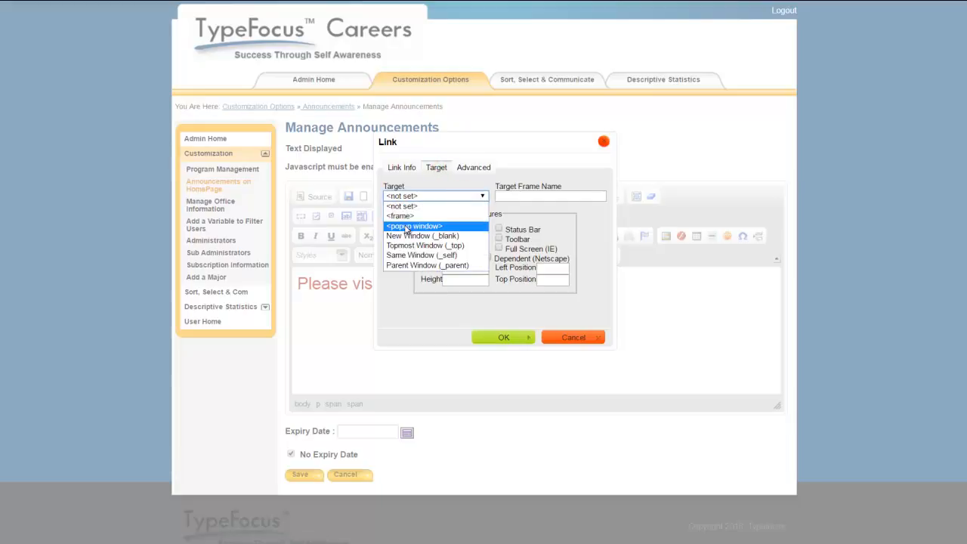
{"action": "left_click", "coordinate": [414, 226]}
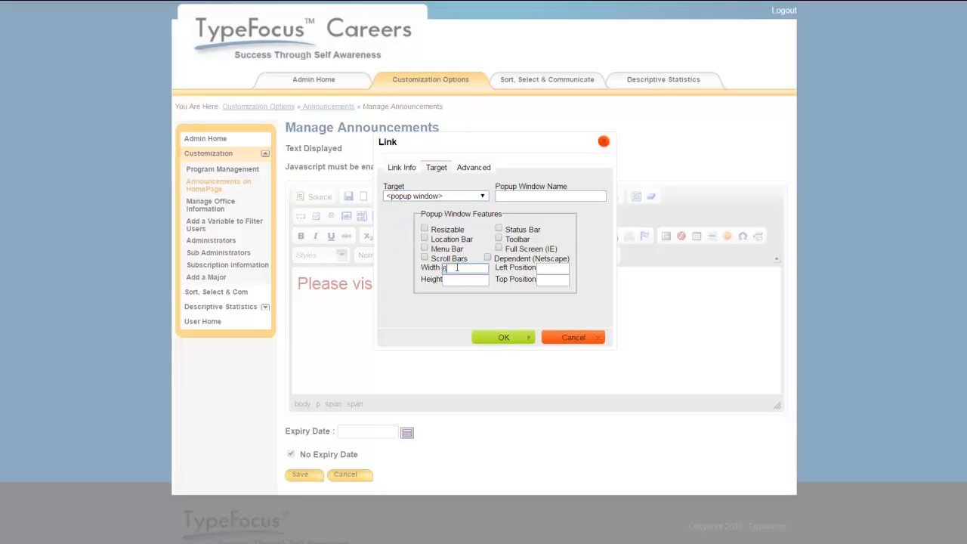
{"action": "type", "text": "600"}
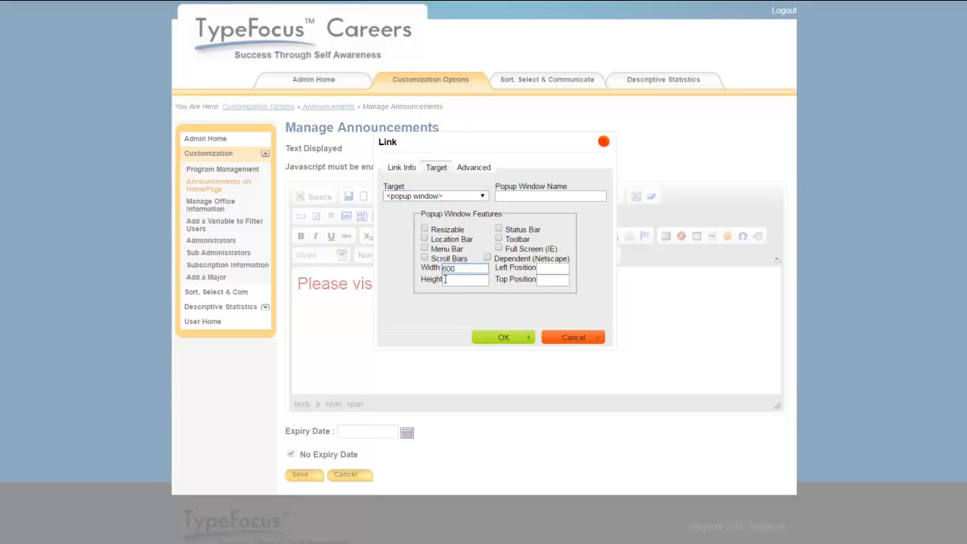
{"action": "type", "text": "600"}
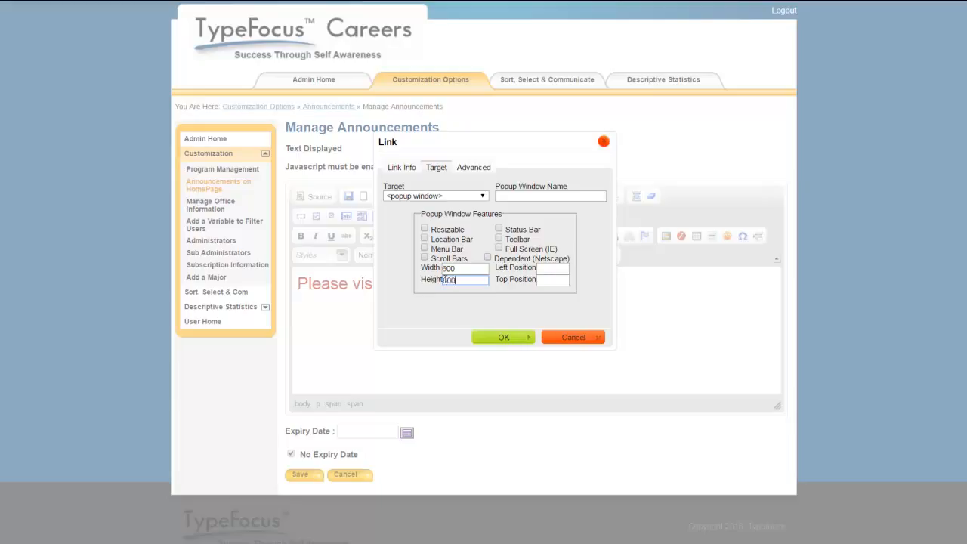
{"action": "left_click", "coordinate": [503, 337]}
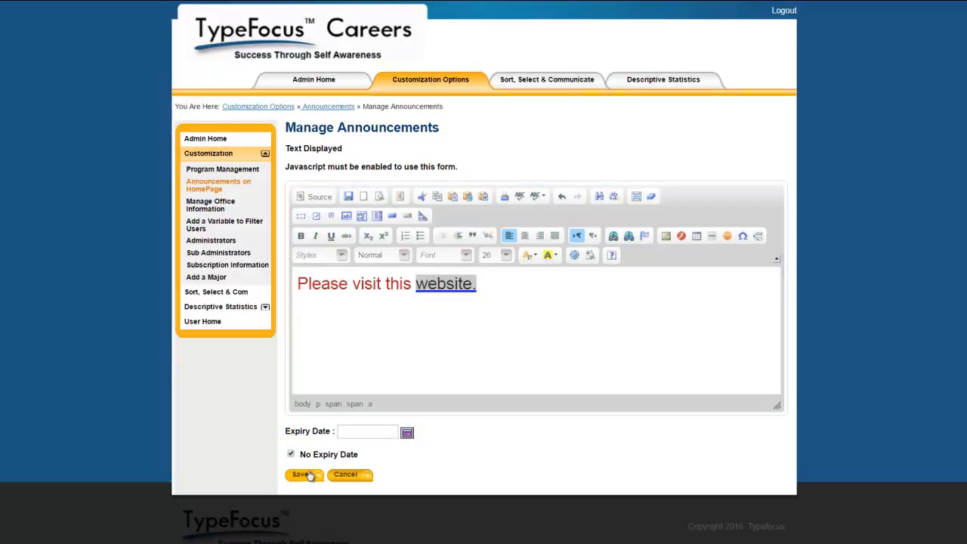
Step: Save the edited announcement and view the student home page's announcements panel
{"action": "left_click", "coordinate": [301, 475]}
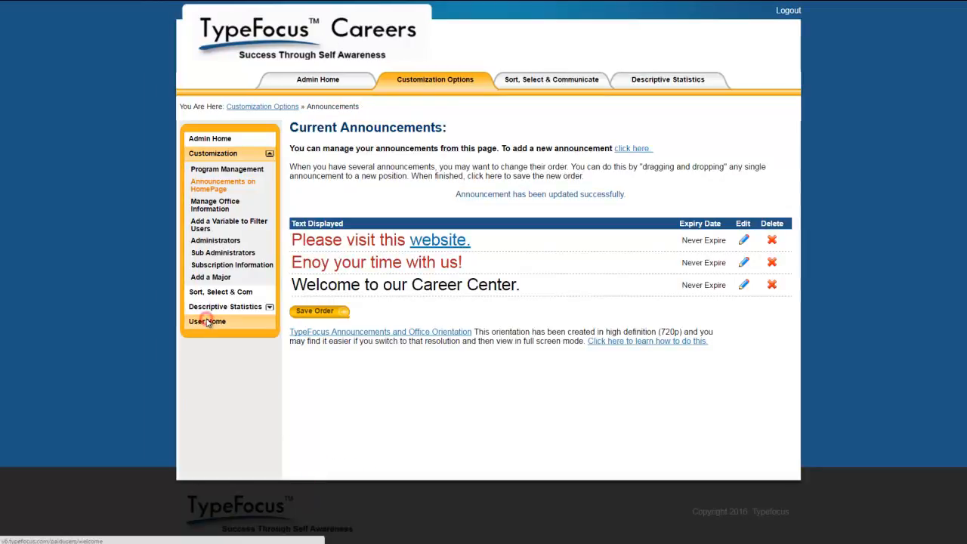
{"action": "left_click", "coordinate": [207, 321]}
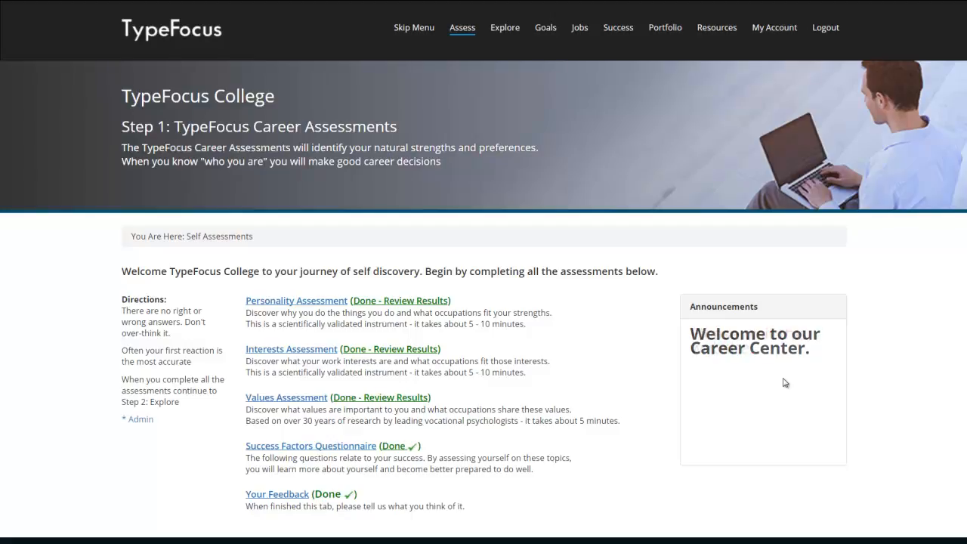
{"action": "left_click", "coordinate": [720, 348]}
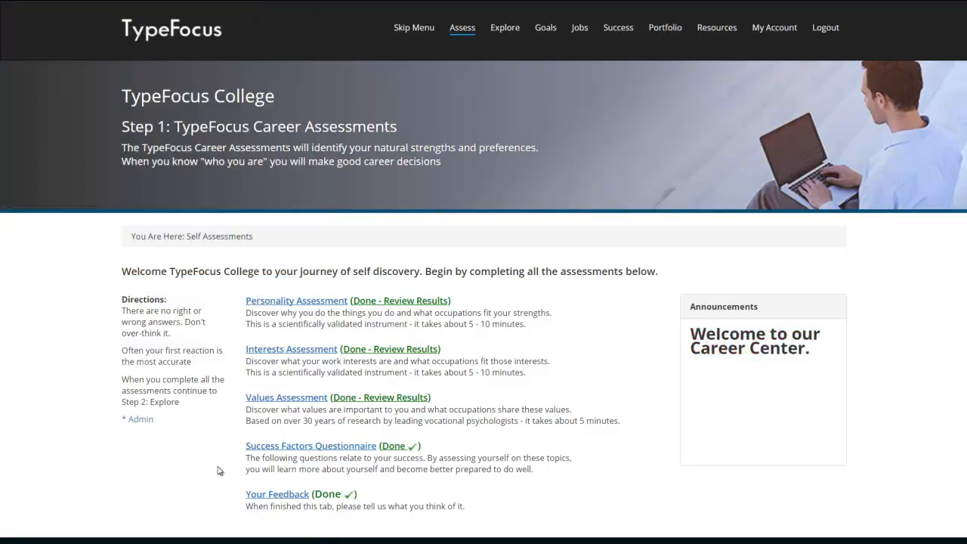
Step: Save the homepage announcement order, then open the Manage Office Information form
{"action": "left_click", "coordinate": [138, 418]}
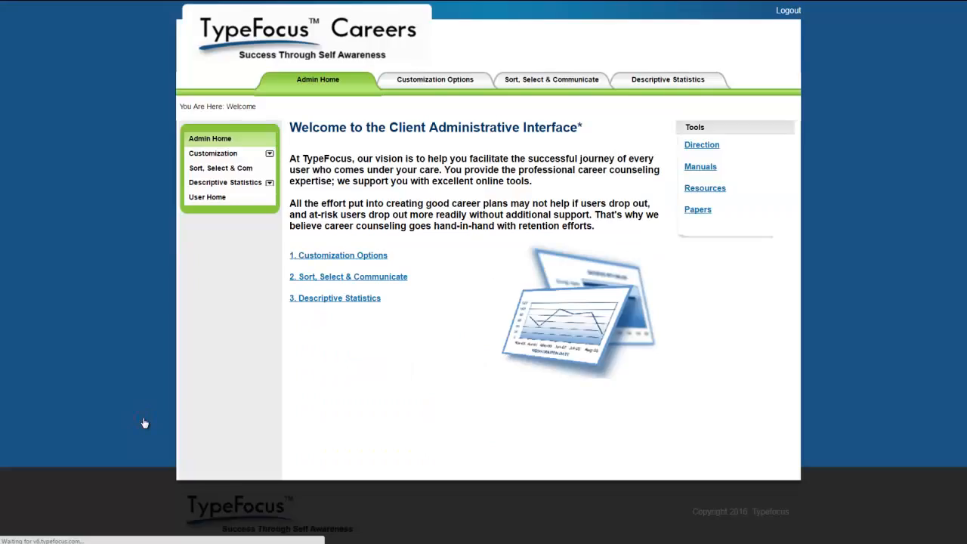
{"action": "left_click", "coordinate": [435, 79]}
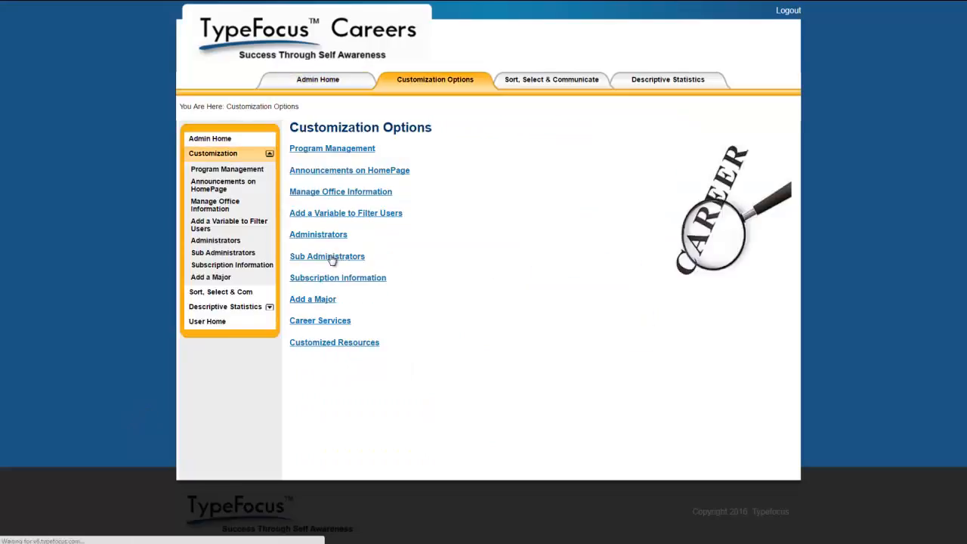
{"action": "left_click", "coordinate": [349, 169]}
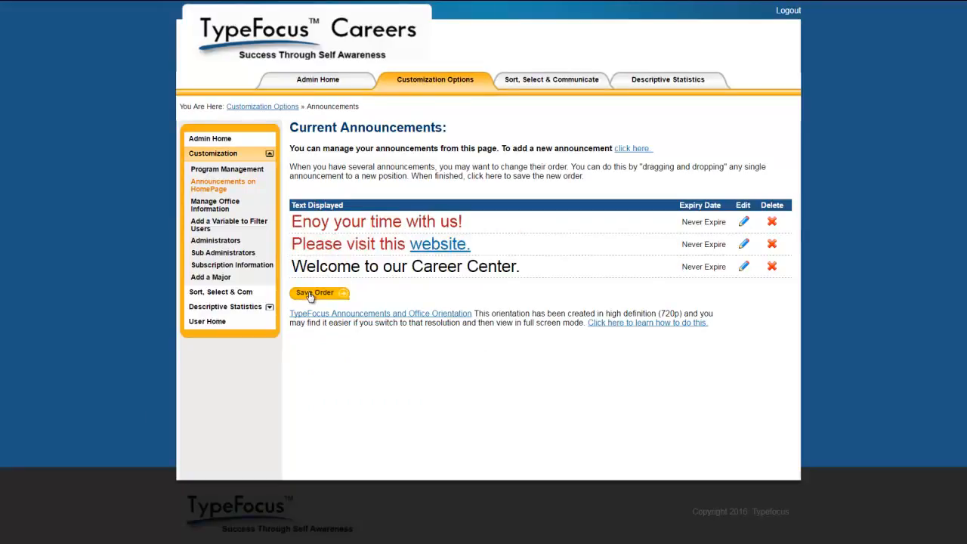
{"action": "left_click", "coordinate": [315, 292]}
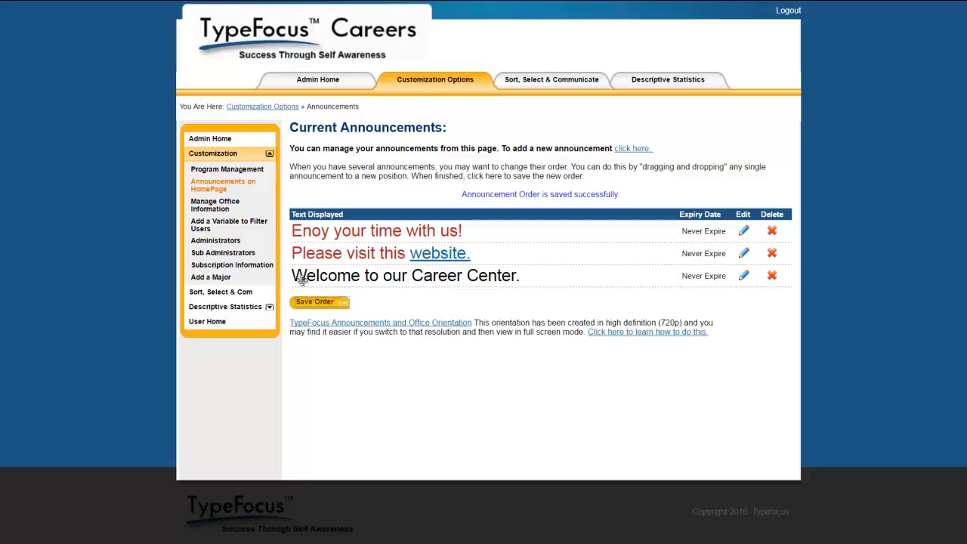
{"action": "left_click", "coordinate": [215, 204]}
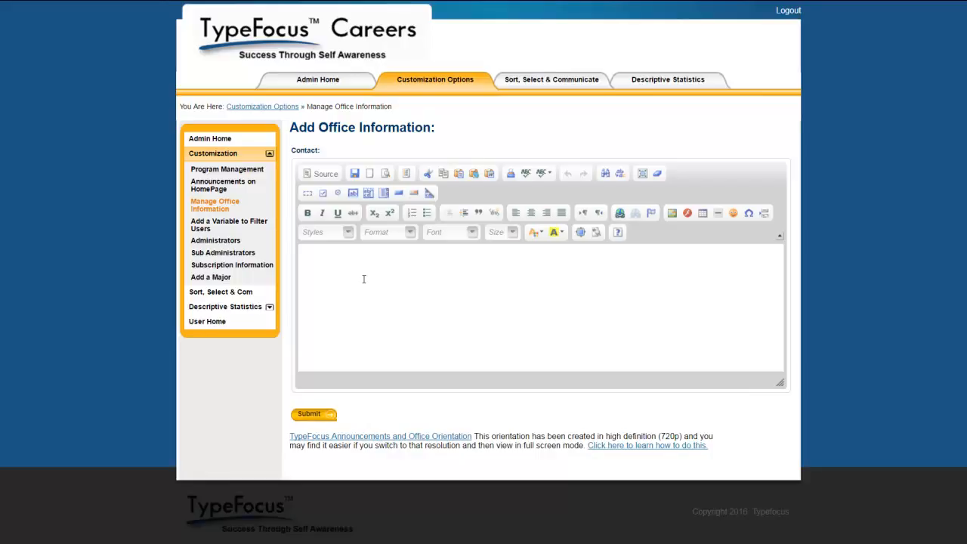
Step: Open the Variable Listing of user filters, then play and close its orientation video
{"action": "left_click", "coordinate": [228, 224]}
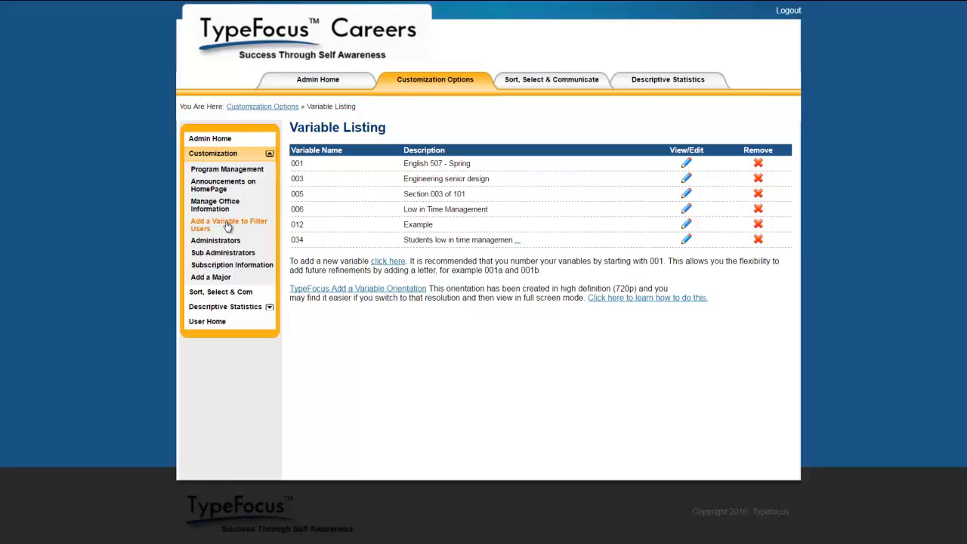
{"action": "left_click", "coordinate": [357, 288]}
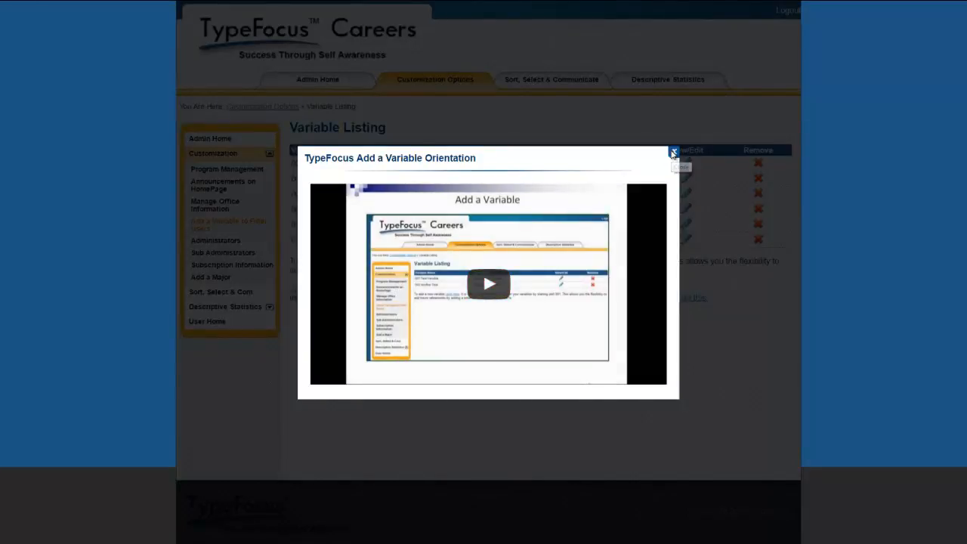
{"action": "left_click", "coordinate": [672, 152]}
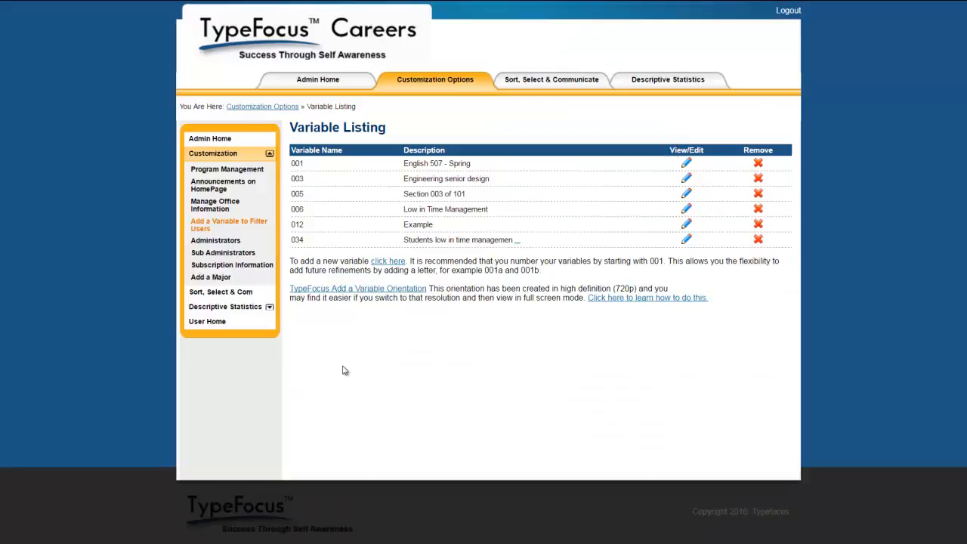
{"action": "mouse_move", "coordinate": [232, 244]}
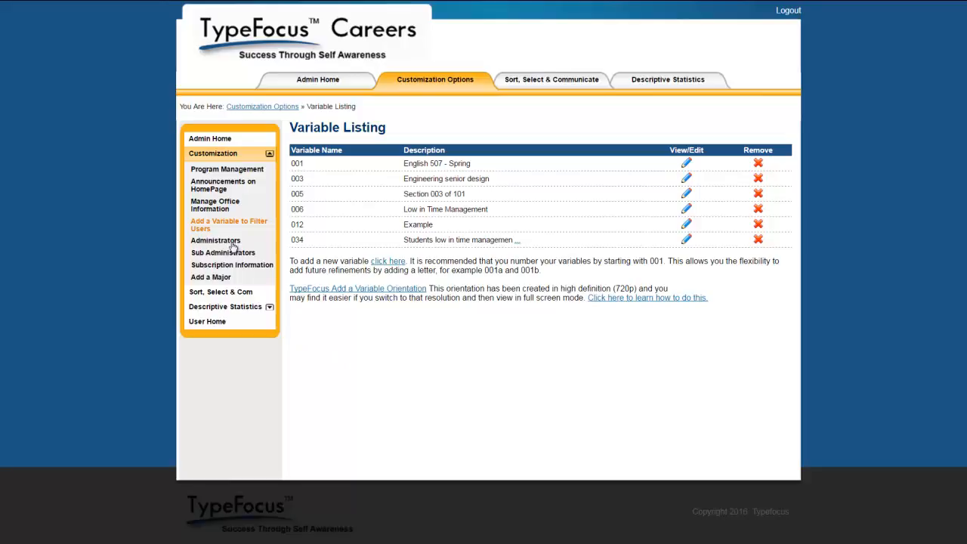
Step: Show the List of Current Administrators, then play and close its orientation video
{"action": "left_click", "coordinate": [215, 240]}
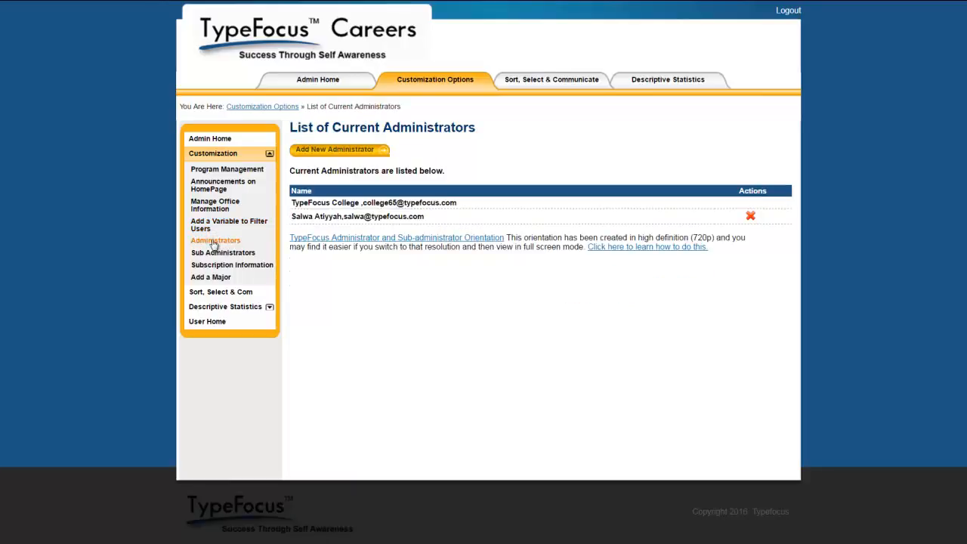
{"action": "mouse_move", "coordinate": [408, 242]}
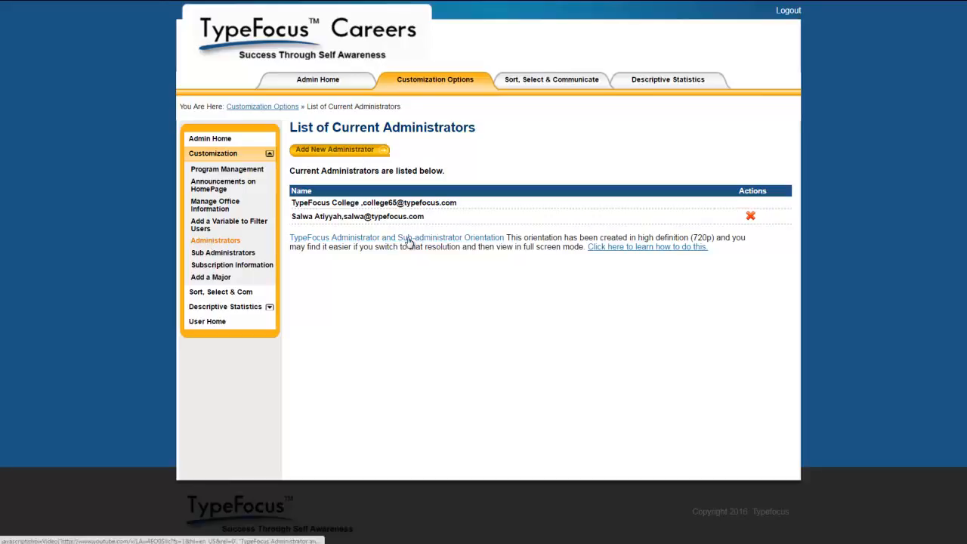
{"action": "left_click", "coordinate": [396, 237]}
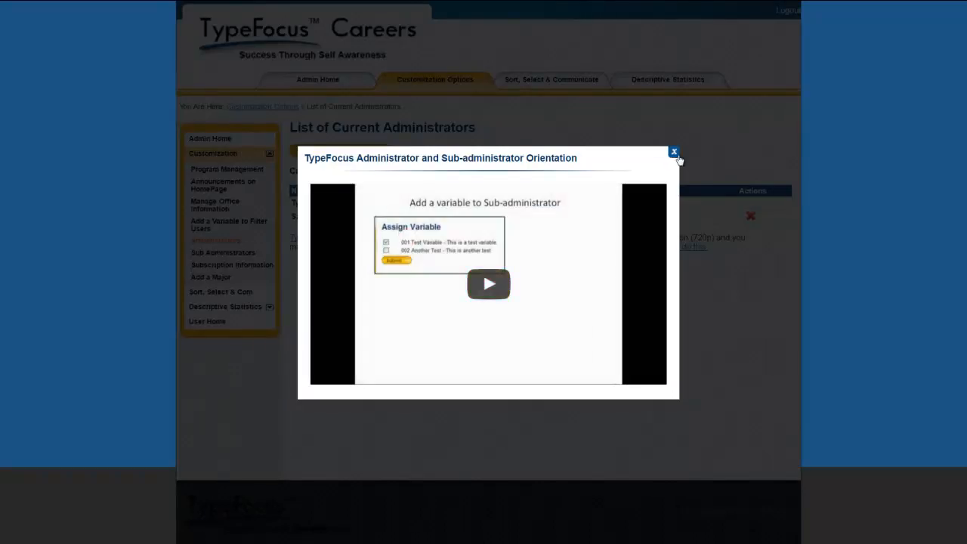
{"action": "left_click", "coordinate": [673, 152]}
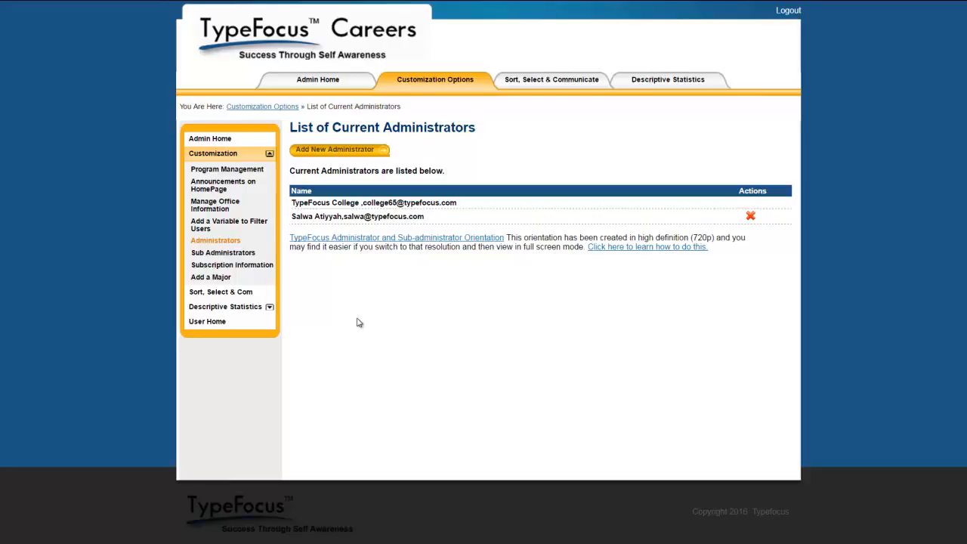
{"action": "mouse_move", "coordinate": [223, 252]}
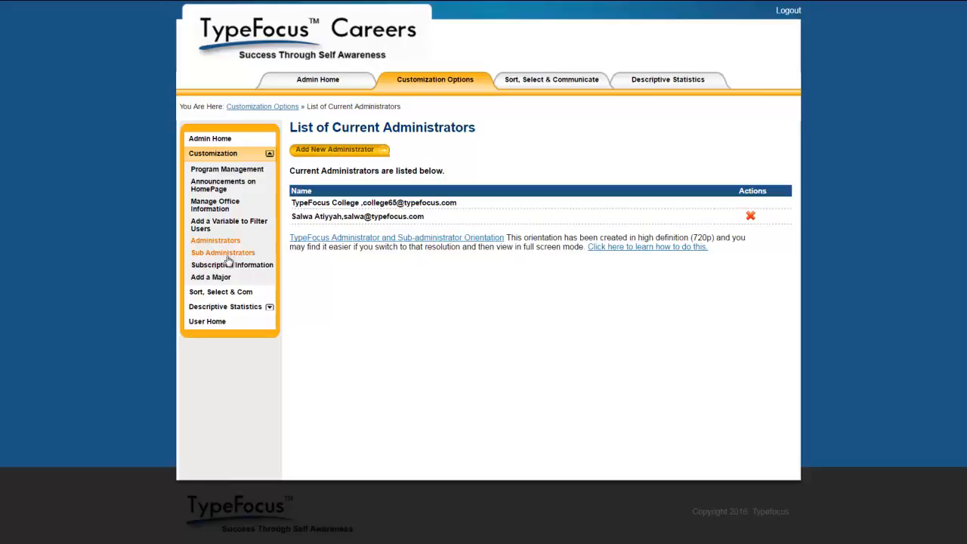
Step: View the Subscription Information page, then open Add a Major
{"action": "left_click", "coordinate": [232, 264]}
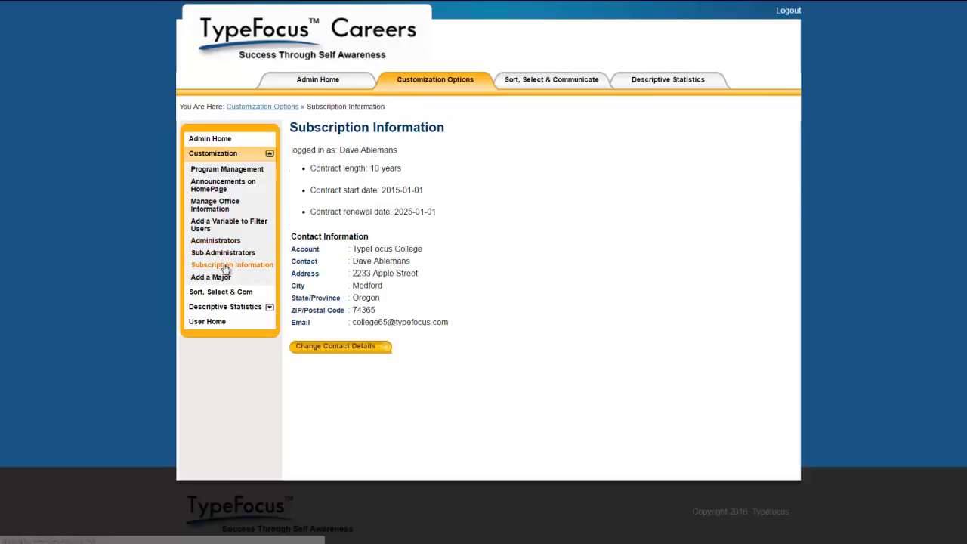
{"action": "mouse_move", "coordinate": [569, 333]}
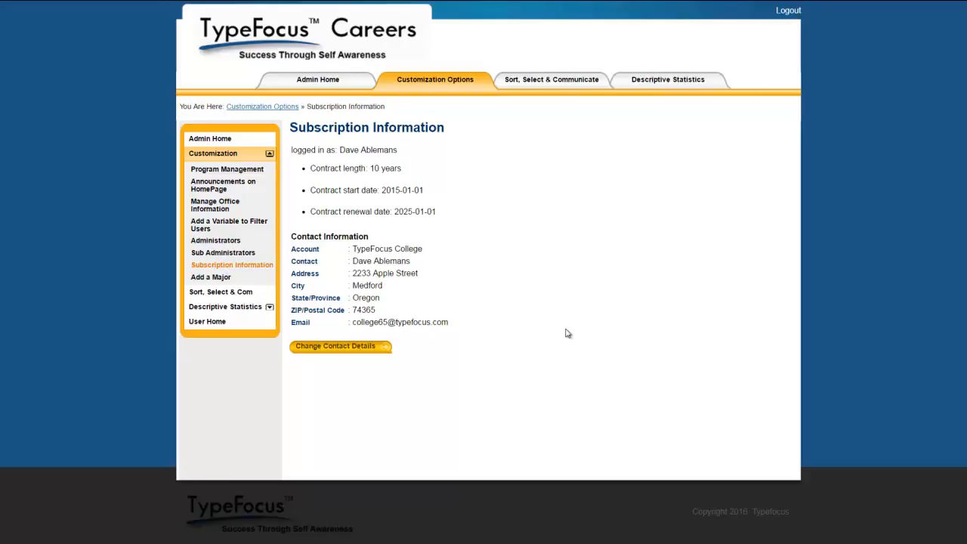
{"action": "mouse_move", "coordinate": [539, 335]}
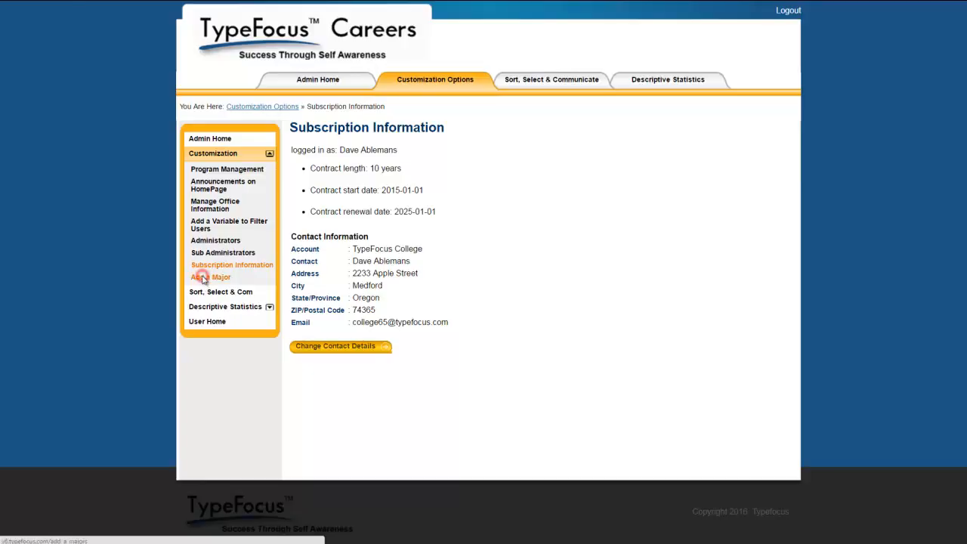
{"action": "left_click", "coordinate": [210, 277]}
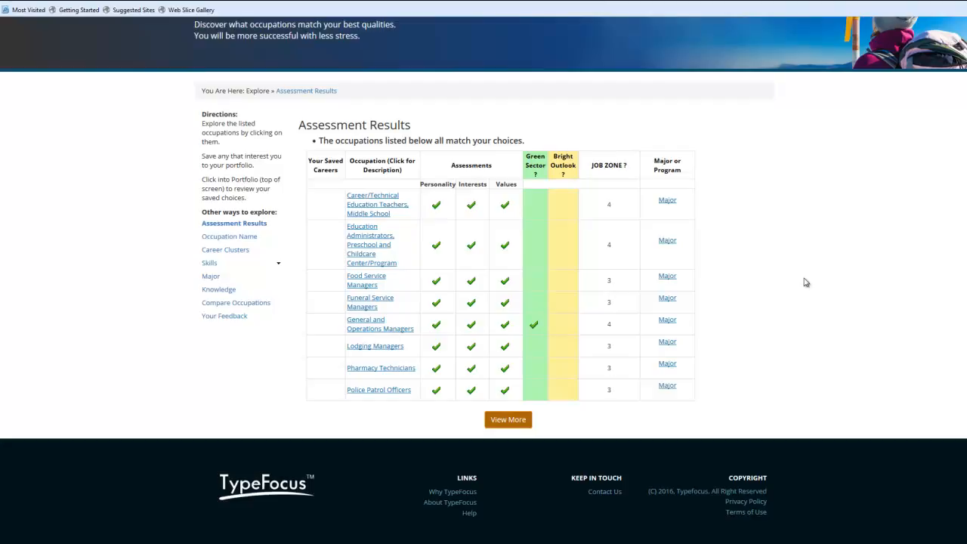
Step: Show the majors for Food Service Managers and follow the MANAGEMENT (MGNT) major link
{"action": "left_click", "coordinate": [667, 280]}
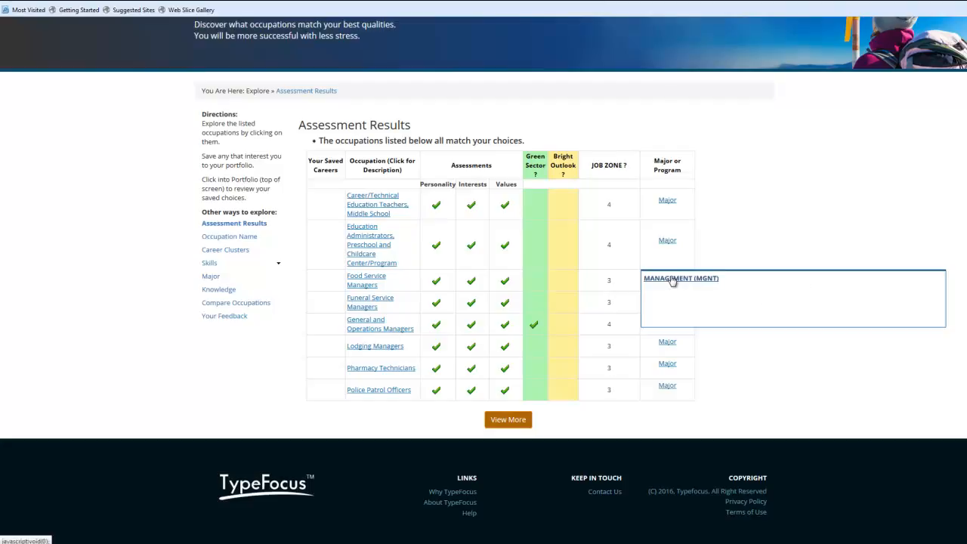
{"action": "left_click", "coordinate": [680, 278]}
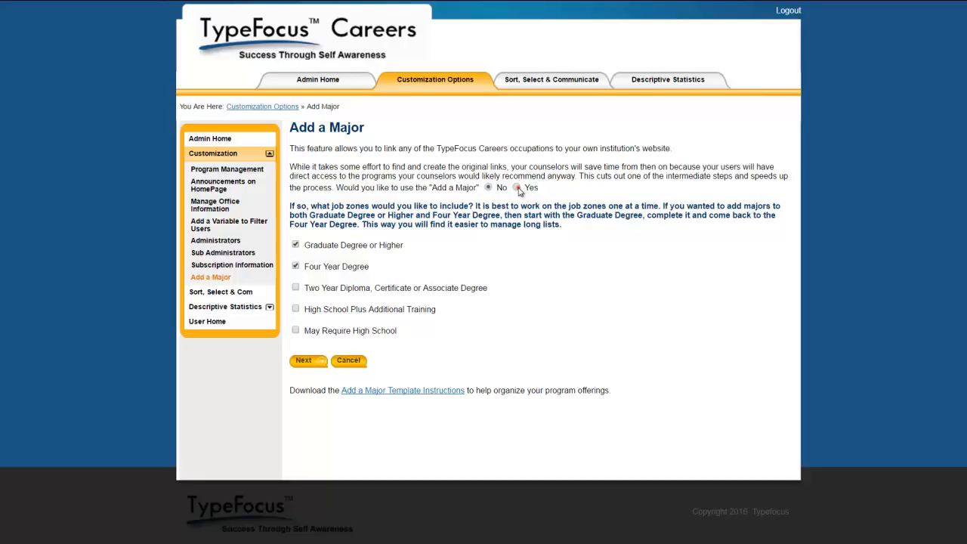
Step: Enable Add a Major and list occupations for the Graduate and Four Year Degree job zones
{"action": "left_click", "coordinate": [516, 188]}
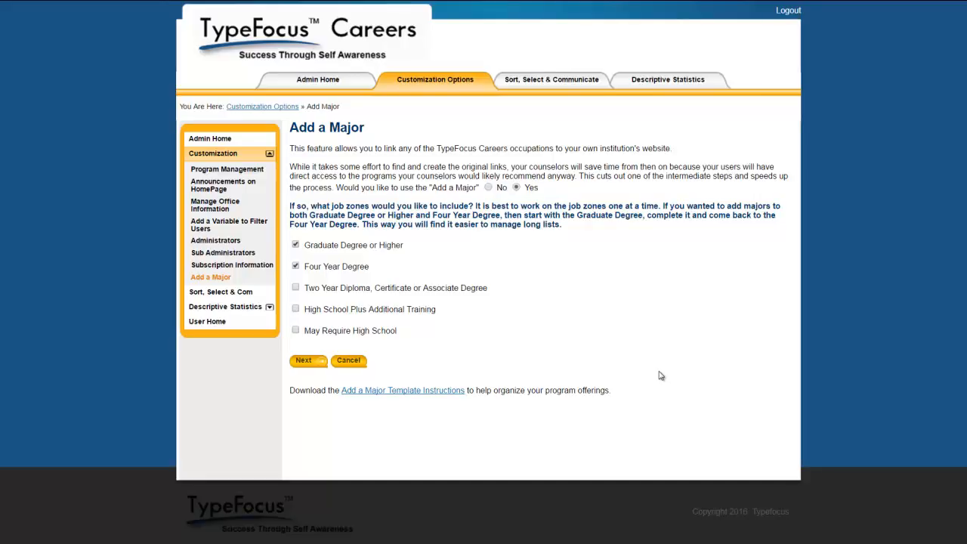
{"action": "mouse_move", "coordinate": [539, 317]}
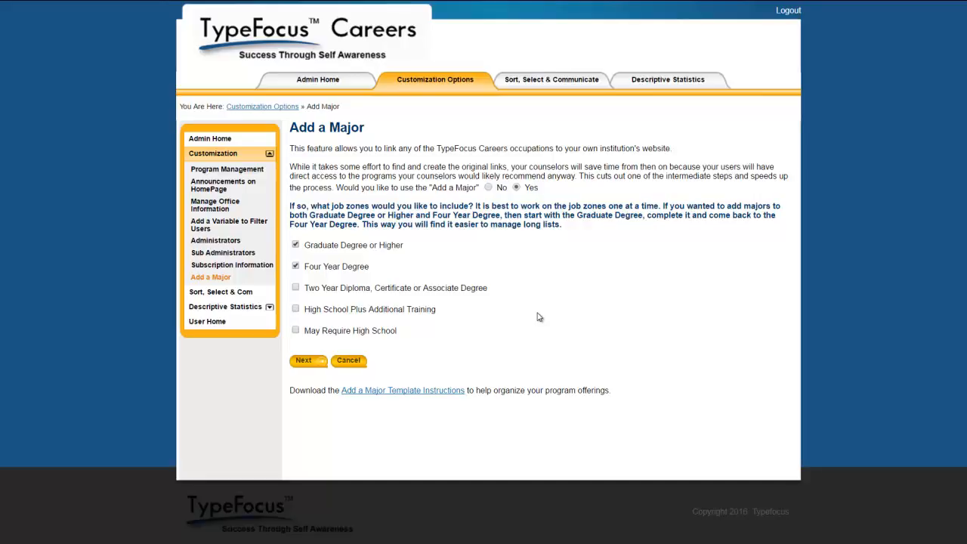
{"action": "mouse_move", "coordinate": [529, 324]}
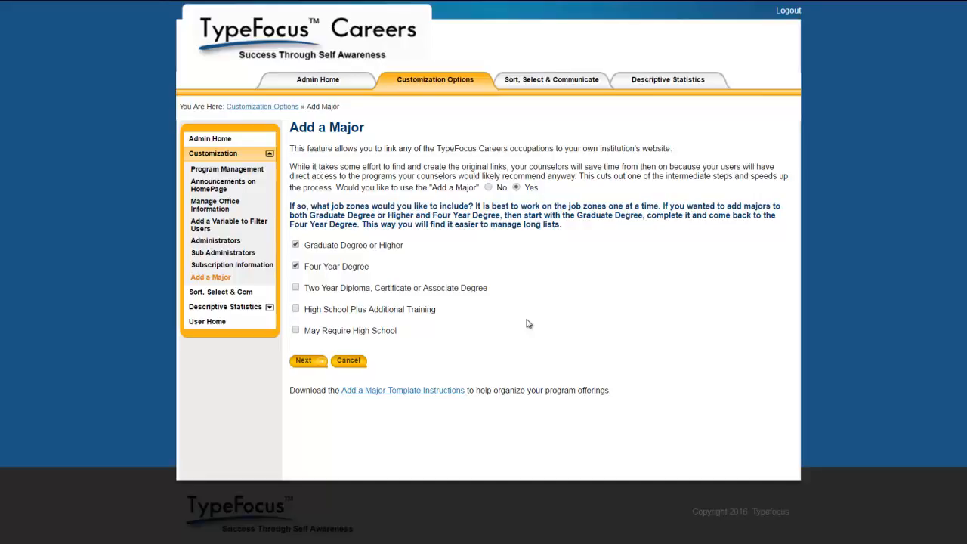
{"action": "left_click", "coordinate": [303, 359]}
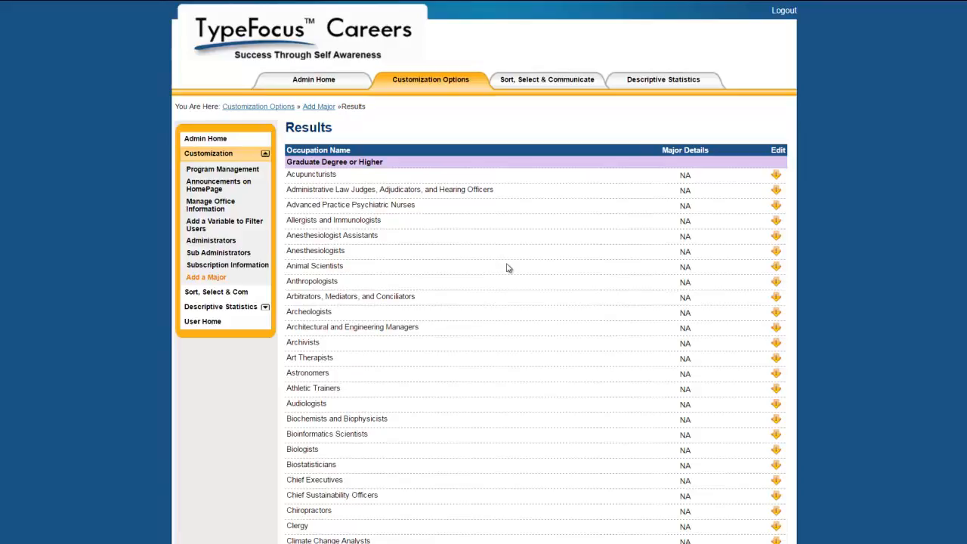
Step: Open the Acupuncturists major details editor and type 'acupuncturist'
{"action": "left_click", "coordinate": [774, 173]}
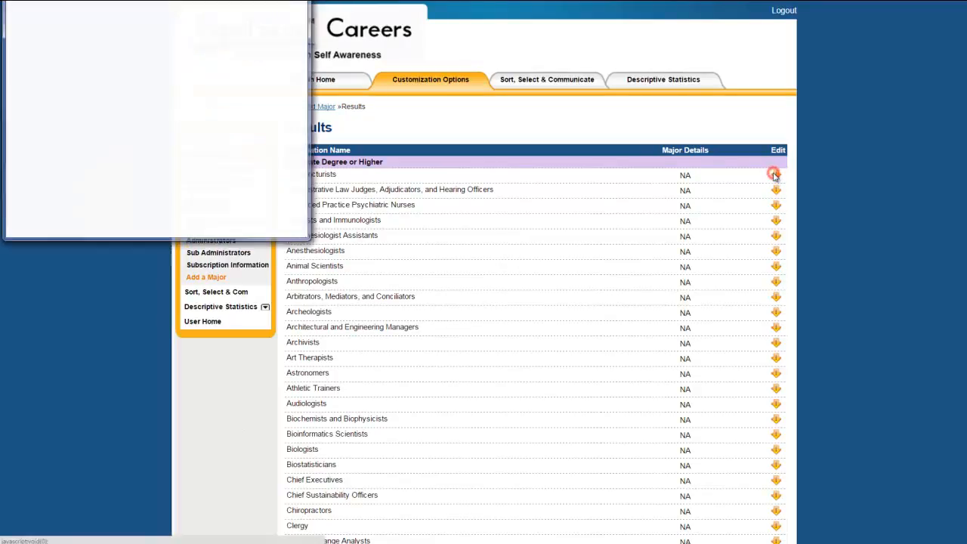
{"action": "left_click", "coordinate": [775, 174]}
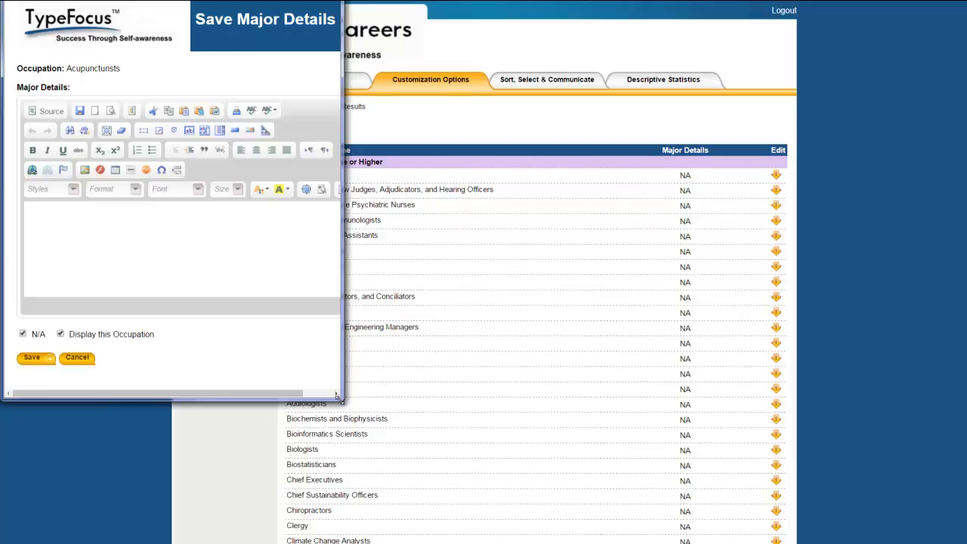
{"action": "left_click", "coordinate": [117, 216]}
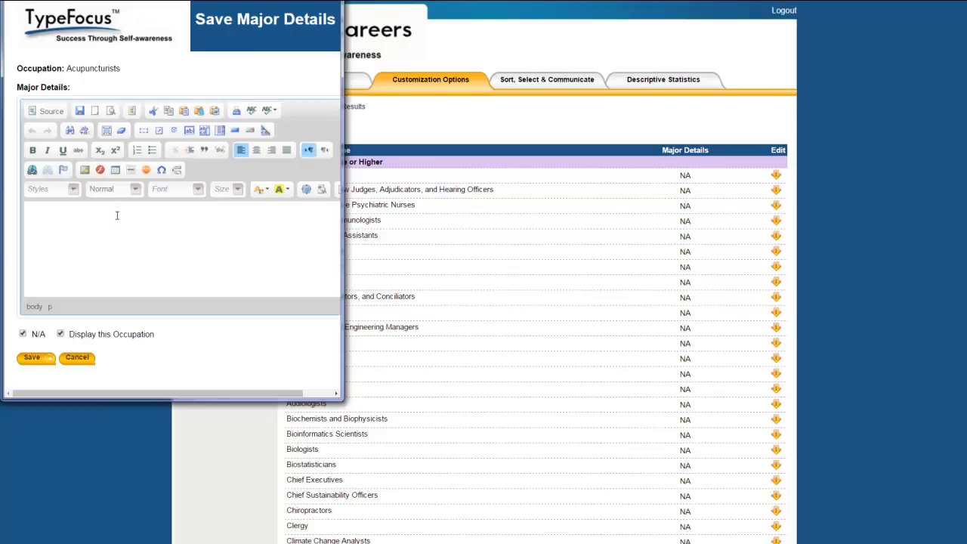
{"action": "type", "text": "acupunctur"}
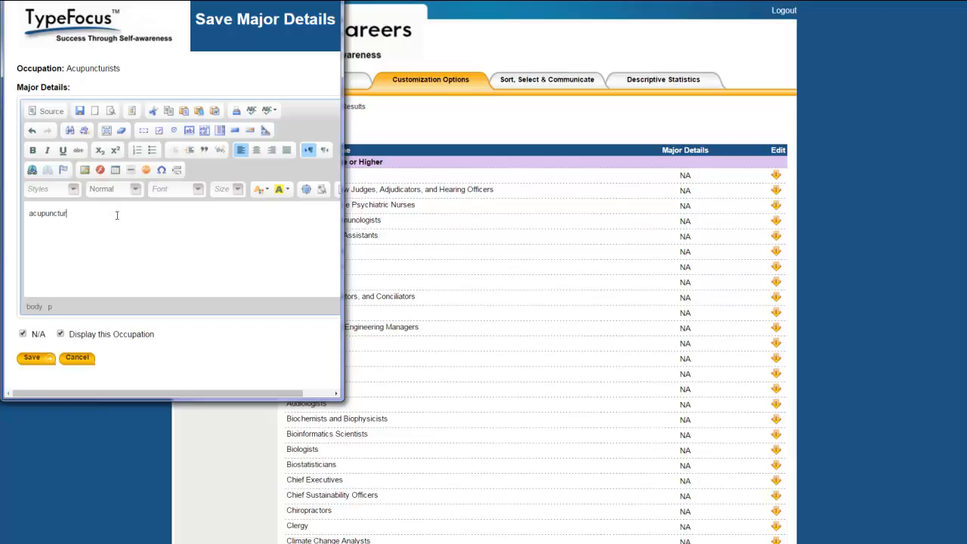
{"action": "type", "text": "st"}
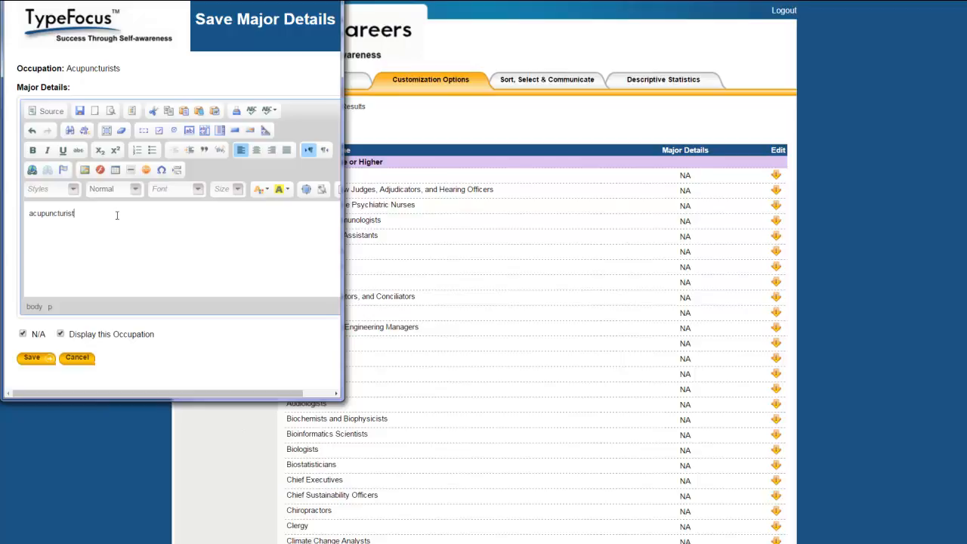
Step: Link 'acupuncturist' to ebay.com, clear N/A, and save the Acupuncturists details
{"action": "double_click", "coordinate": [51, 213]}
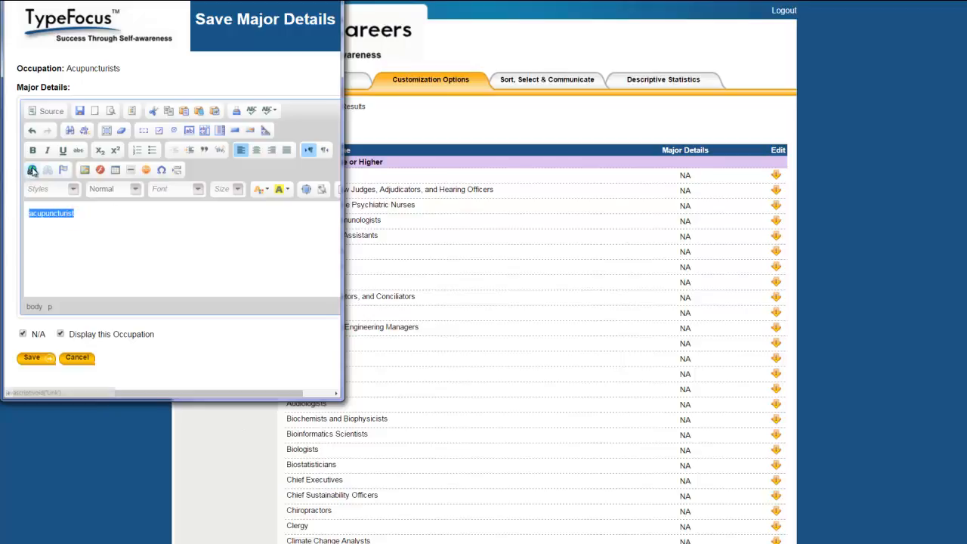
{"action": "left_click", "coordinate": [33, 169]}
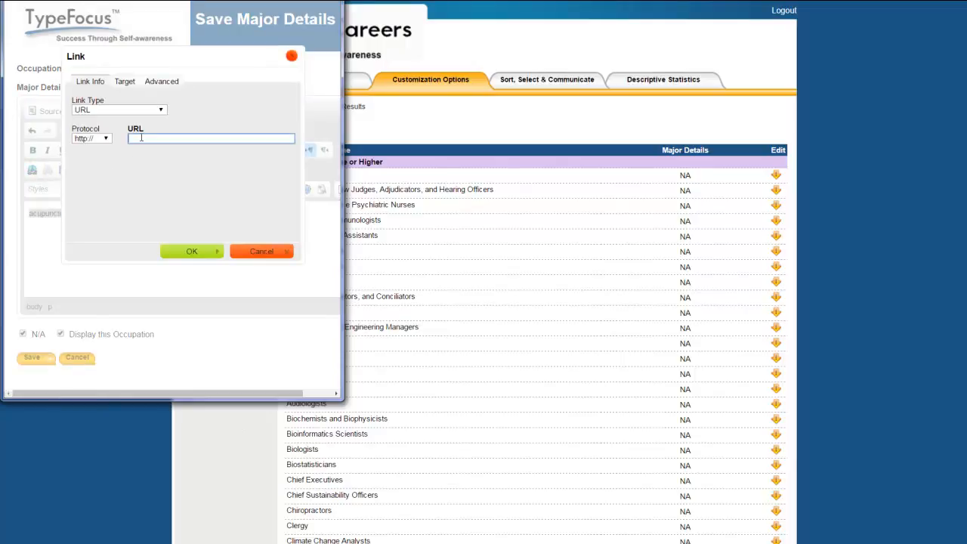
{"action": "type", "text": "e"}
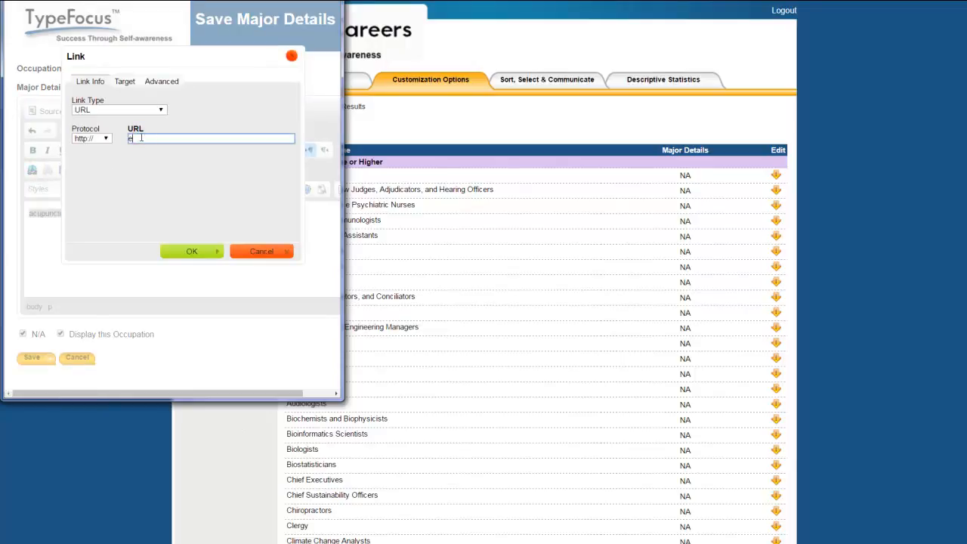
{"action": "type", "text": "bay"}
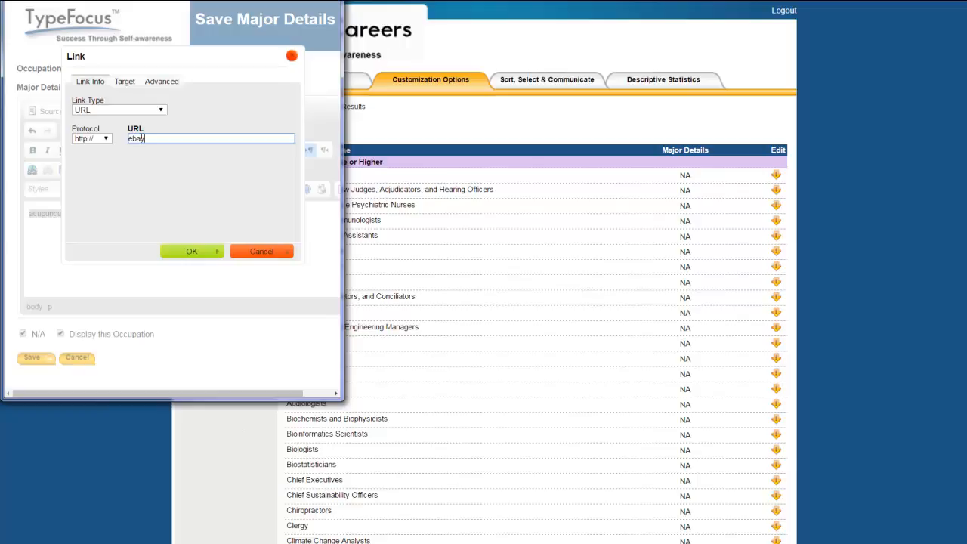
{"action": "type", "text": ".com"}
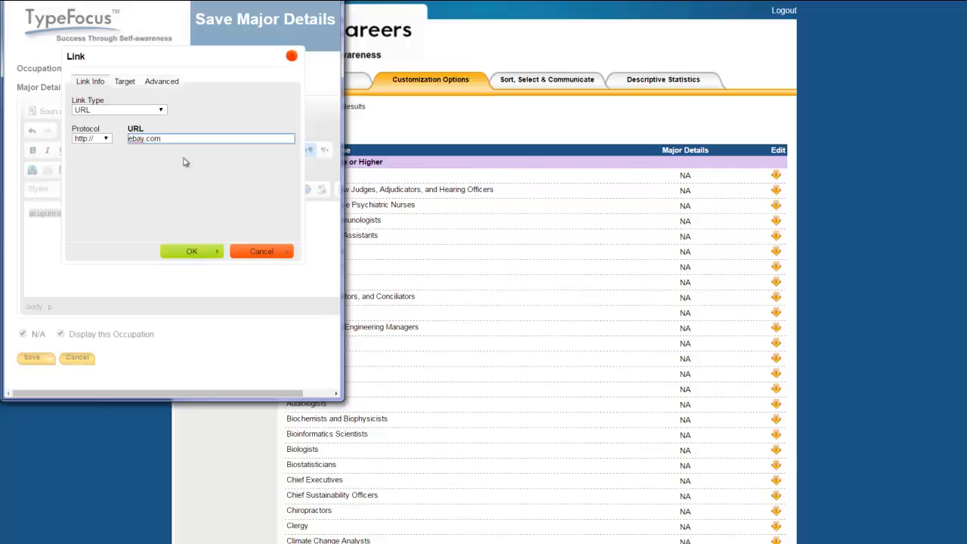
{"action": "left_click", "coordinate": [191, 251]}
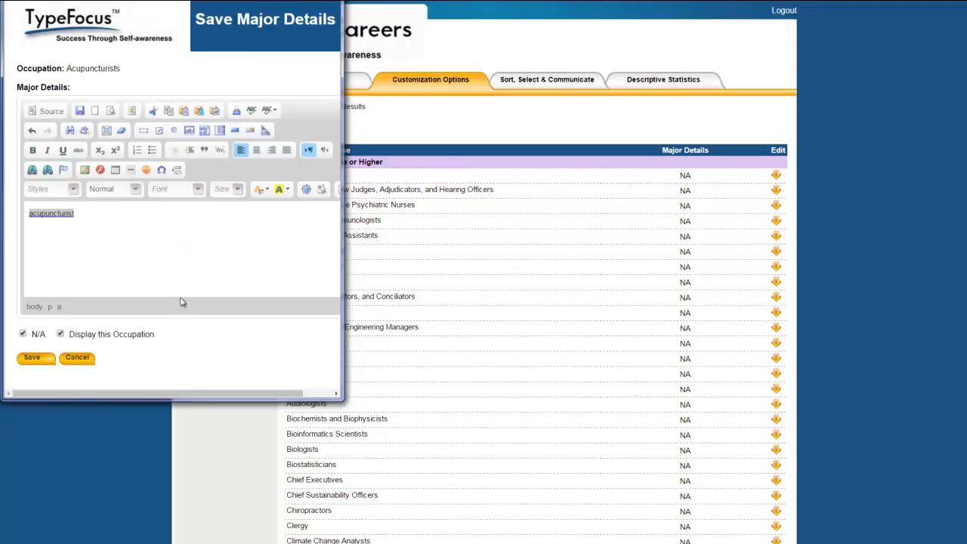
{"action": "mouse_move", "coordinate": [77, 348]}
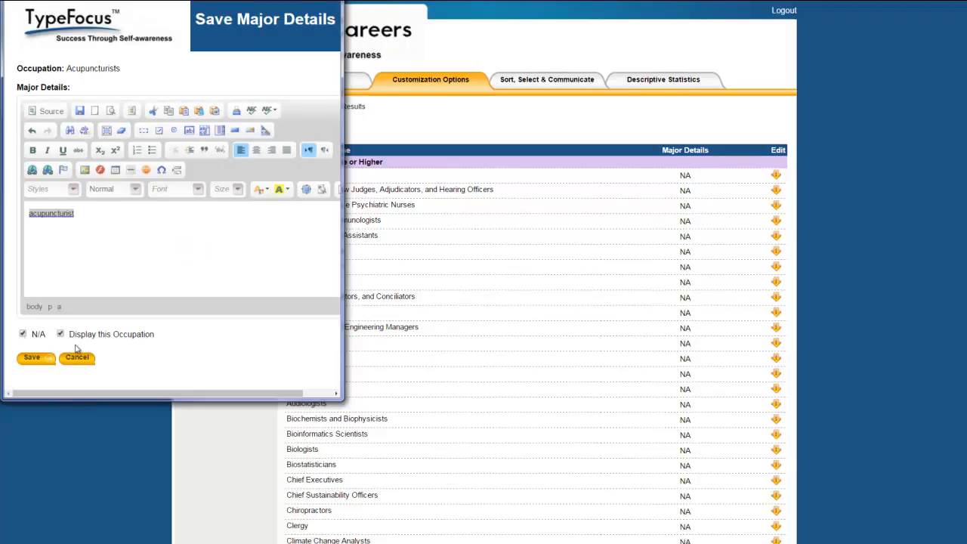
{"action": "left_click", "coordinate": [23, 333]}
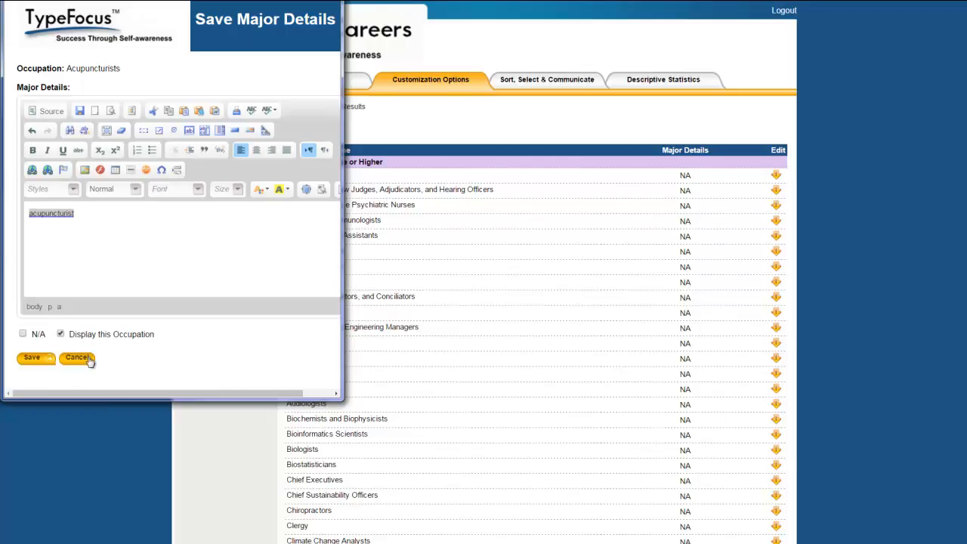
{"action": "left_click", "coordinate": [31, 357]}
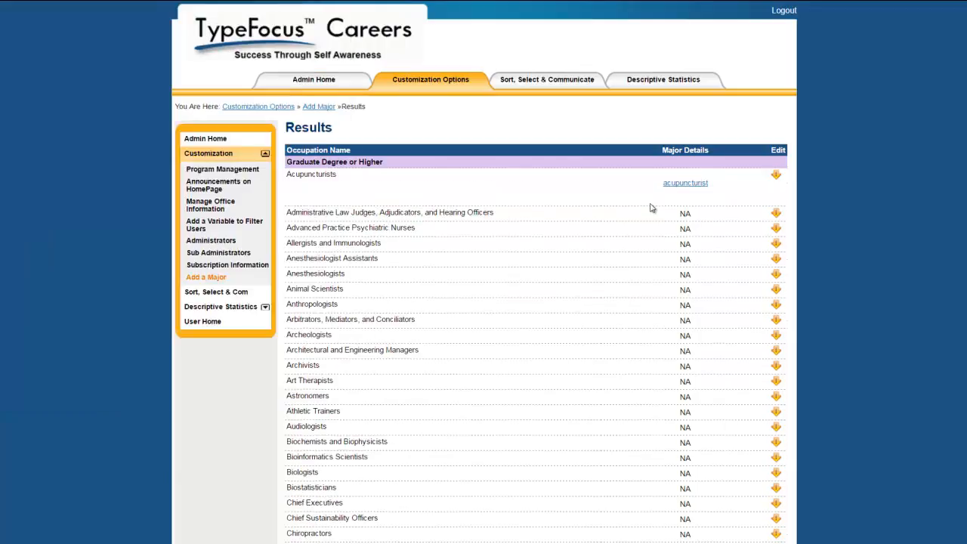
{"action": "mouse_move", "coordinate": [640, 199]}
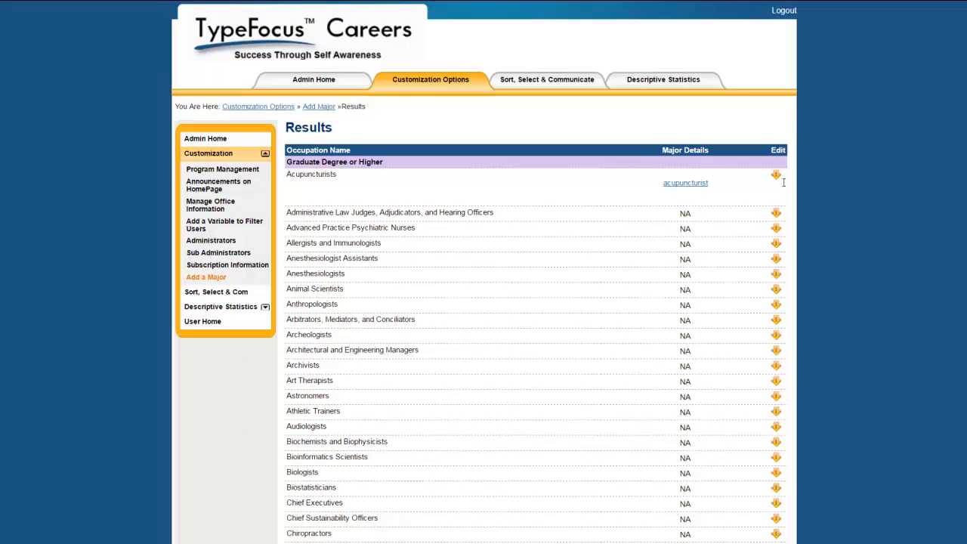
Step: Delete the linked 'acupuncturist' text, mark Acupuncturists N/A again, and save
{"action": "left_click", "coordinate": [776, 175]}
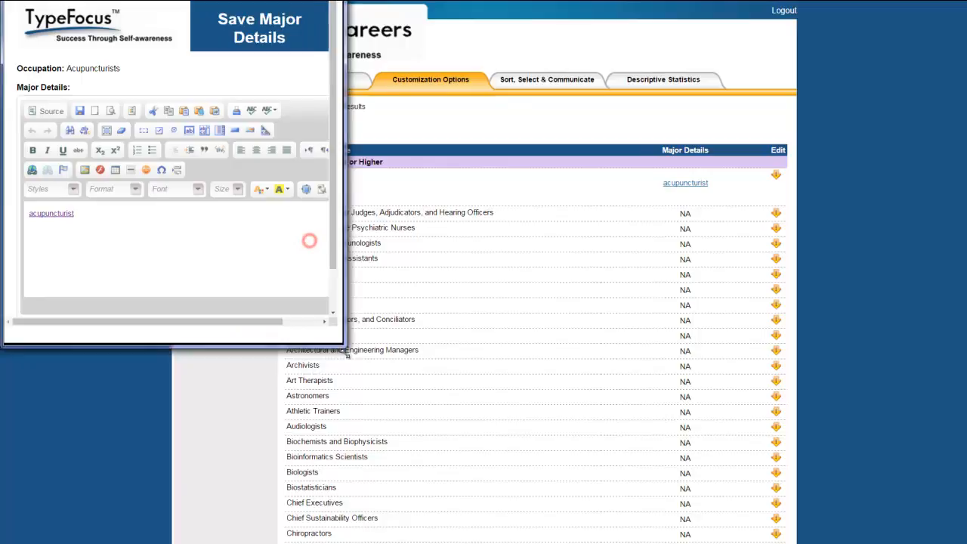
{"action": "double_click", "coordinate": [50, 213]}
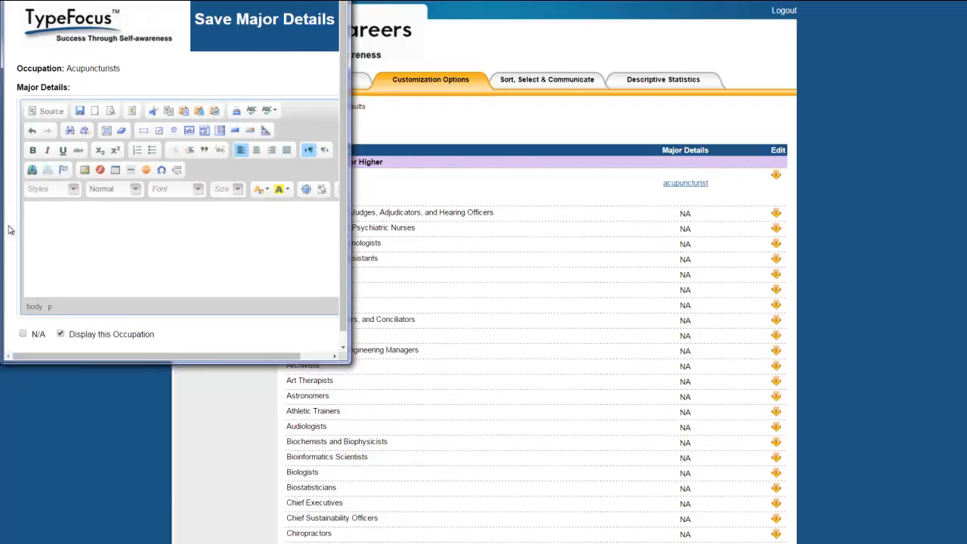
{"action": "left_click", "coordinate": [23, 334]}
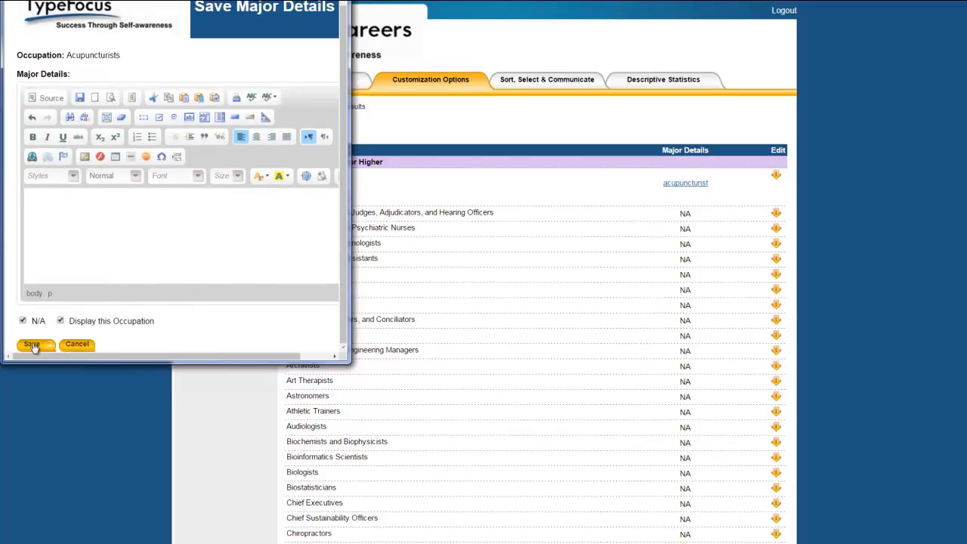
{"action": "left_click", "coordinate": [32, 344]}
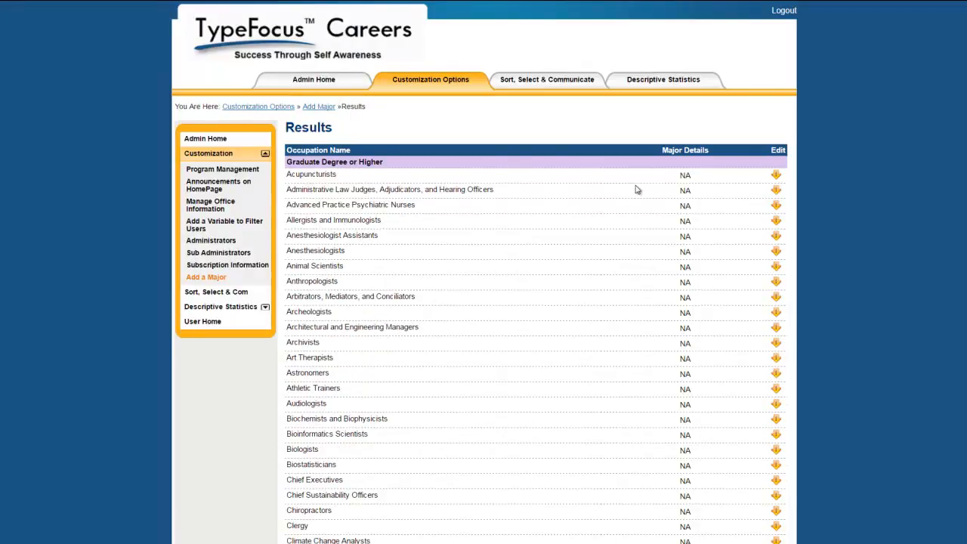
{"action": "mouse_move", "coordinate": [646, 183]}
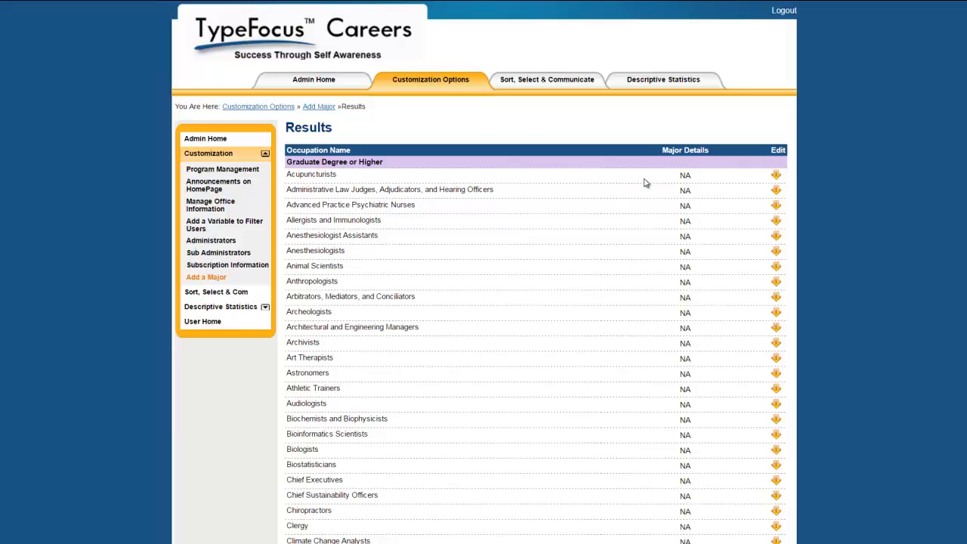
{"action": "mouse_move", "coordinate": [780, 188]}
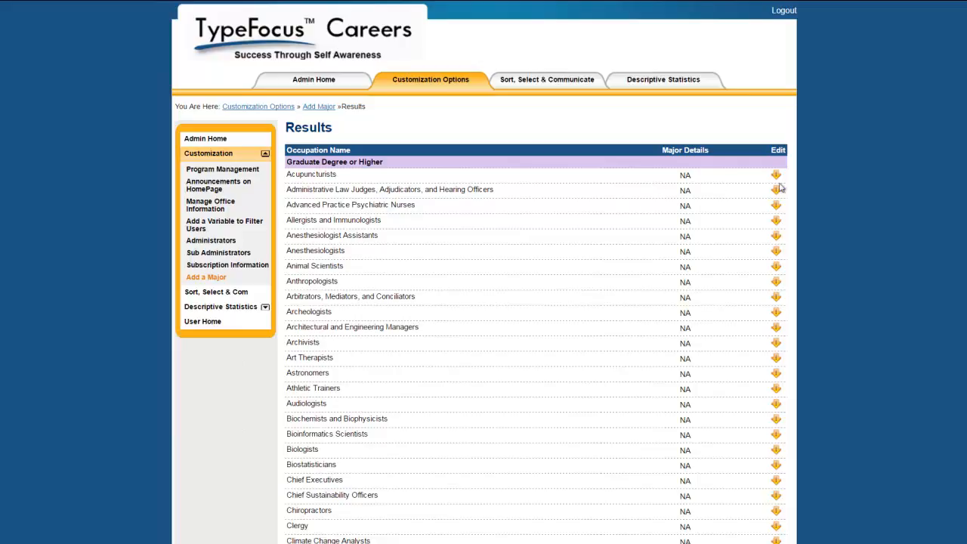
Step: Uncheck Display this Occupation for Acupuncturists and save
{"action": "left_click", "coordinate": [776, 175]}
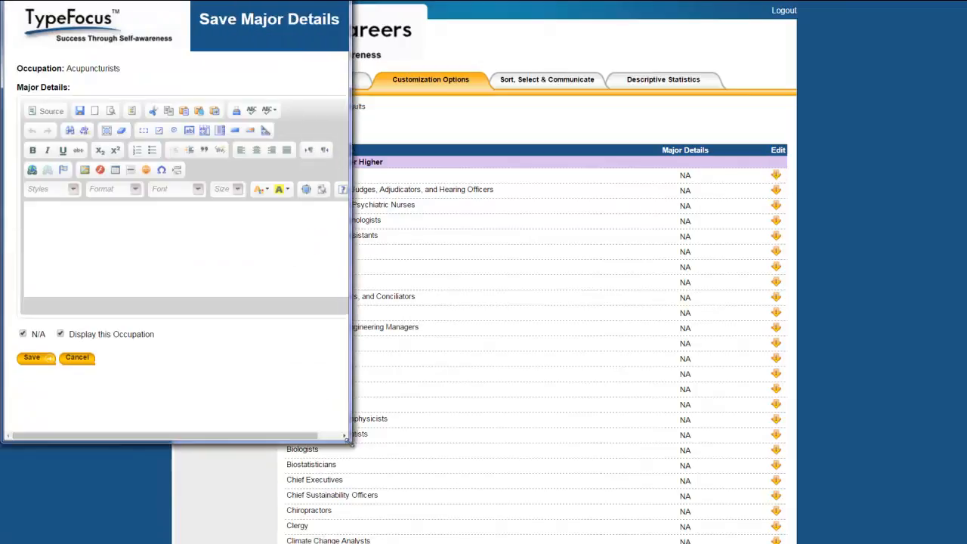
{"action": "left_click", "coordinate": [60, 333]}
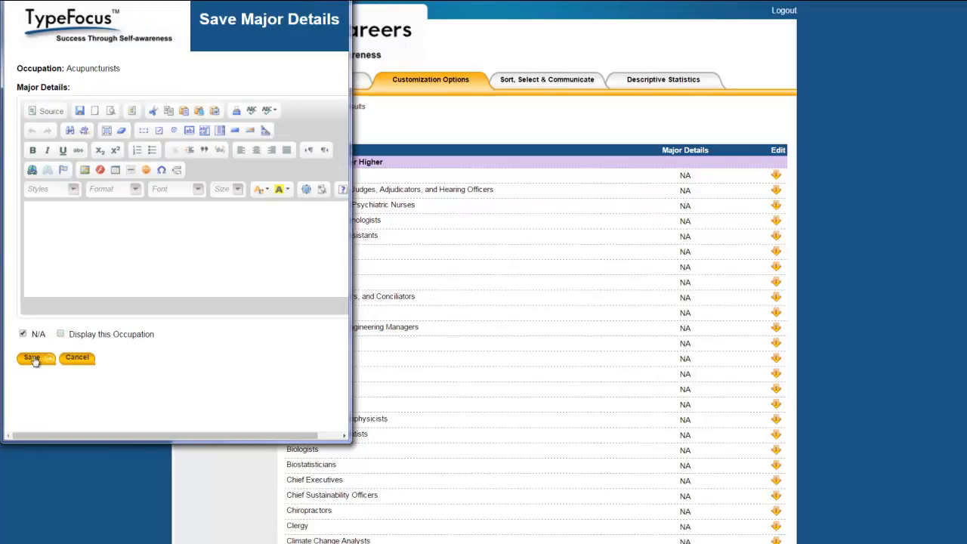
{"action": "left_click", "coordinate": [32, 357]}
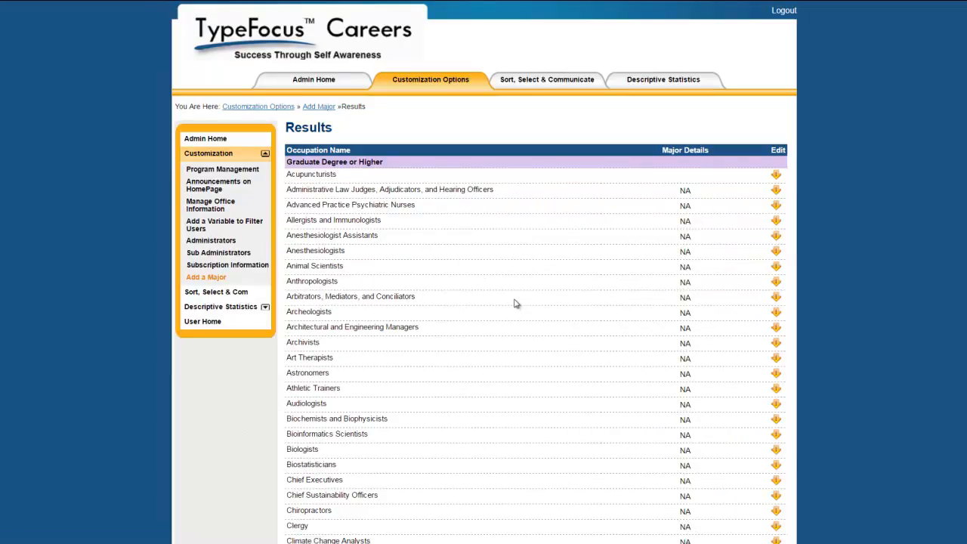
{"action": "mouse_move", "coordinate": [698, 188]}
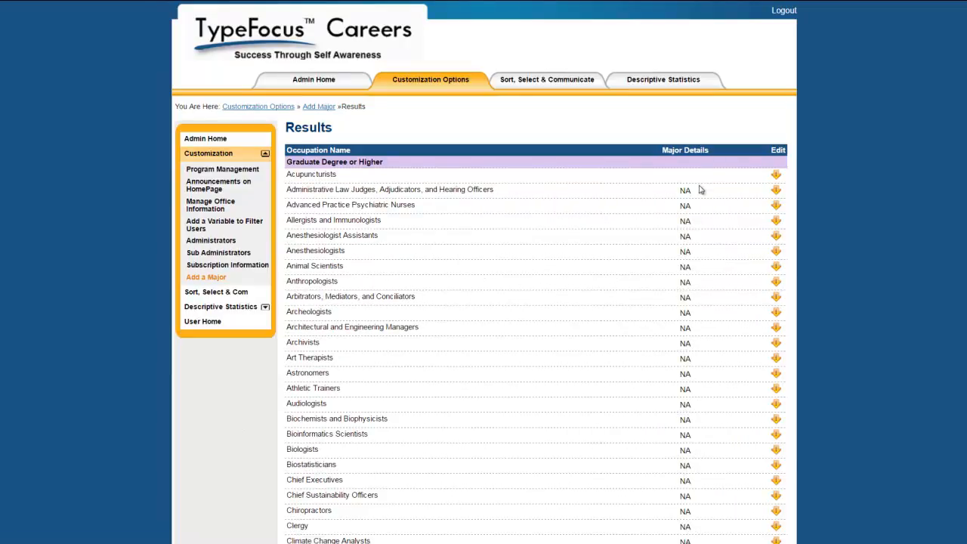
{"action": "mouse_move", "coordinate": [544, 186]}
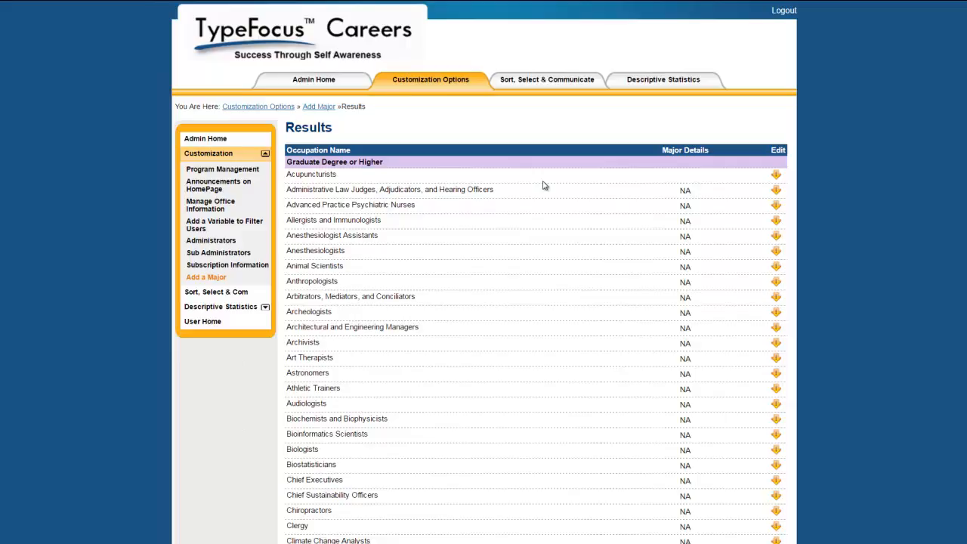
{"action": "mouse_move", "coordinate": [430, 80]}
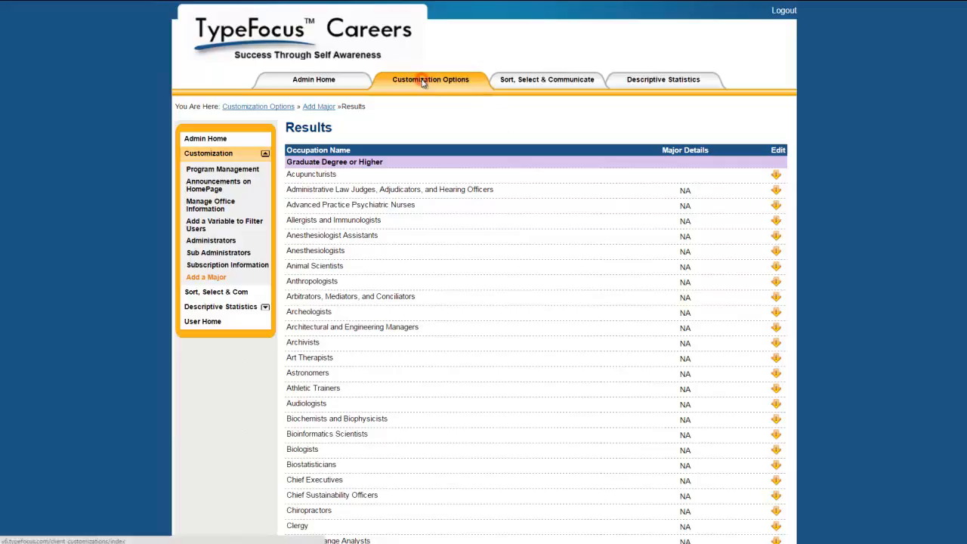
Step: Briefly open the Career Services instructions editor from Customization Options, then return
{"action": "left_click", "coordinate": [431, 79]}
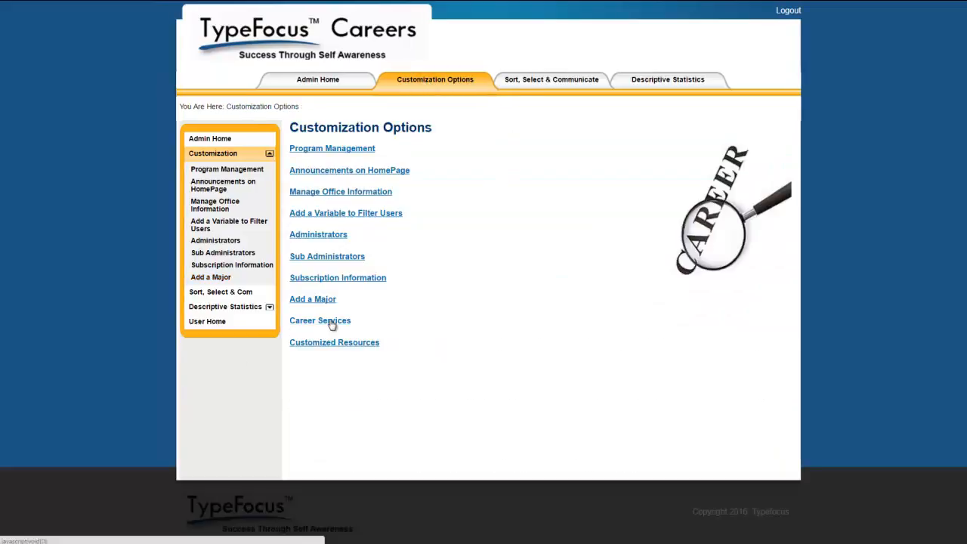
{"action": "left_click", "coordinate": [319, 321]}
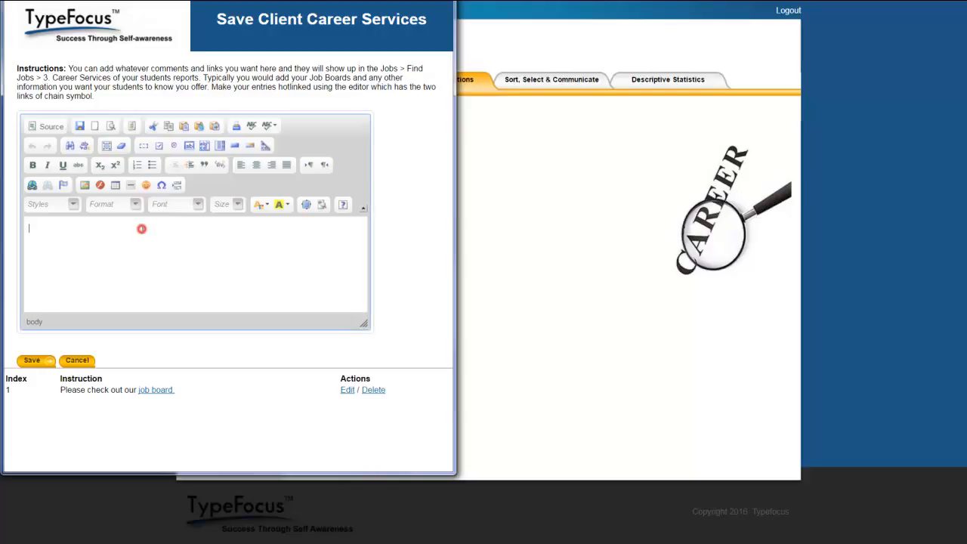
{"action": "left_click", "coordinate": [142, 229]}
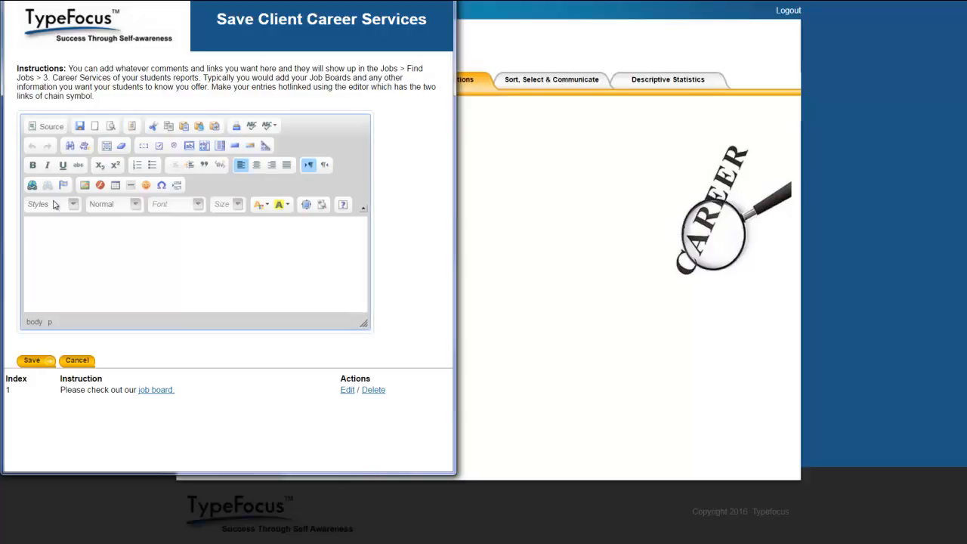
{"action": "left_click", "coordinate": [33, 185]}
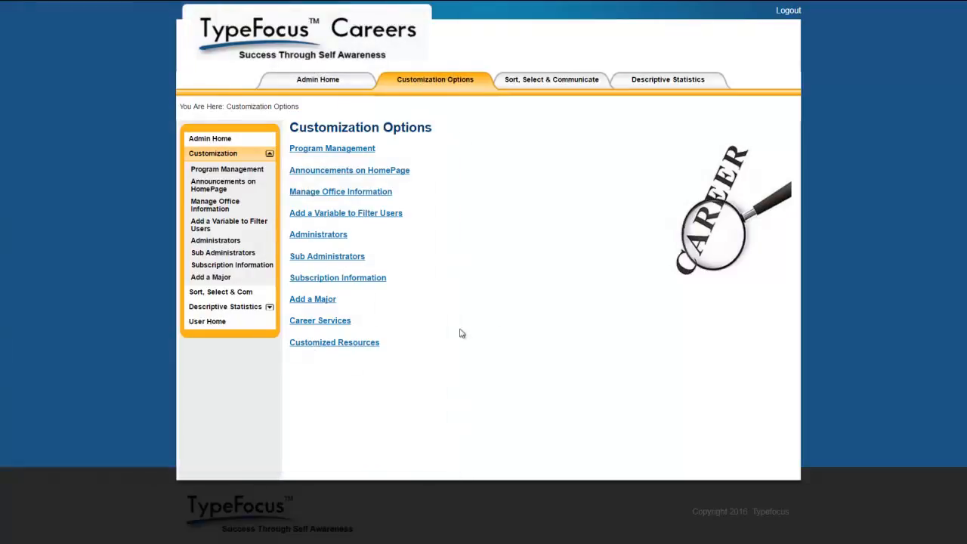
{"action": "left_click", "coordinate": [207, 321]}
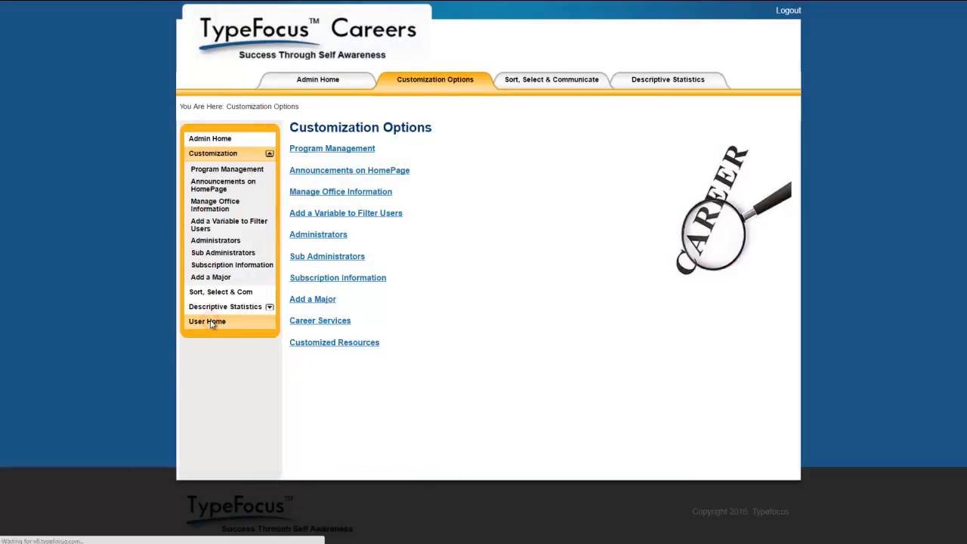
{"action": "left_click", "coordinate": [206, 321]}
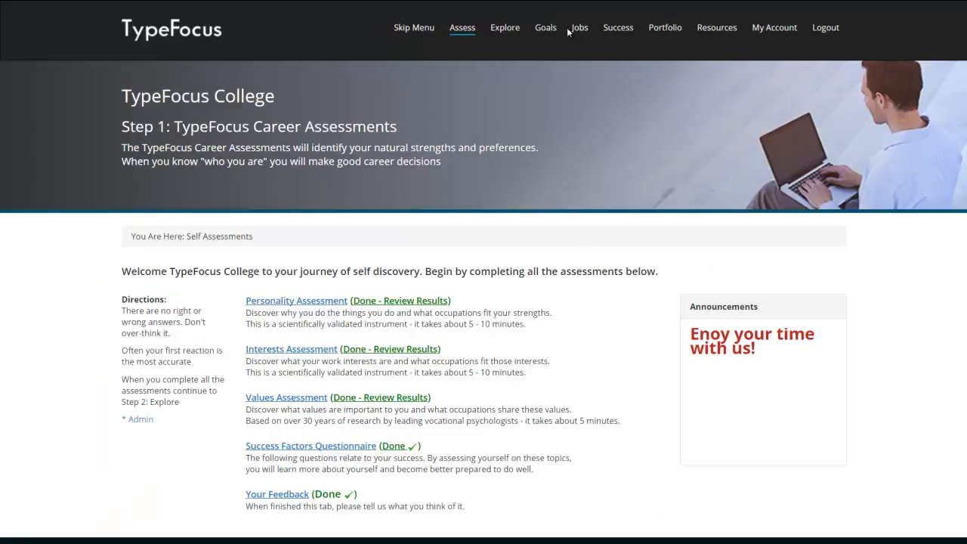
{"action": "left_click", "coordinate": [579, 27]}
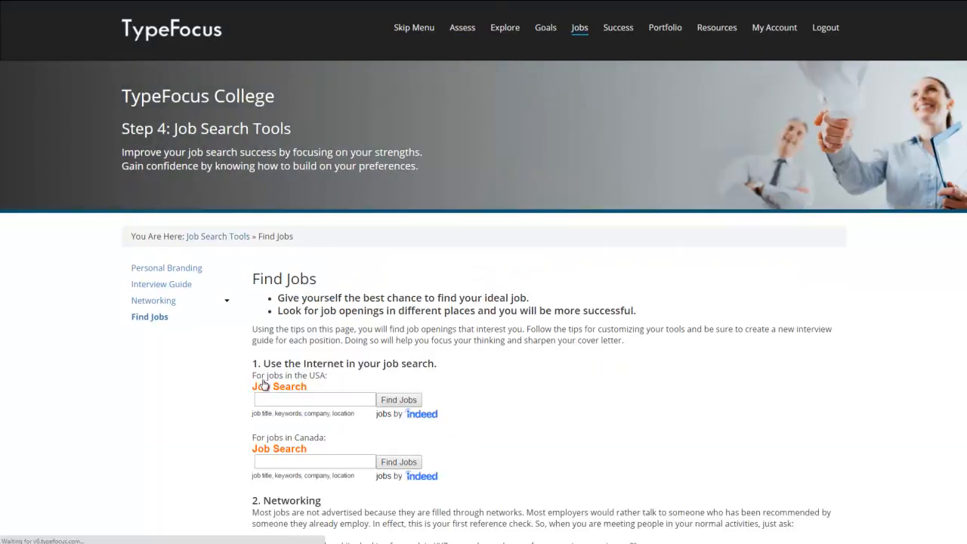
{"action": "scroll", "scroll_direction": "down", "scroll_amount": 3}
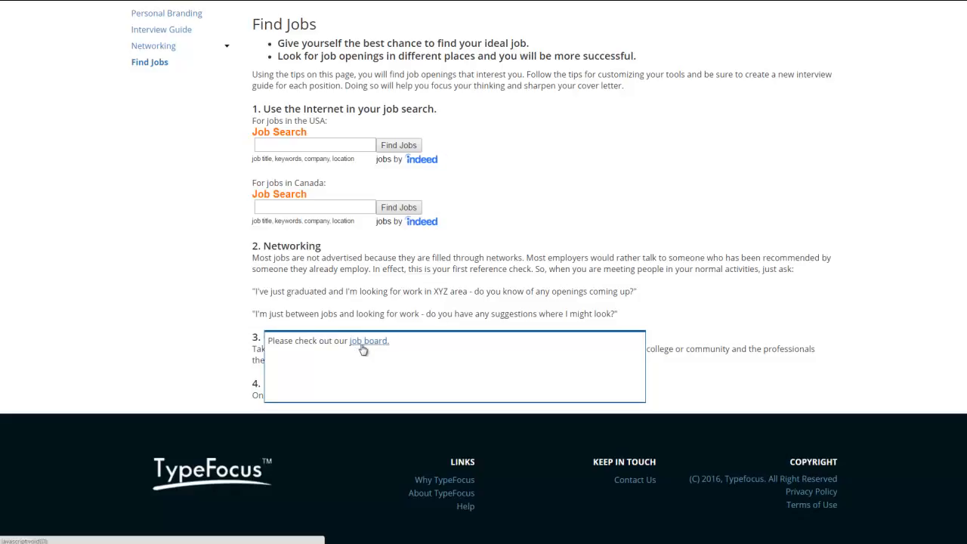
{"action": "scroll", "scroll_direction": "up", "scroll_amount": 3}
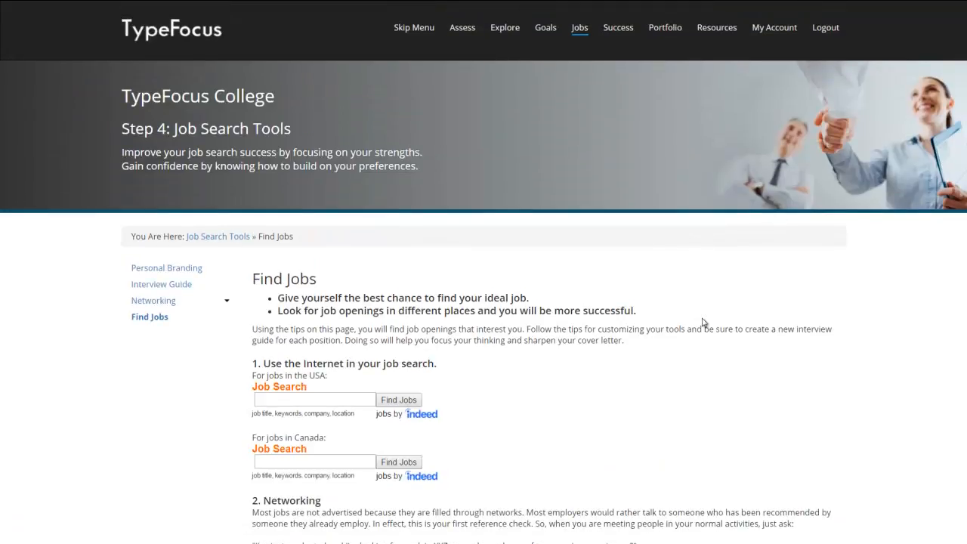
{"action": "mouse_move", "coordinate": [716, 28]}
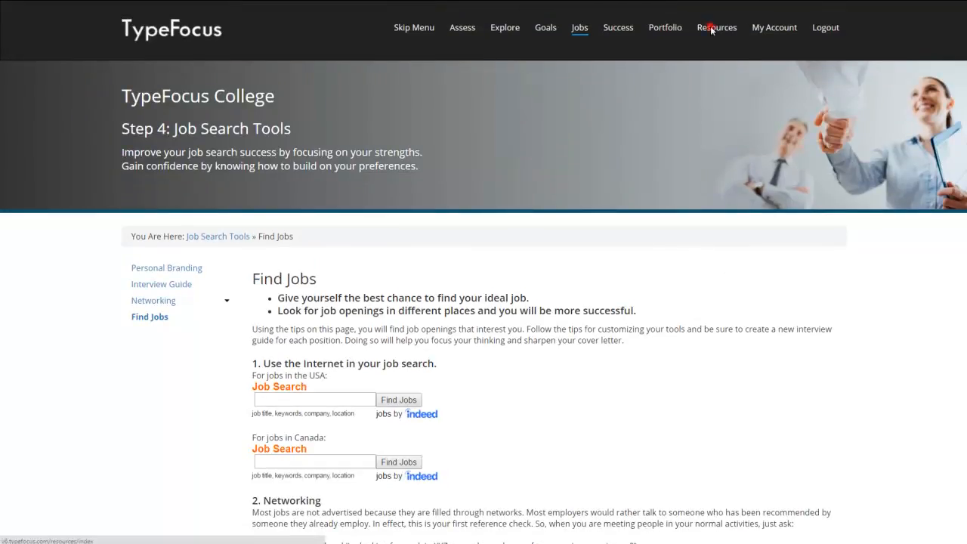
{"action": "left_click", "coordinate": [715, 27]}
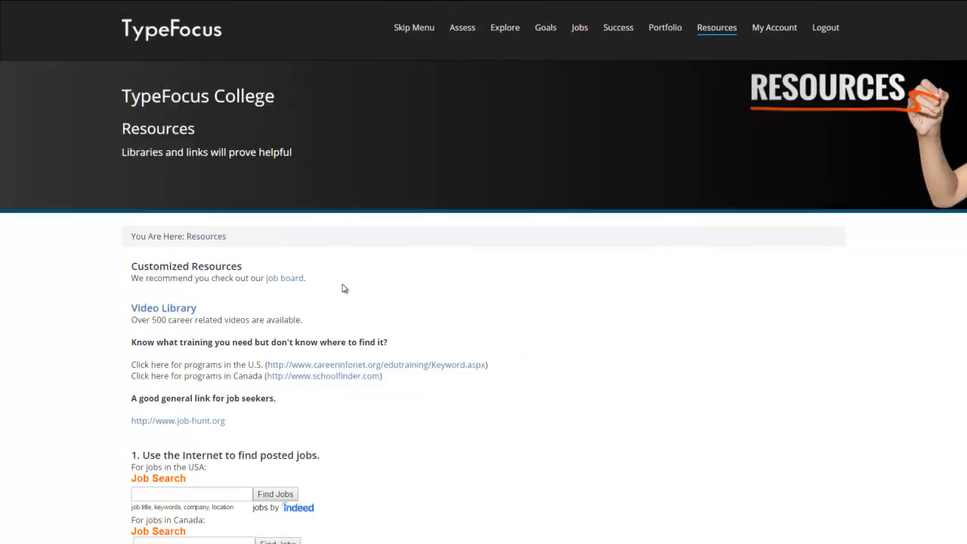
{"action": "mouse_move", "coordinate": [199, 278]}
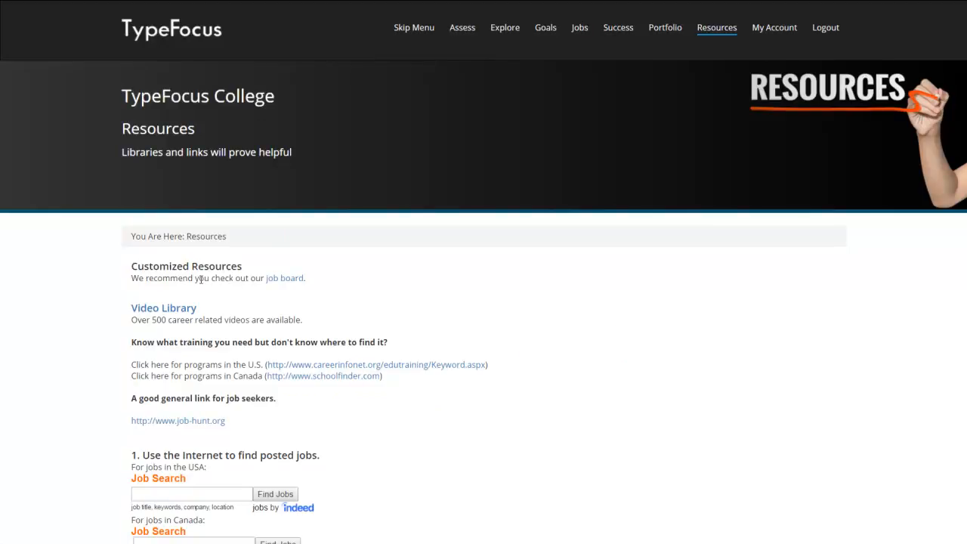
{"action": "mouse_move", "coordinate": [238, 290]}
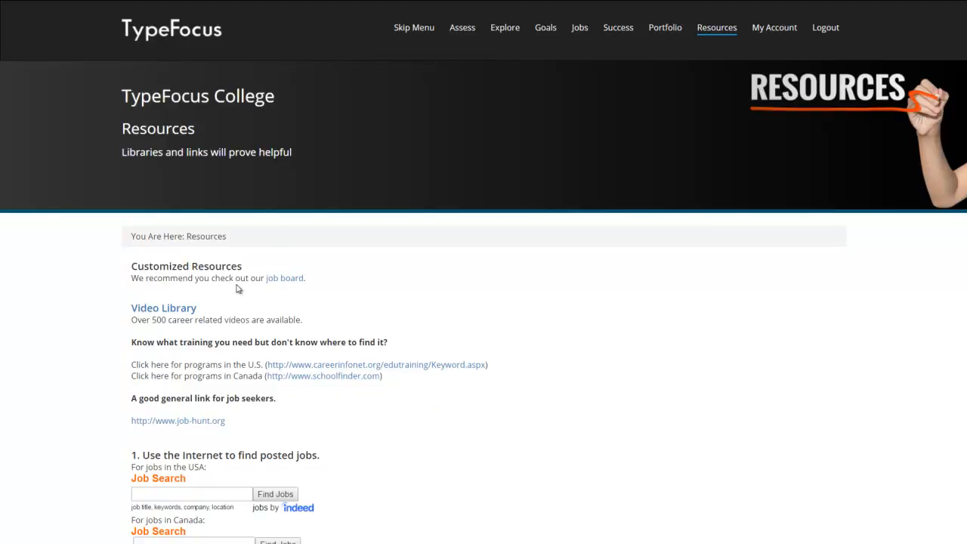
{"action": "mouse_move", "coordinate": [285, 278]}
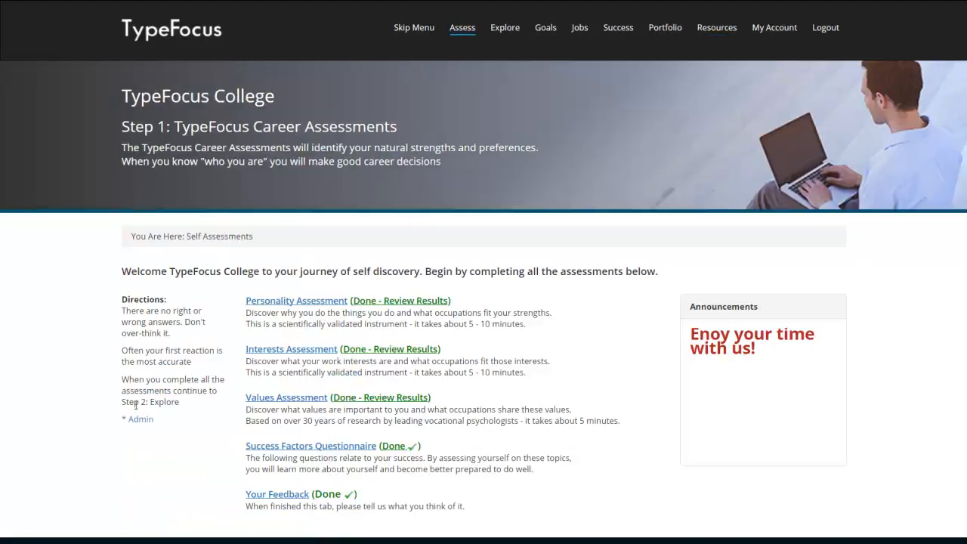
Step: From Admin, view the job board entry in Customized Resources, then cancel
{"action": "left_click", "coordinate": [137, 419]}
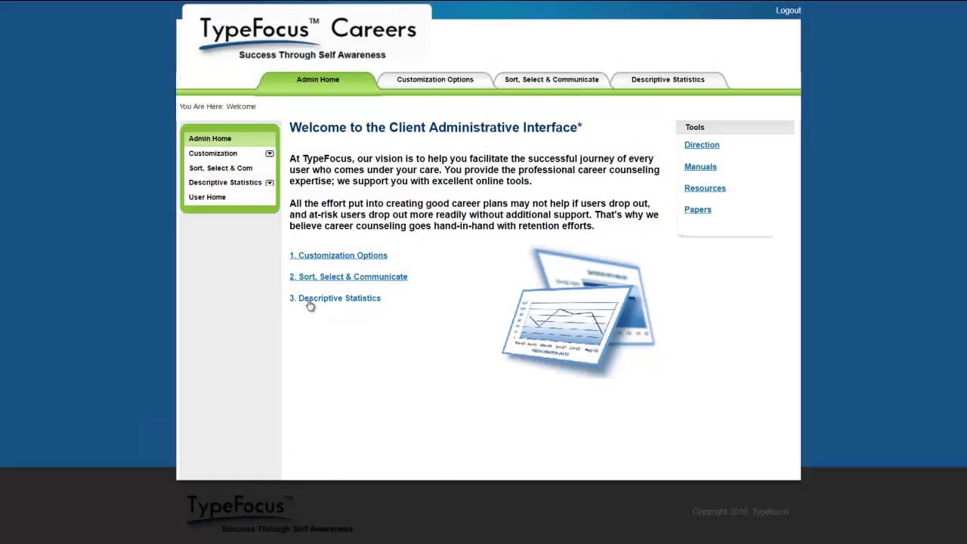
{"action": "left_click", "coordinate": [434, 79]}
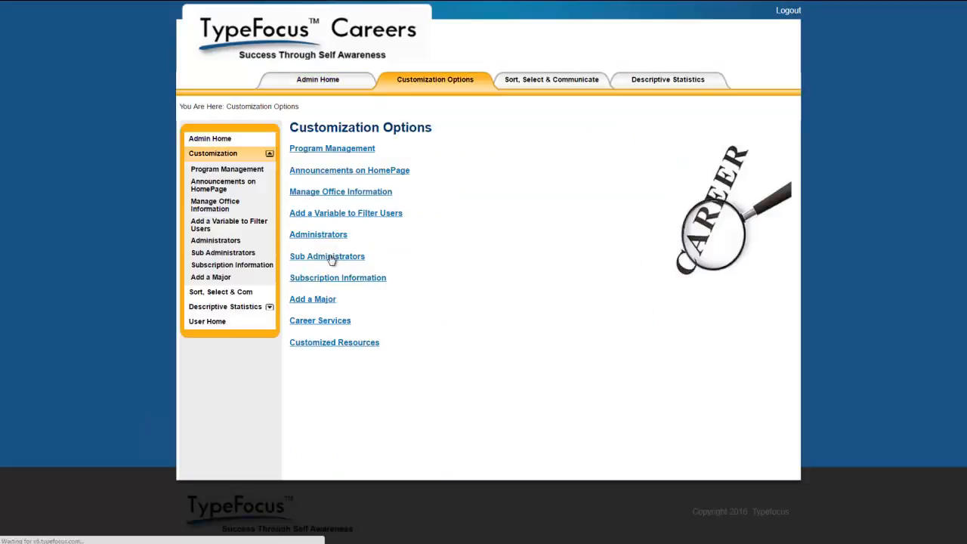
{"action": "left_click", "coordinate": [333, 342]}
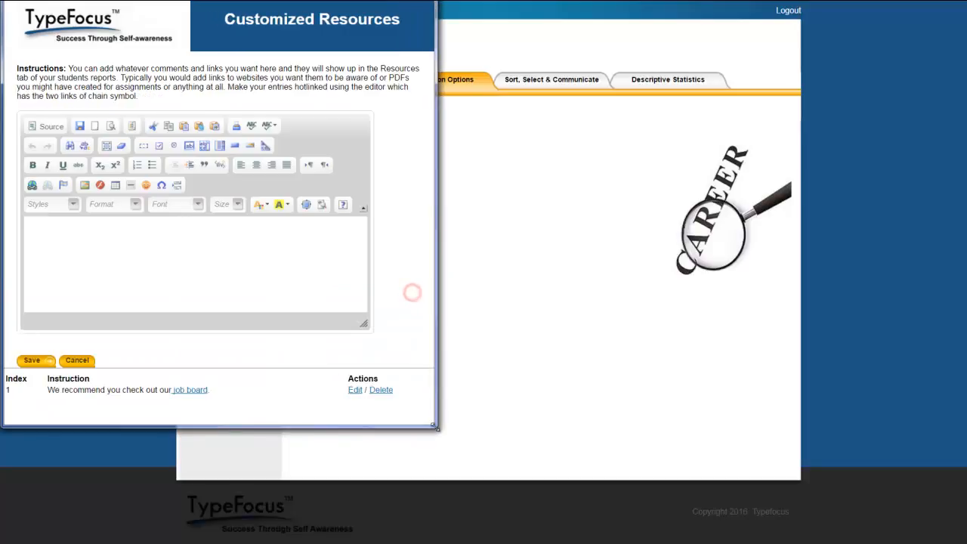
{"action": "mouse_move", "coordinate": [338, 381]}
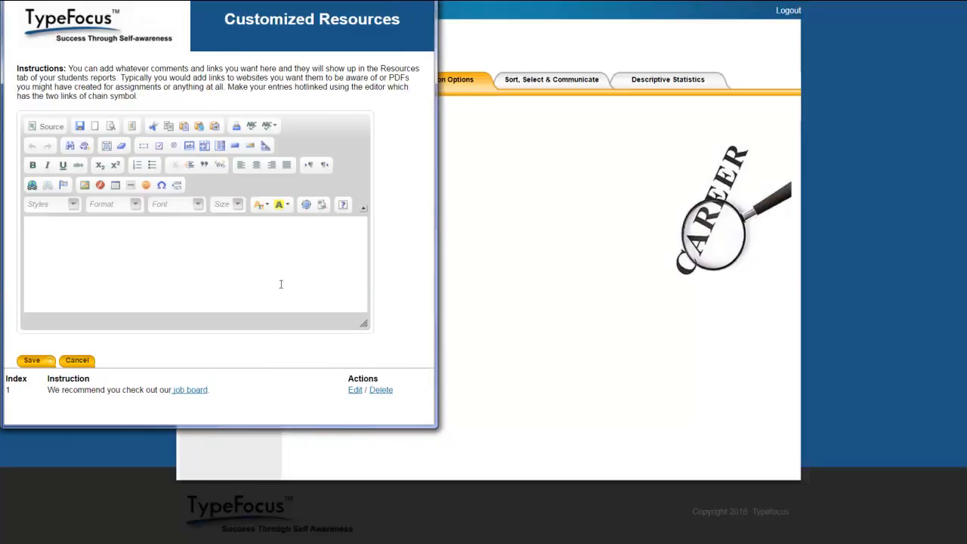
{"action": "mouse_move", "coordinate": [240, 244]}
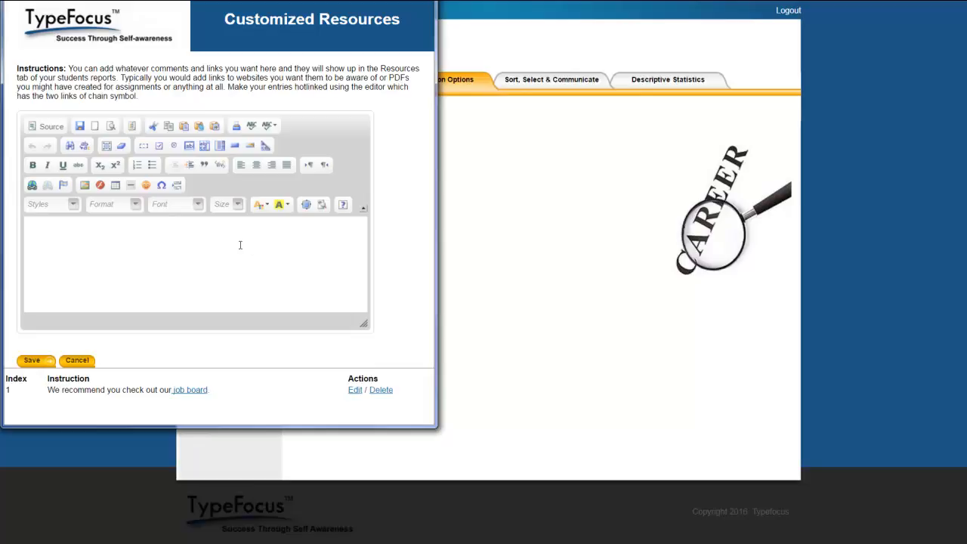
{"action": "left_click", "coordinate": [77, 360]}
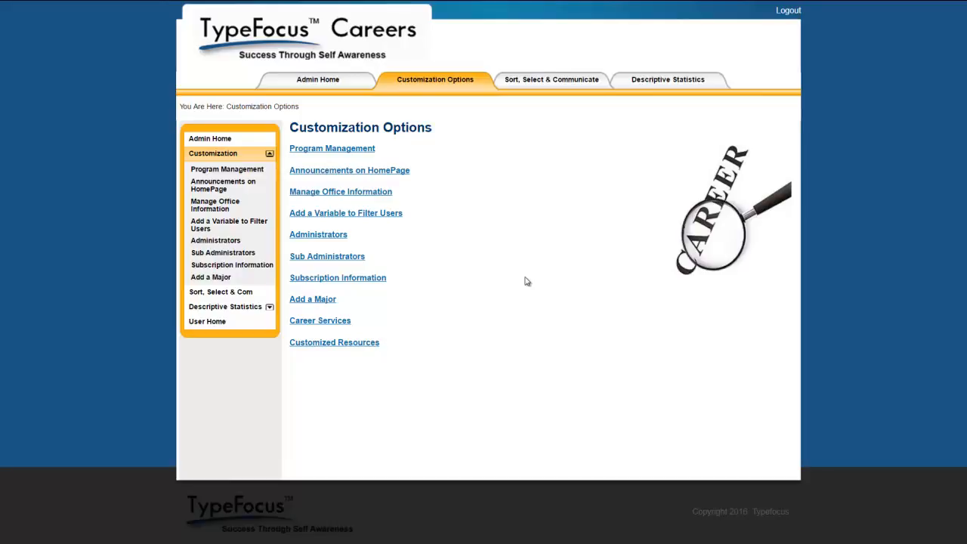
{"action": "mouse_move", "coordinate": [529, 224]}
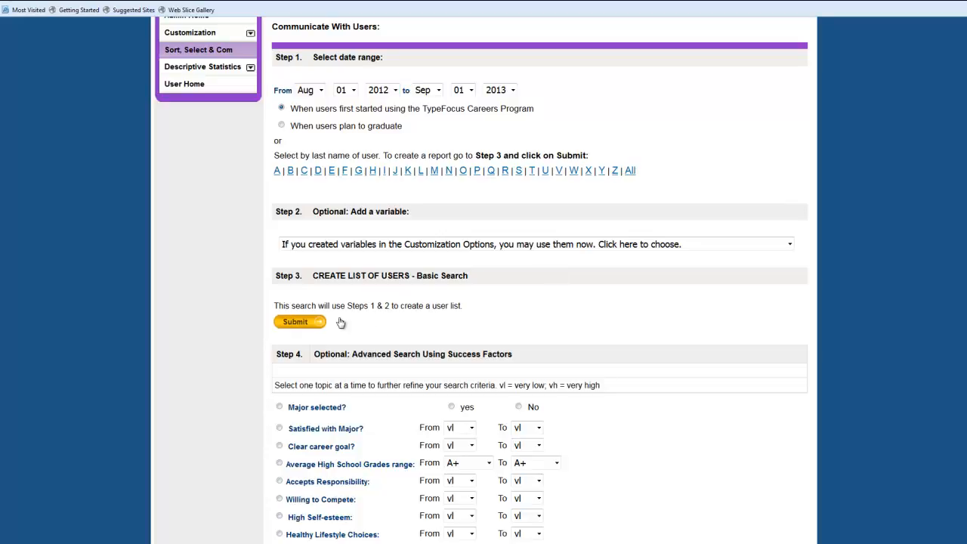
Step: Submit a basic user search for start dates Aug 01 2012 to Sep 01 2013
{"action": "left_click", "coordinate": [295, 321]}
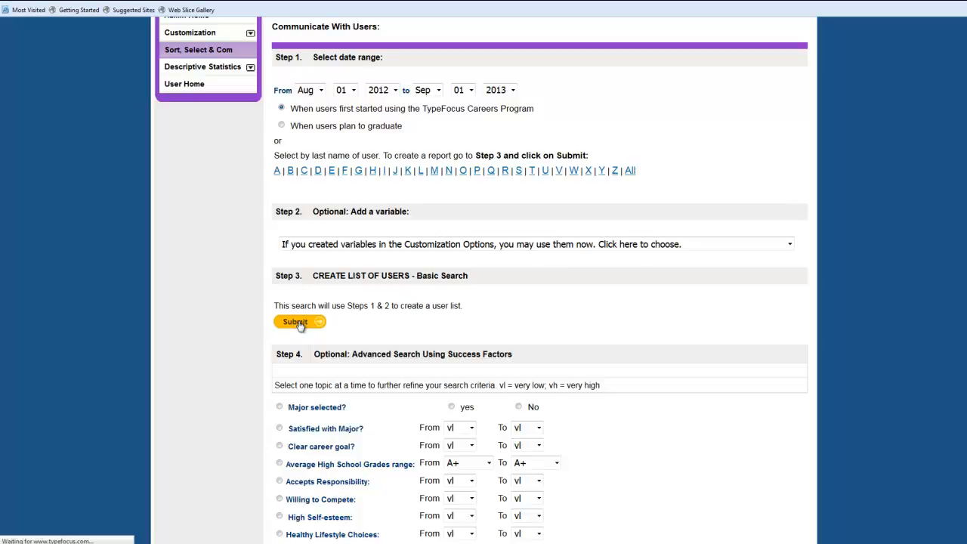
{"action": "left_click", "coordinate": [295, 321]}
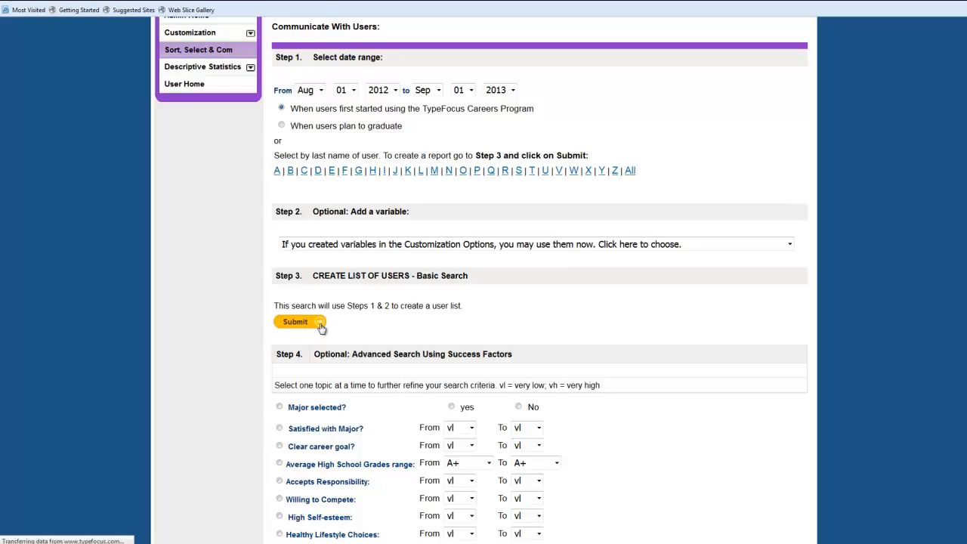
{"action": "mouse_move", "coordinate": [315, 325]}
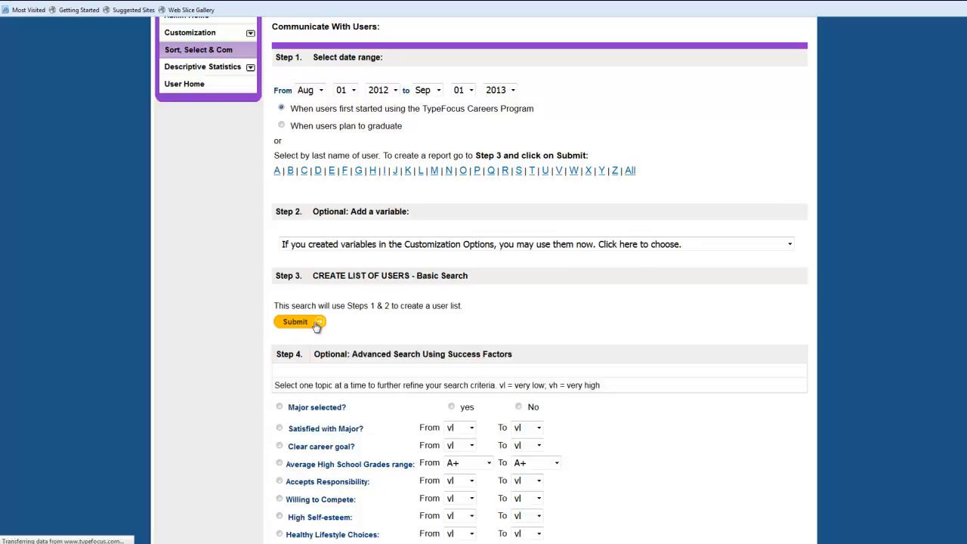
Step: Select all 2078 found users, then open and cancel the email message form
{"action": "left_click", "coordinate": [296, 321]}
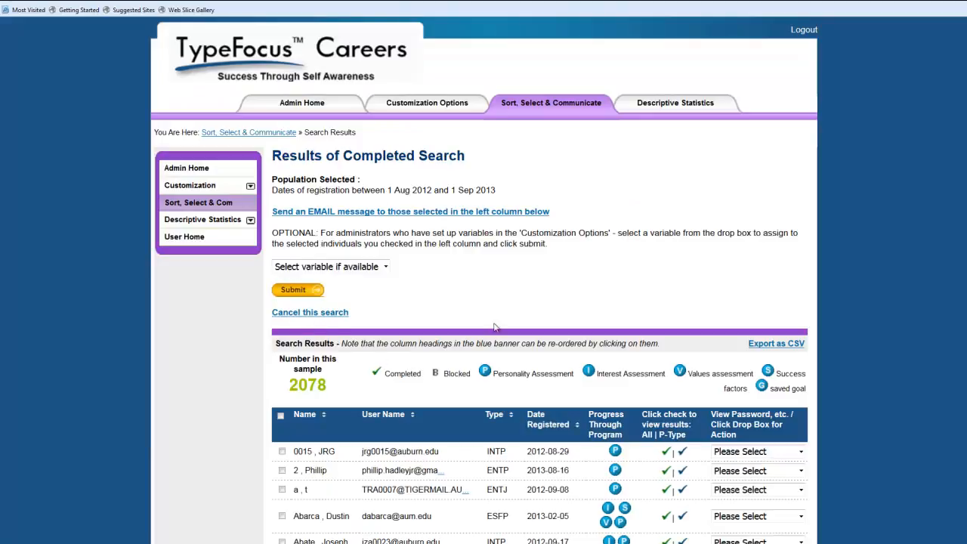
{"action": "mouse_move", "coordinate": [580, 313]}
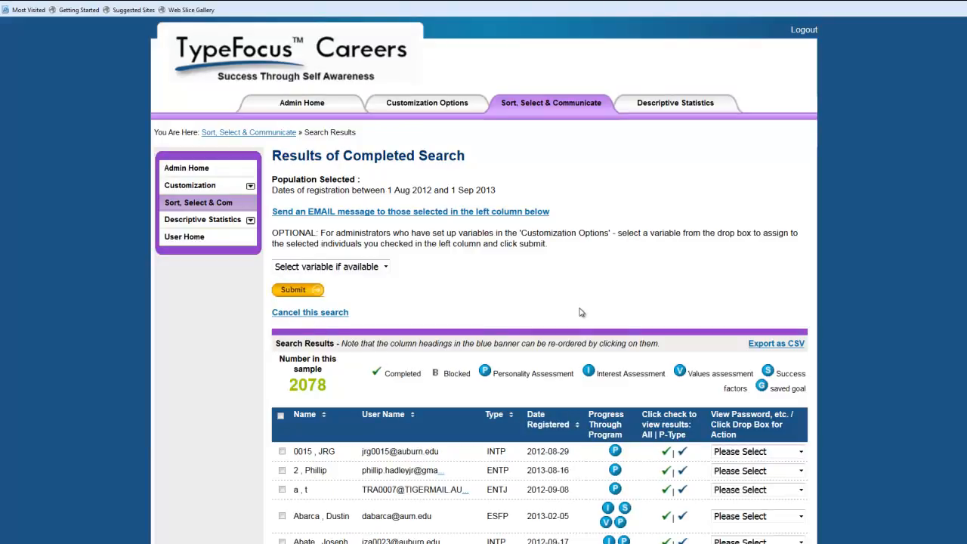
{"action": "scroll", "scroll_direction": "down", "scroll_amount": 3}
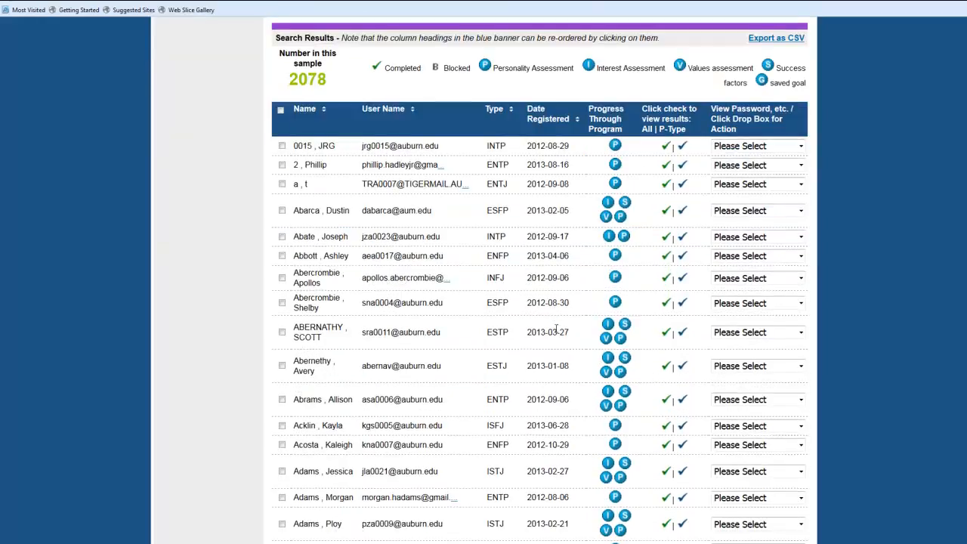
{"action": "left_click", "coordinate": [281, 331]}
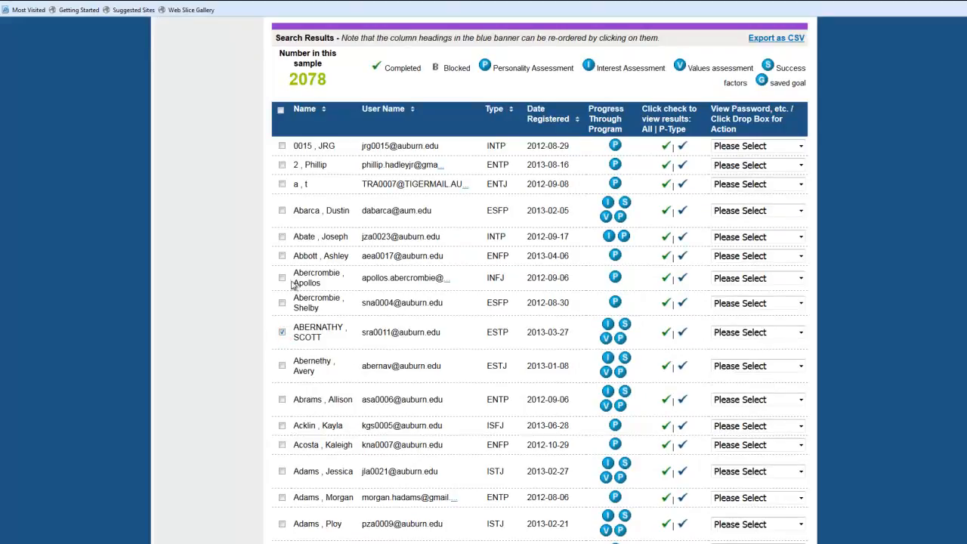
{"action": "left_click", "coordinate": [281, 277]}
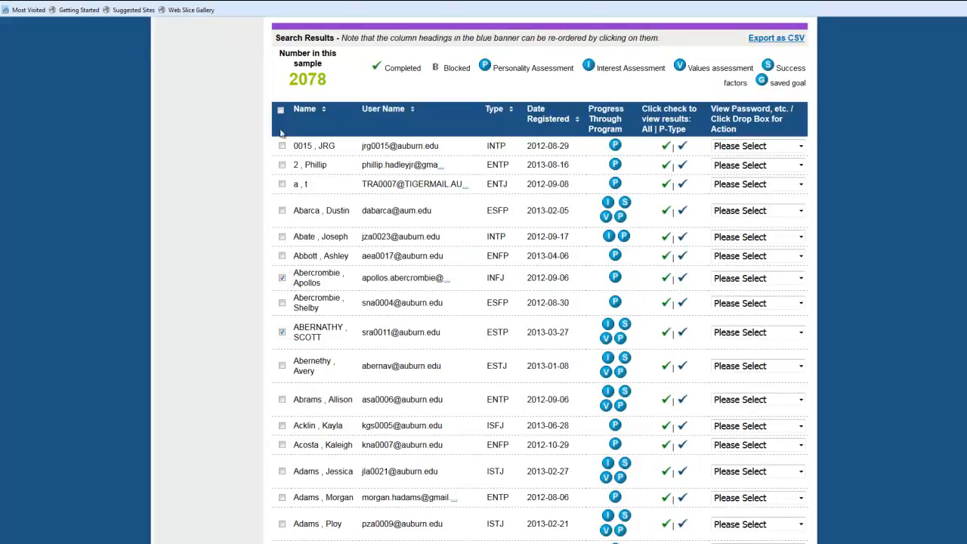
{"action": "left_click", "coordinate": [281, 110]}
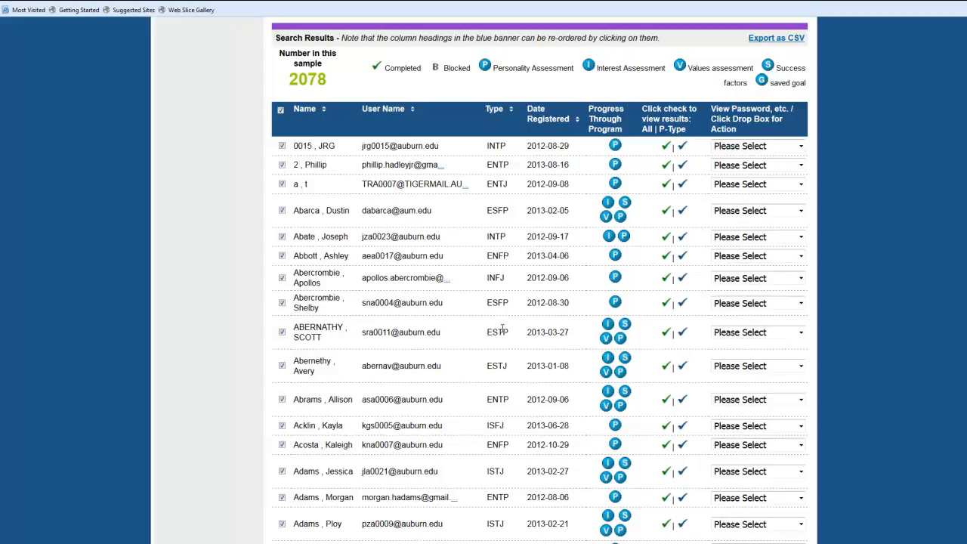
{"action": "scroll", "scroll_direction": "up", "scroll_amount": 3}
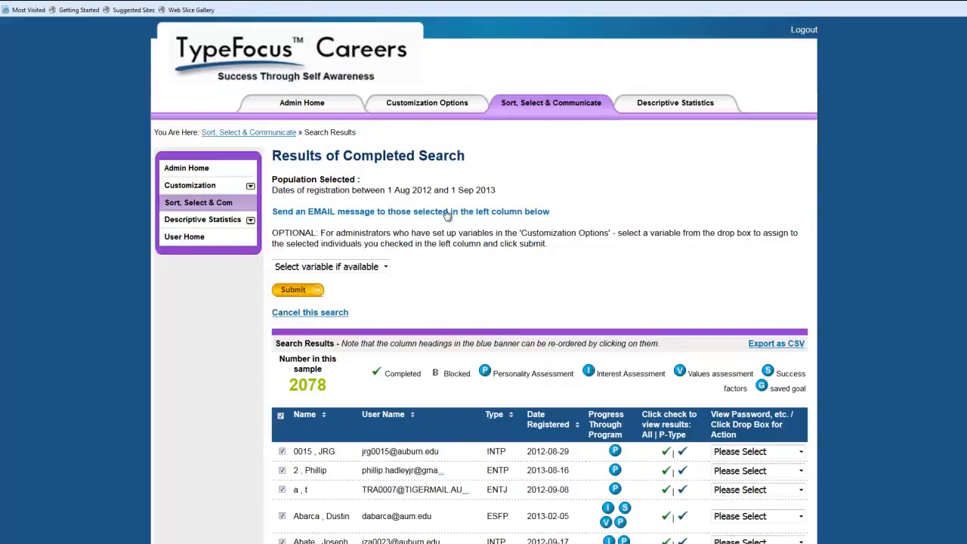
{"action": "left_click", "coordinate": [410, 210]}
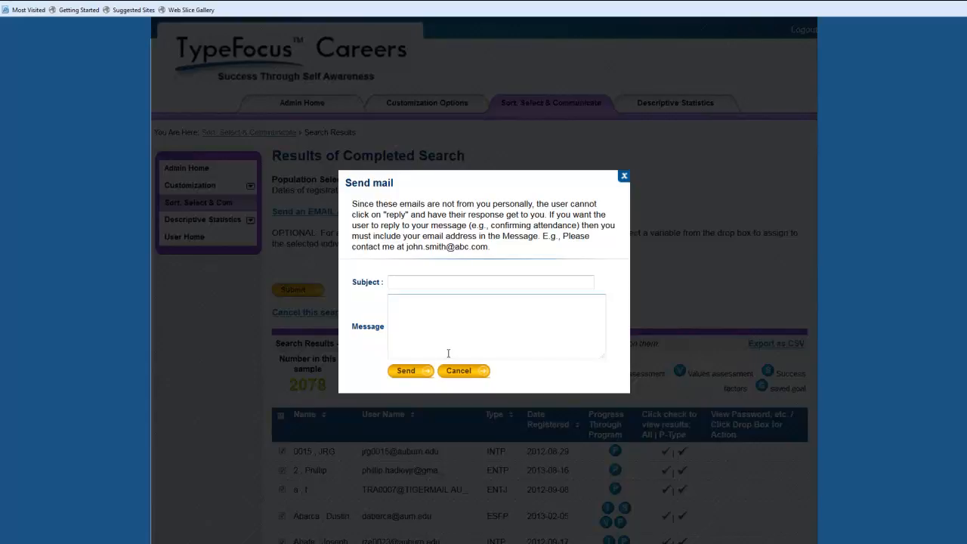
{"action": "left_click", "coordinate": [624, 175]}
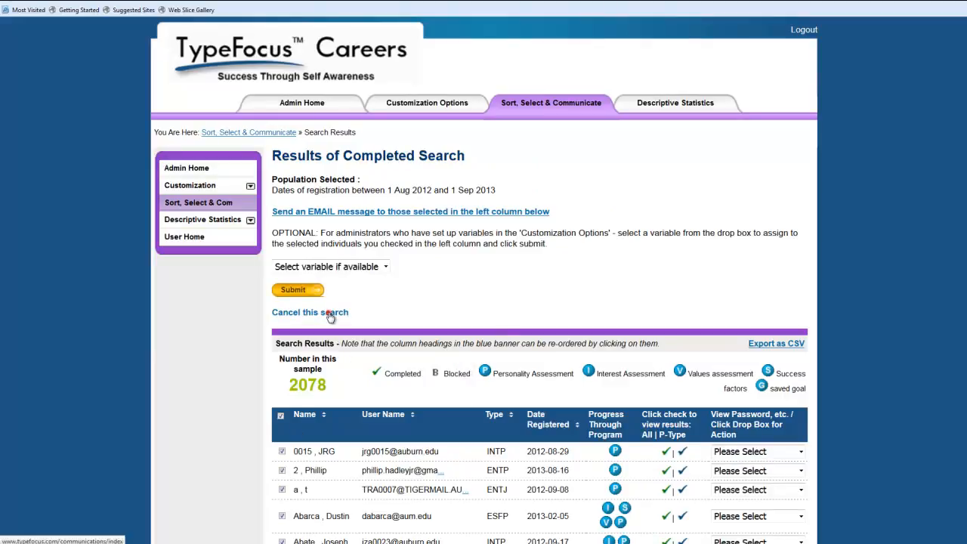
Step: Return to the search form and set Satisfied with Major? from very low to low
{"action": "left_click", "coordinate": [310, 312]}
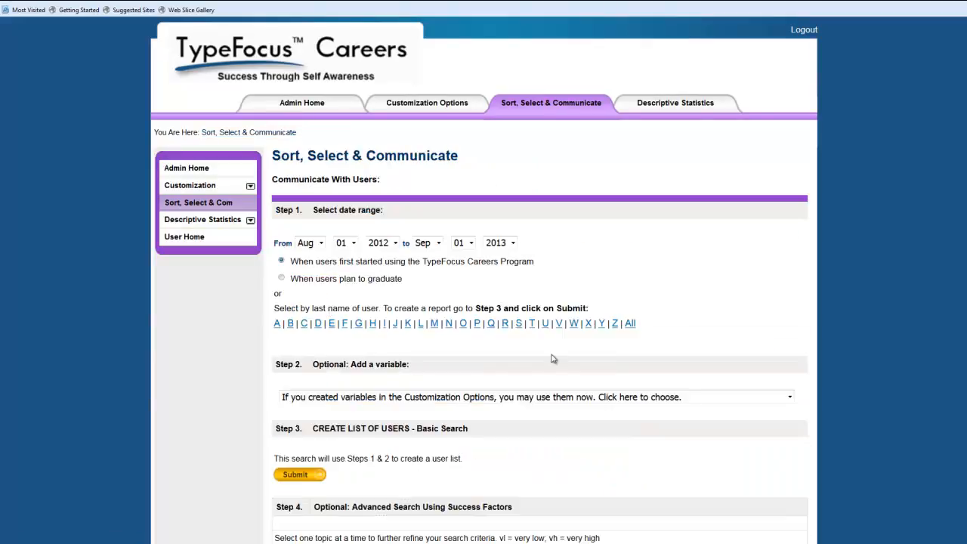
{"action": "scroll", "scroll_direction": "down", "scroll_amount": 3}
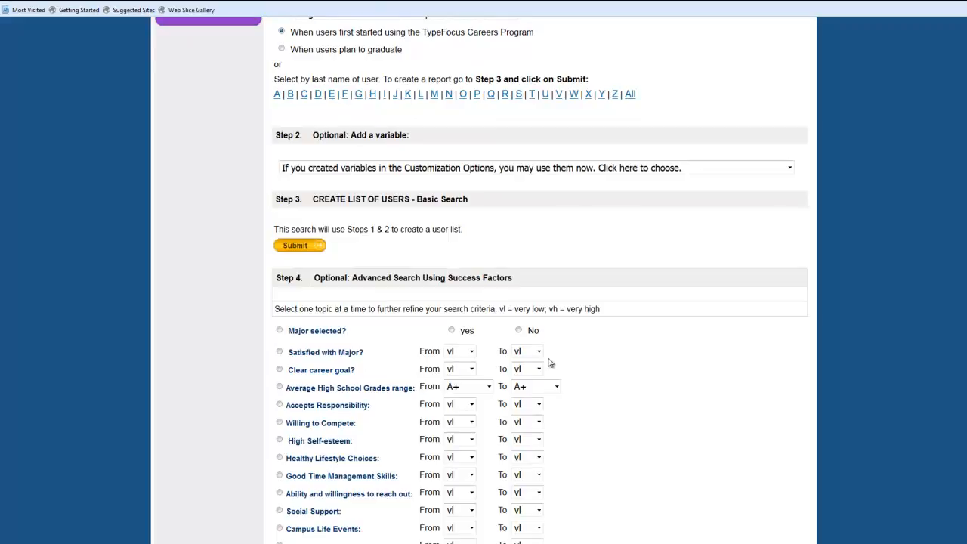
{"action": "scroll", "scroll_direction": "down", "scroll_amount": 3}
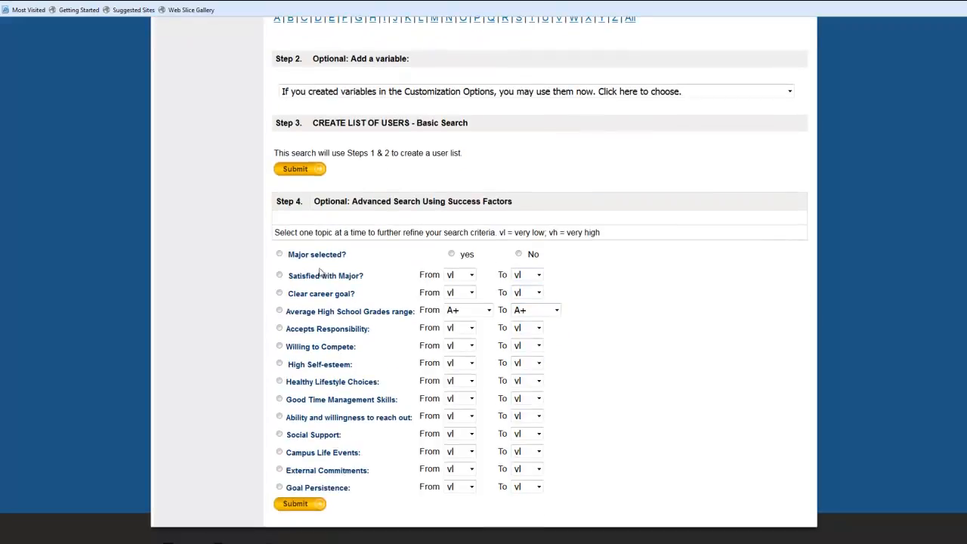
{"action": "left_click", "coordinate": [279, 275]}
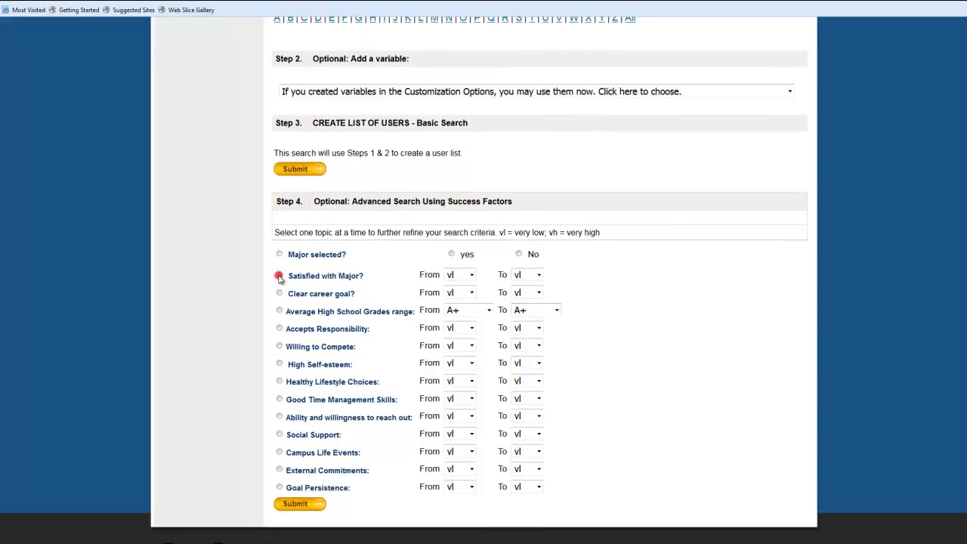
{"action": "left_click", "coordinate": [280, 275]}
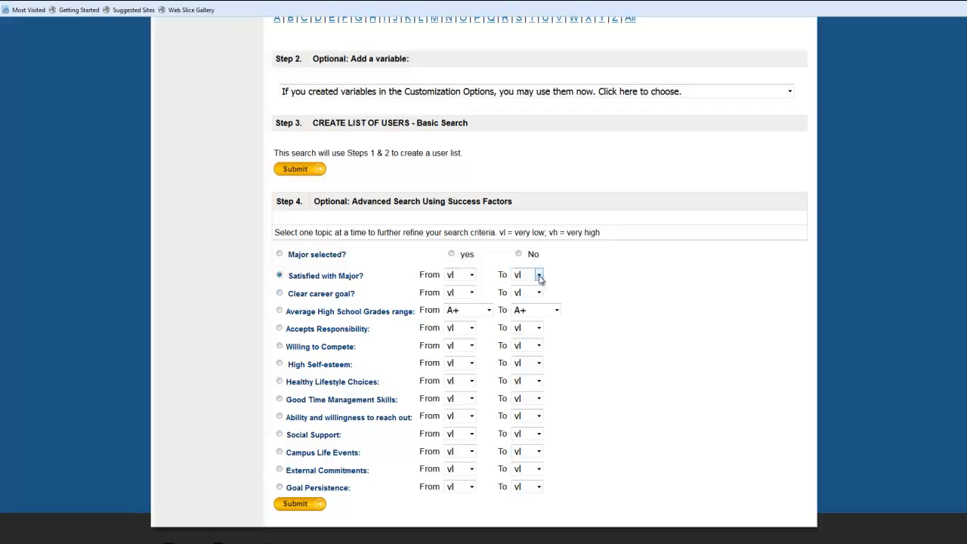
{"action": "left_click", "coordinate": [527, 274]}
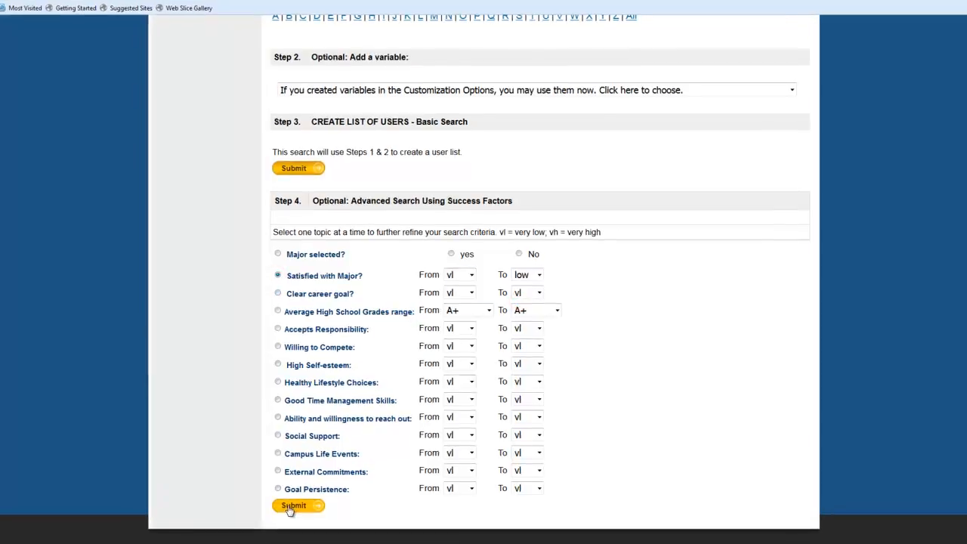
Step: Run the very-low-to-low major-satisfaction search and scroll through the 94 matching users
{"action": "left_click", "coordinate": [293, 505]}
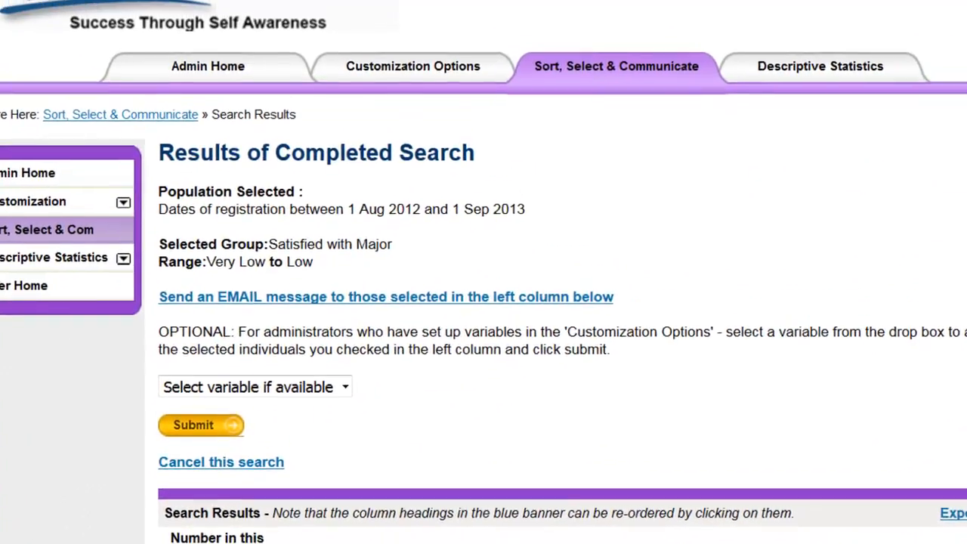
{"action": "scroll", "scroll_direction": "down", "scroll_amount": 3}
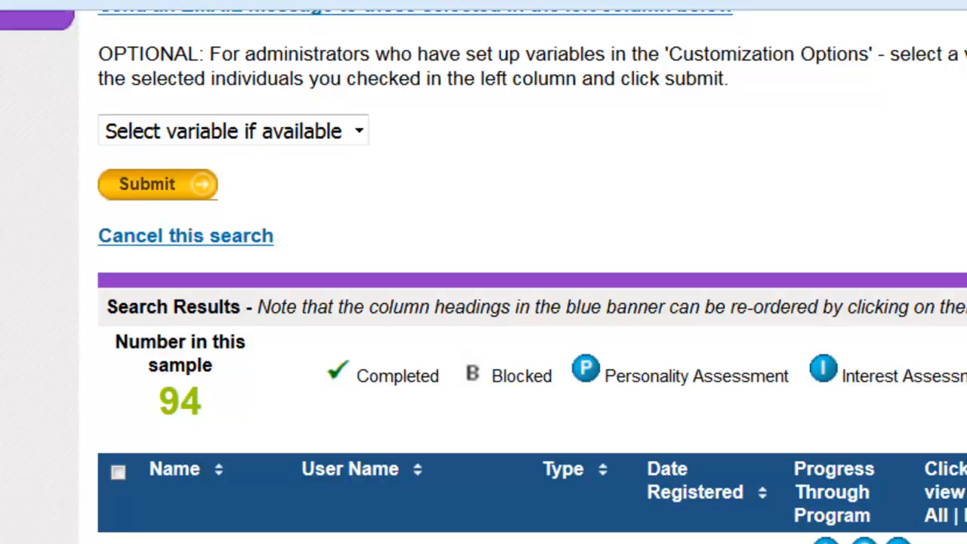
{"action": "scroll", "scroll_direction": "up", "scroll_amount": 3}
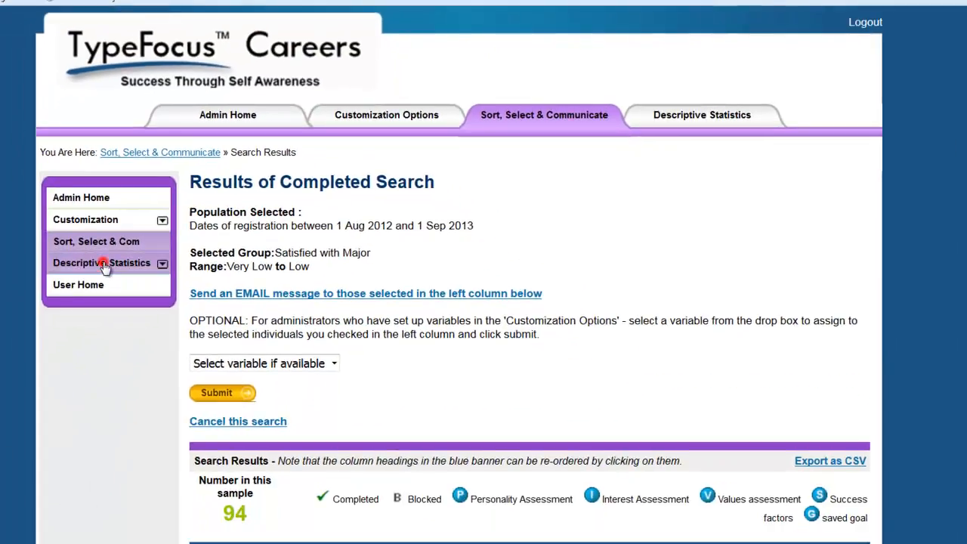
Step: Generate a Users statistics report on registration dates for Aug 2014 to Aug 2016
{"action": "left_click", "coordinate": [101, 262]}
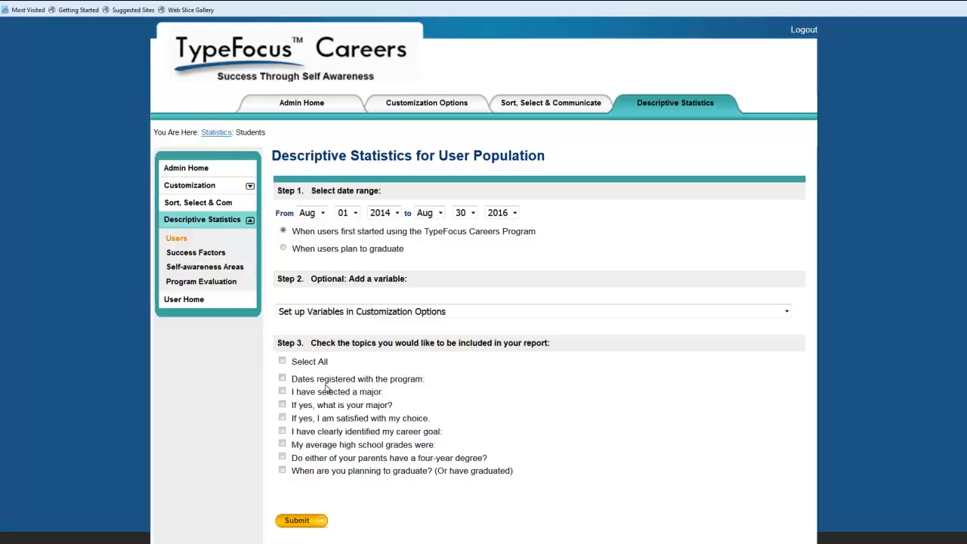
{"action": "left_click", "coordinate": [282, 391]}
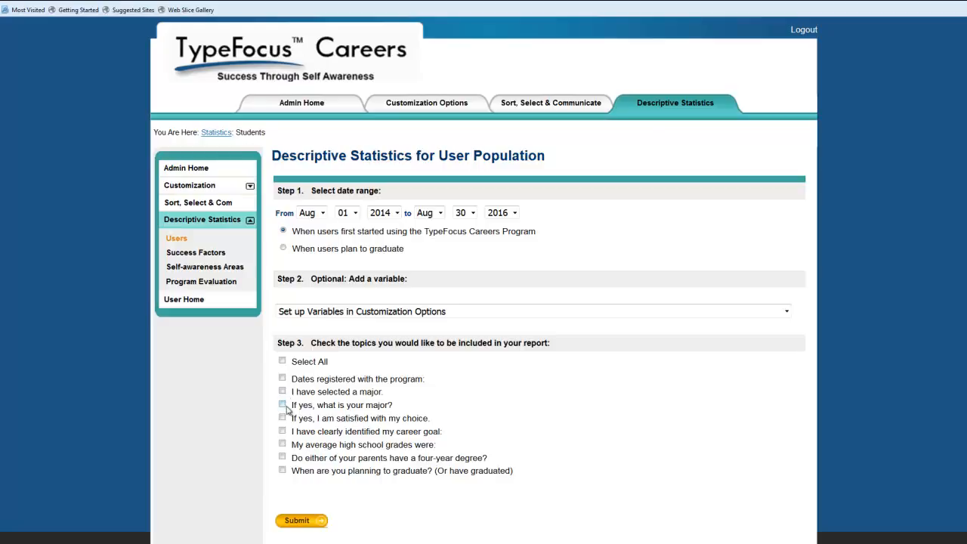
{"action": "left_click", "coordinate": [283, 377]}
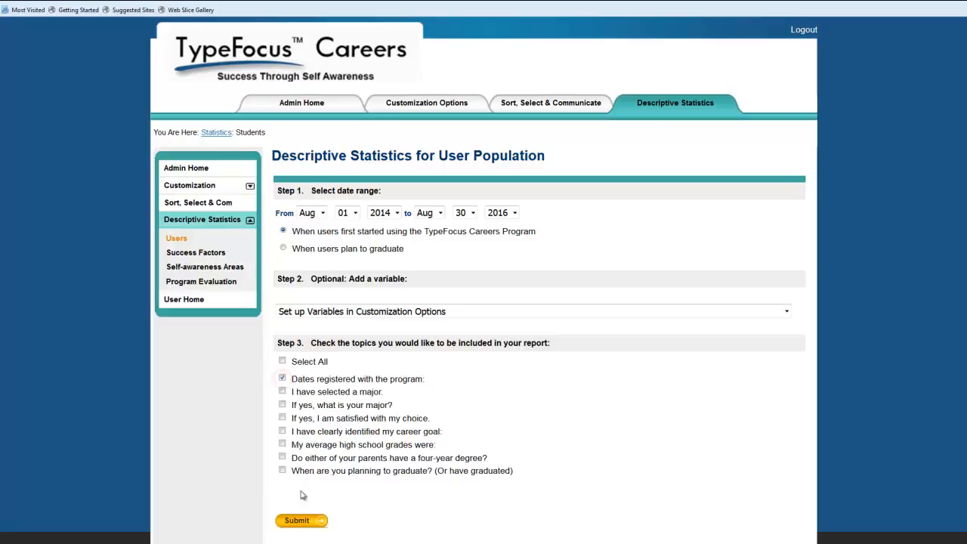
{"action": "left_click", "coordinate": [300, 520]}
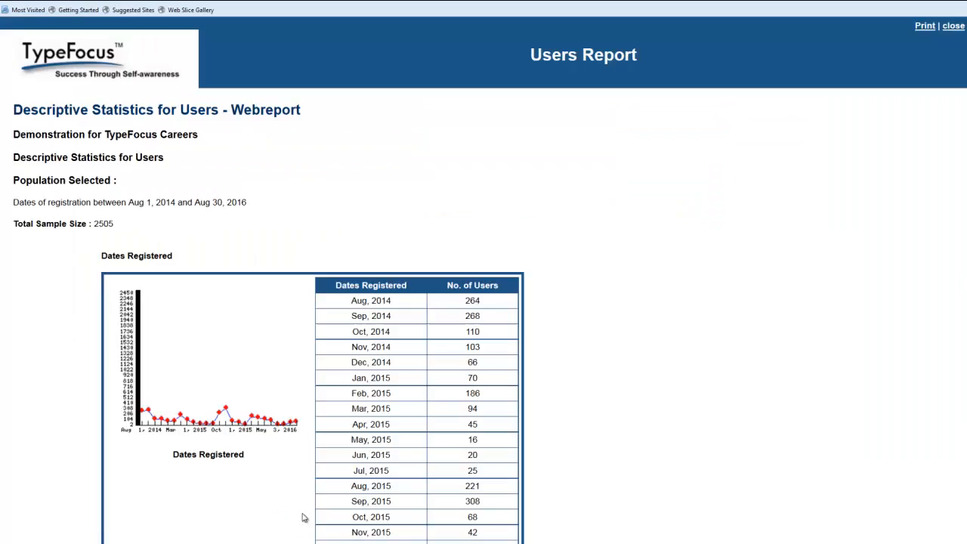
{"action": "mouse_move", "coordinate": [123, 229]}
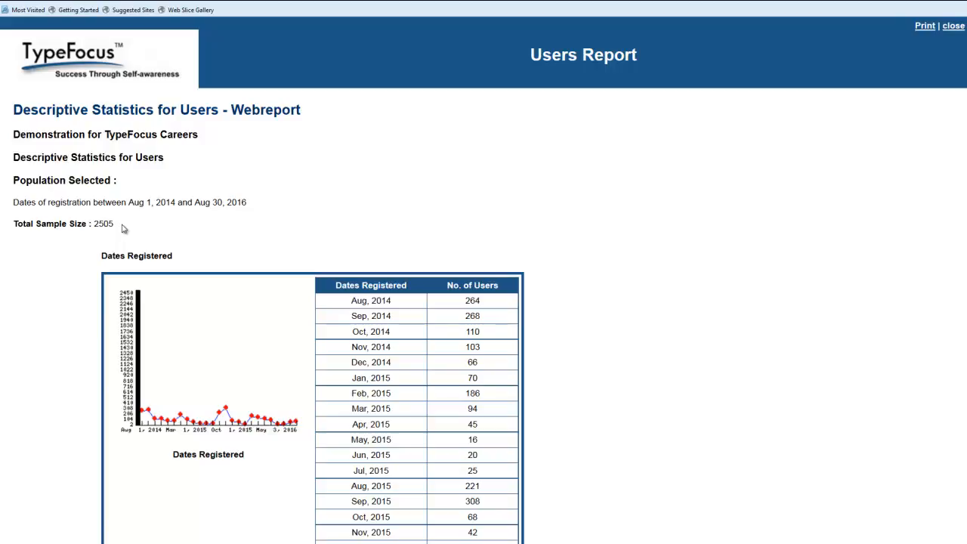
{"action": "mouse_move", "coordinate": [949, 28]}
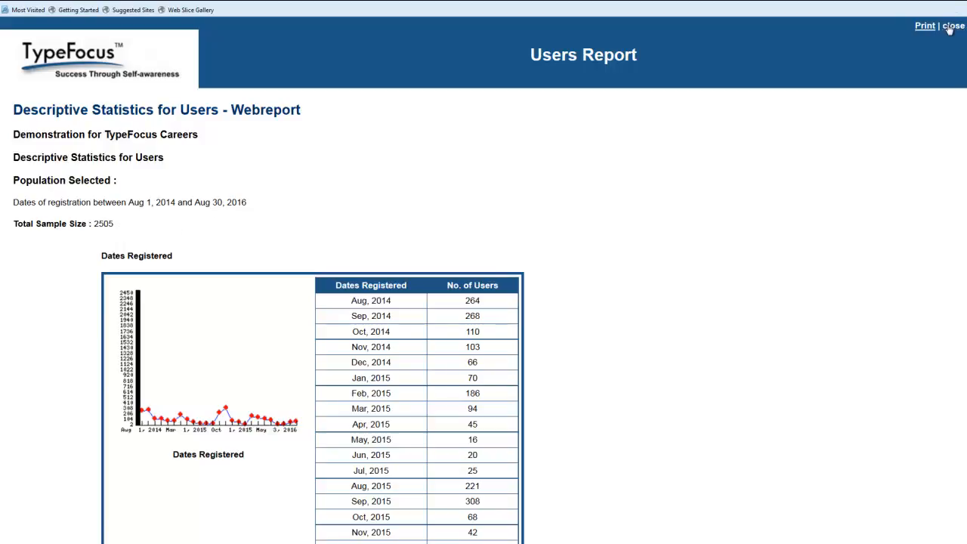
Step: Close the Users Report showing 2505 registered users
{"action": "left_click", "coordinate": [952, 25]}
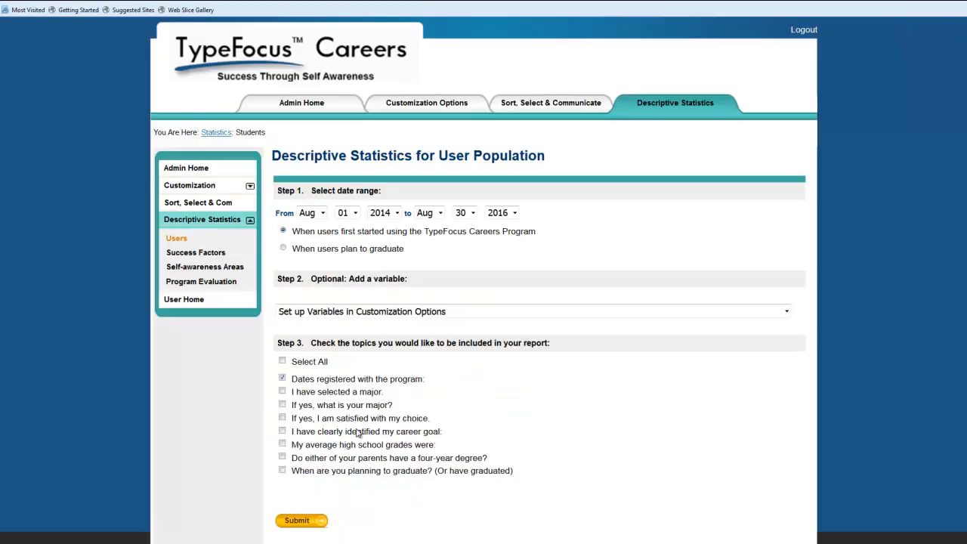
{"action": "mouse_move", "coordinate": [346, 470]}
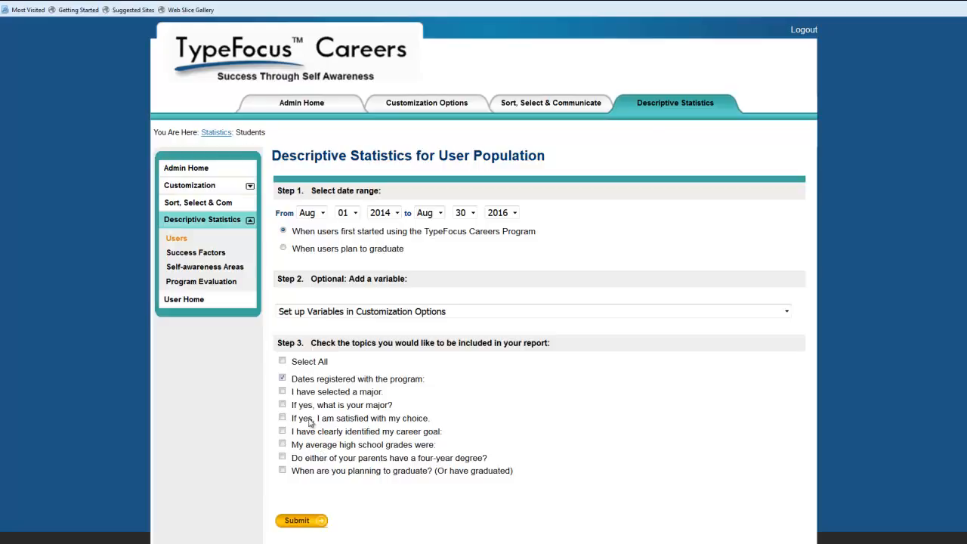
{"action": "mouse_move", "coordinate": [293, 430]}
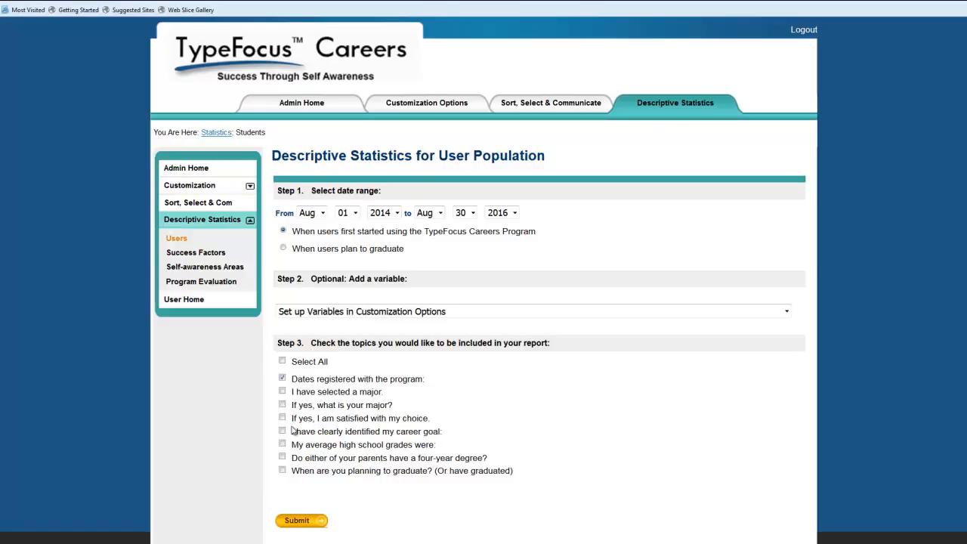
Step: Regenerate the Users report with the satisfied-with-chosen-major breakdown, review it, then close it
{"action": "left_click", "coordinate": [282, 416]}
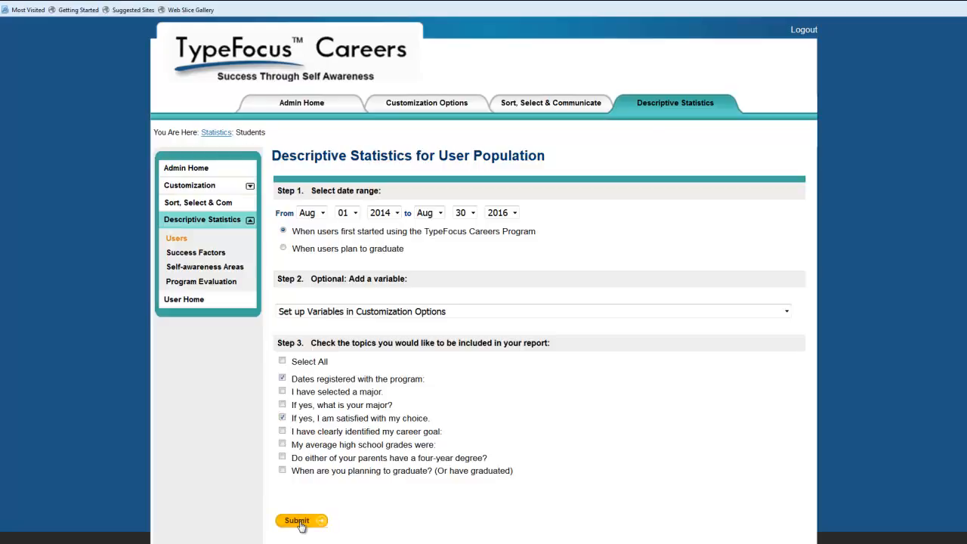
{"action": "left_click", "coordinate": [297, 520]}
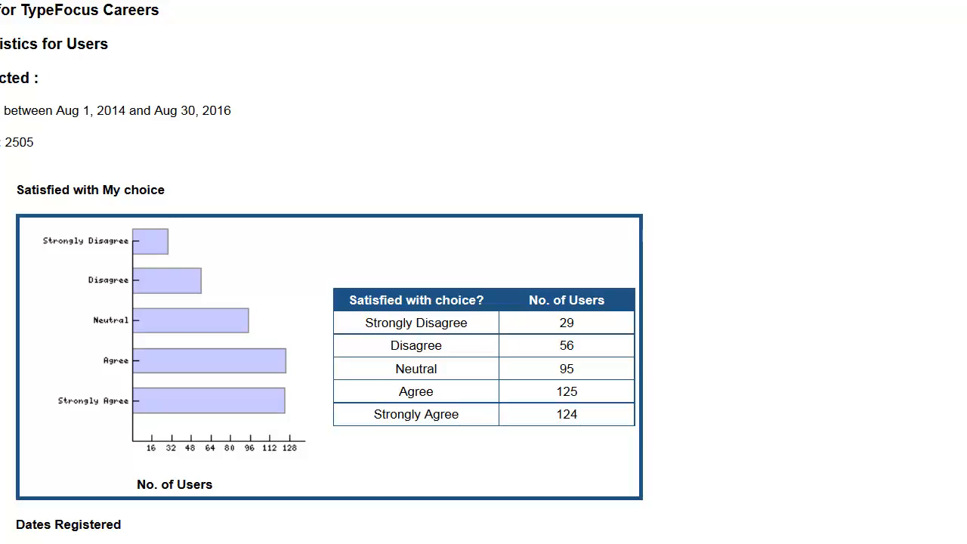
{"action": "scroll", "scroll_direction": "down", "scroll_amount": 3}
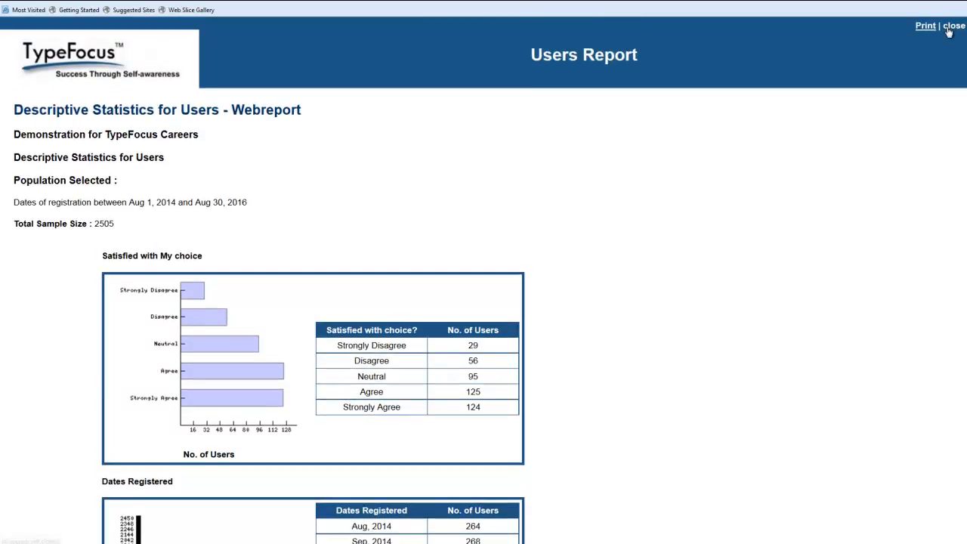
{"action": "left_click", "coordinate": [954, 25]}
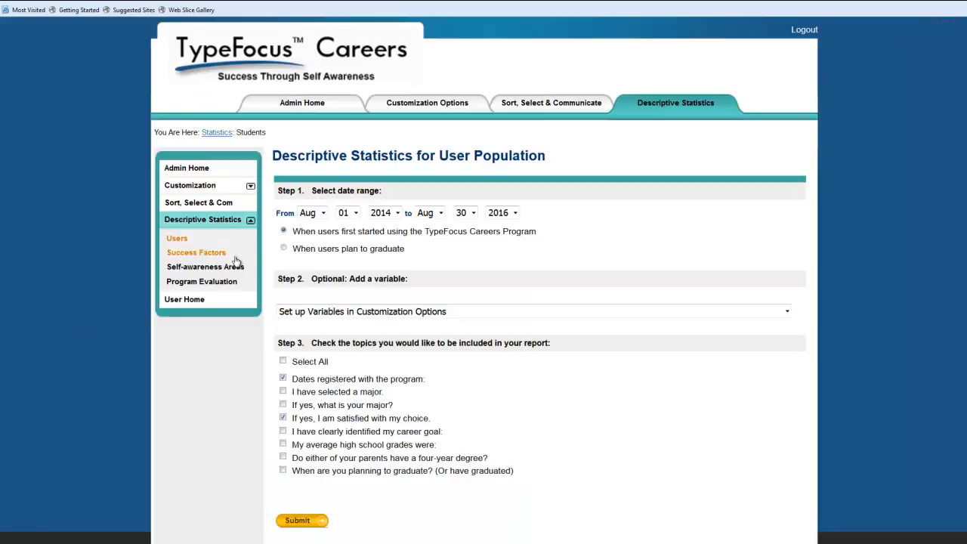
Step: Generate a Success Factors statistics report including External Commitments
{"action": "left_click", "coordinate": [195, 252]}
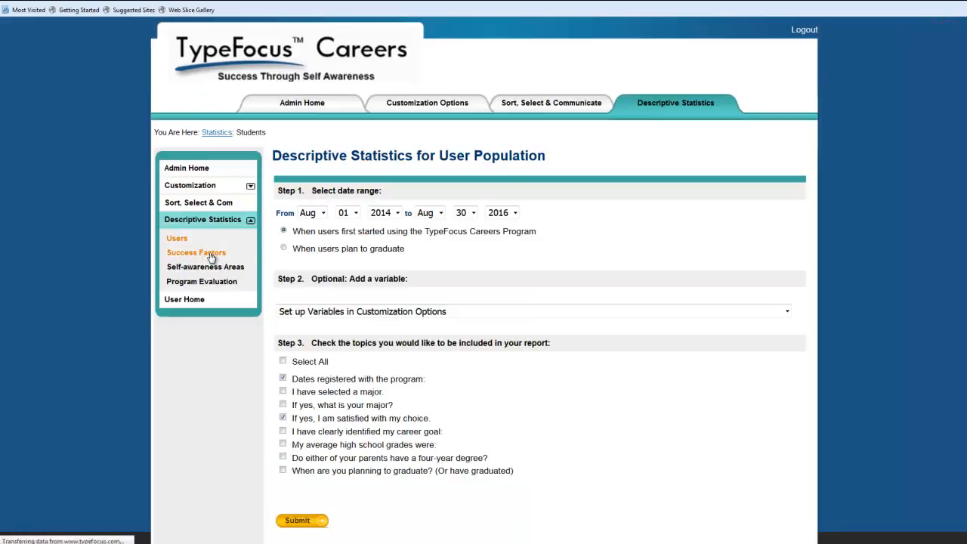
{"action": "left_click", "coordinate": [195, 252]}
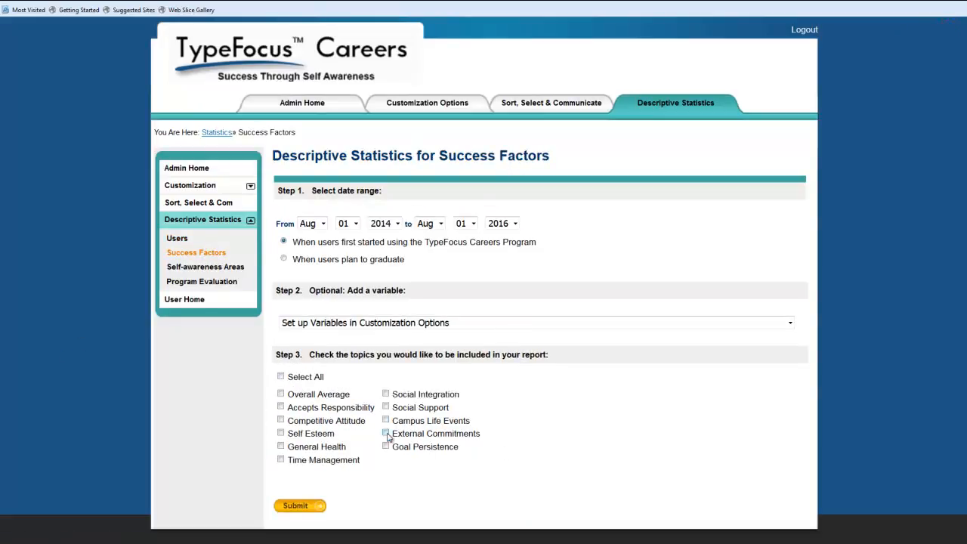
{"action": "left_click", "coordinate": [385, 433]}
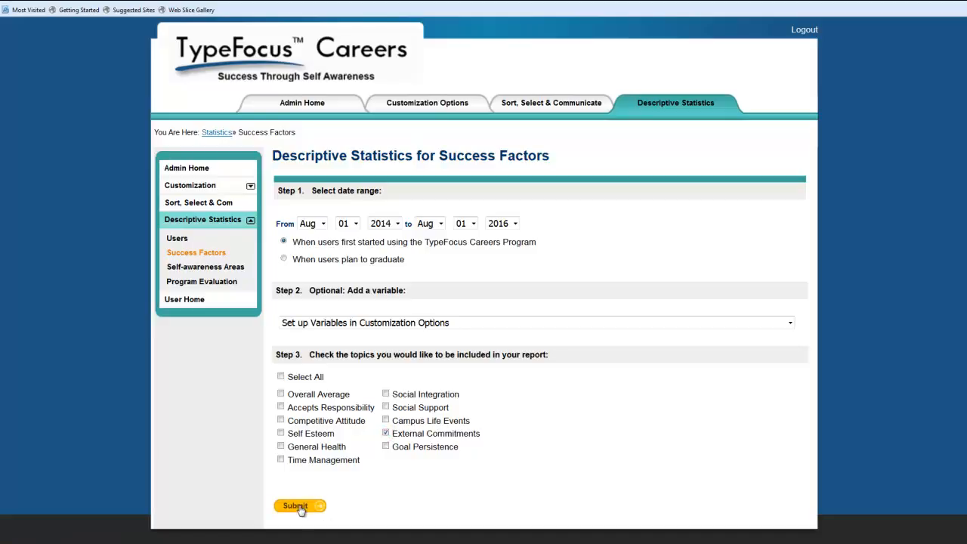
{"action": "left_click", "coordinate": [295, 505]}
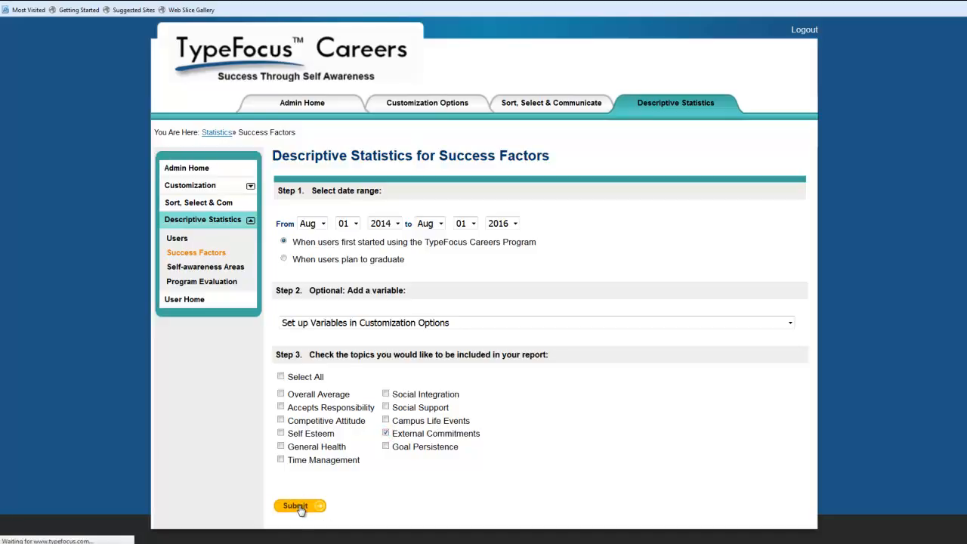
{"action": "left_click", "coordinate": [294, 505]}
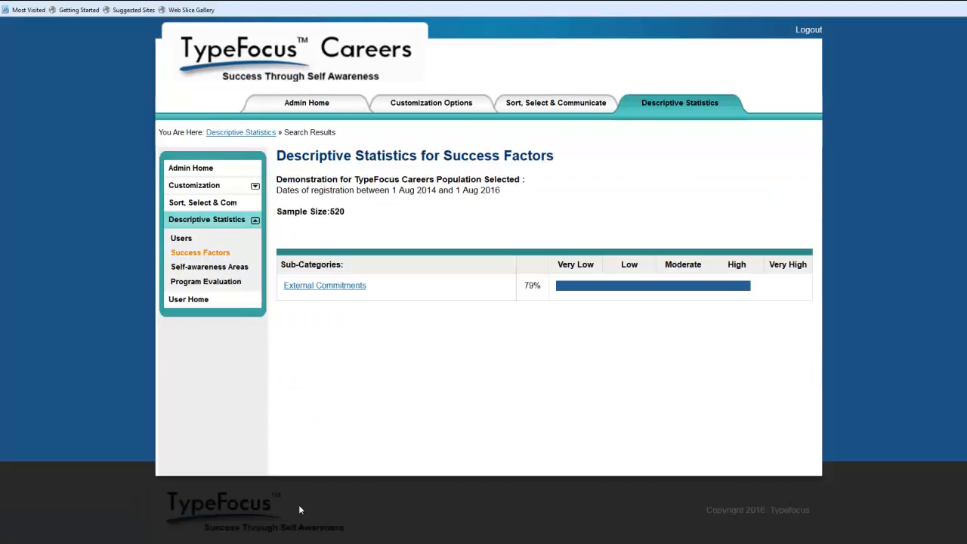
{"action": "mouse_move", "coordinate": [716, 273]}
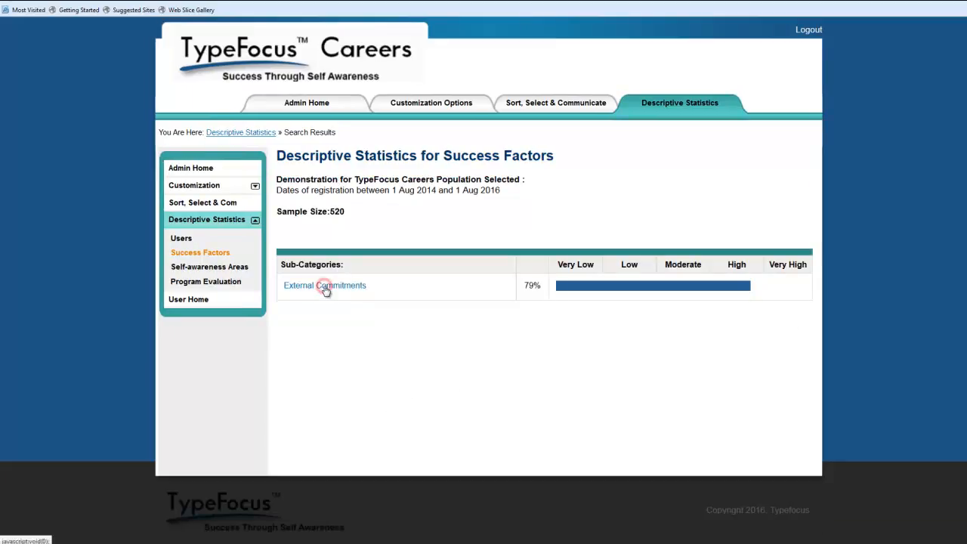
Step: View the External Commitments hours-per-week breakdown for 520 users
{"action": "left_click", "coordinate": [324, 284]}
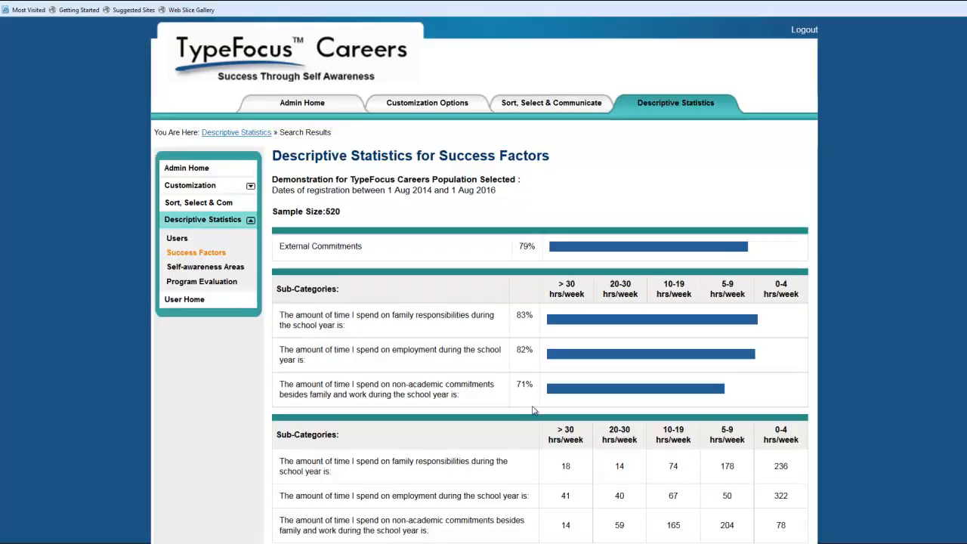
{"action": "scroll", "scroll_direction": "down", "scroll_amount": 3}
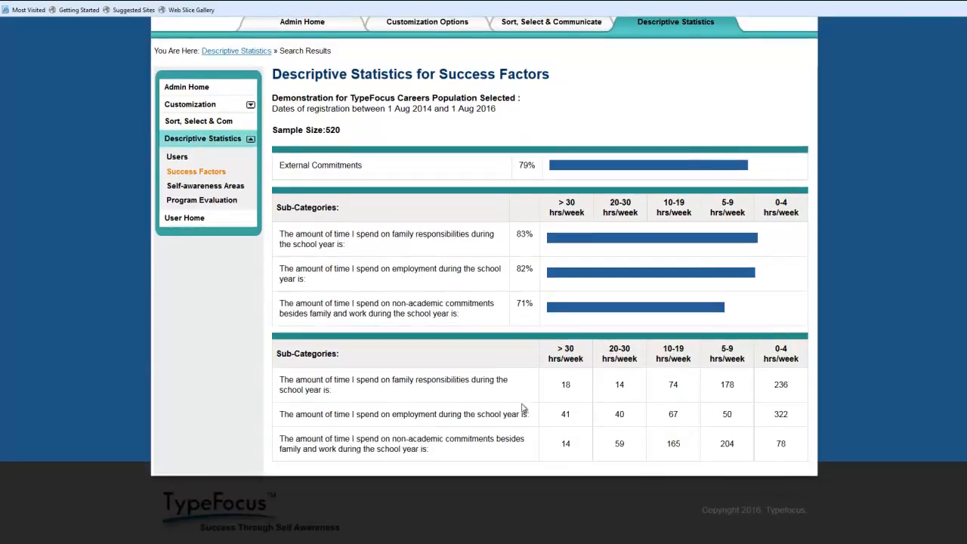
{"action": "mouse_move", "coordinate": [569, 463]}
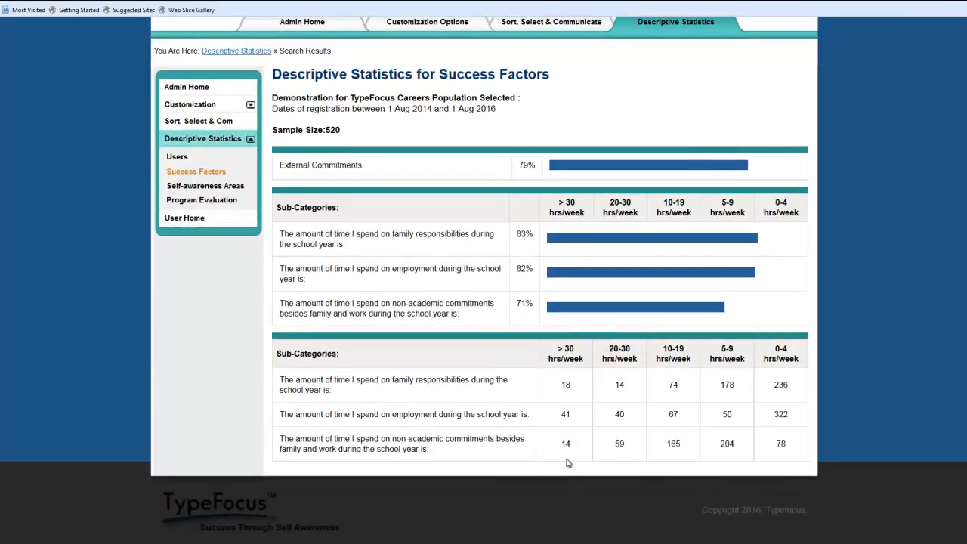
{"action": "mouse_move", "coordinate": [603, 404]}
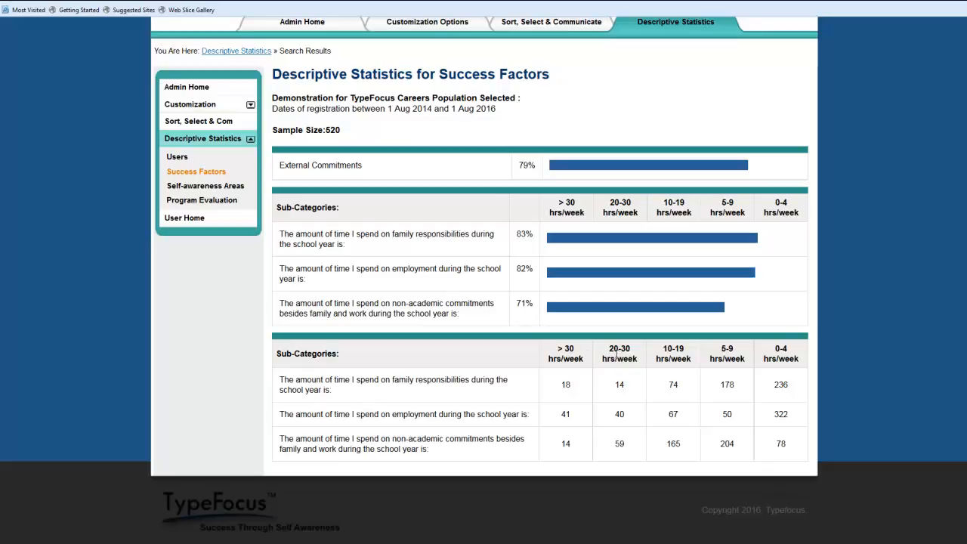
{"action": "mouse_move", "coordinate": [571, 354]}
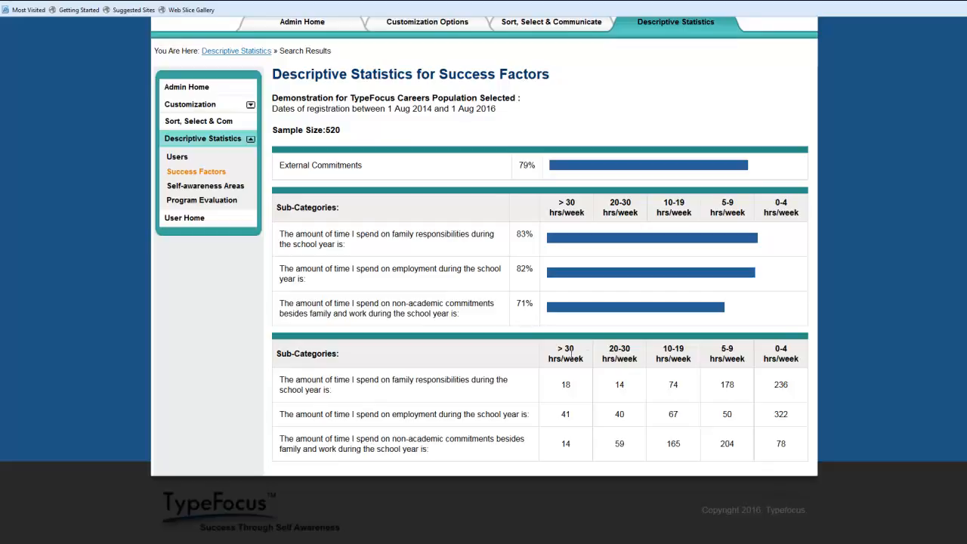
{"action": "mouse_move", "coordinate": [502, 384]}
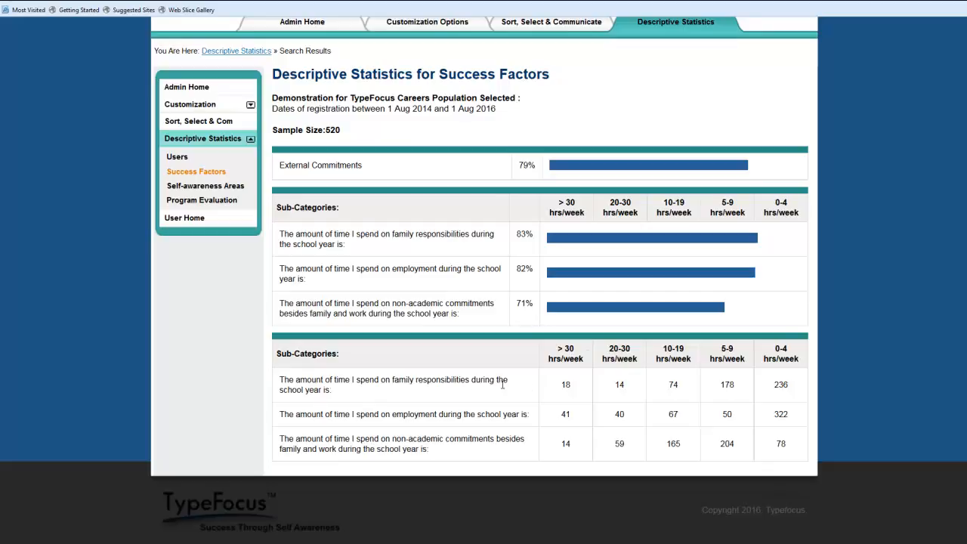
{"action": "mouse_move", "coordinate": [518, 438]}
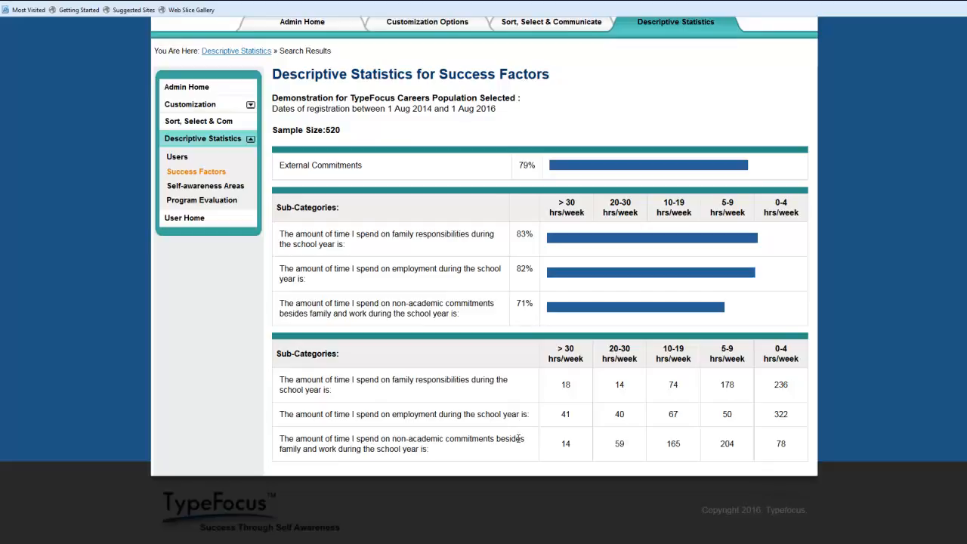
{"action": "mouse_move", "coordinate": [530, 446]}
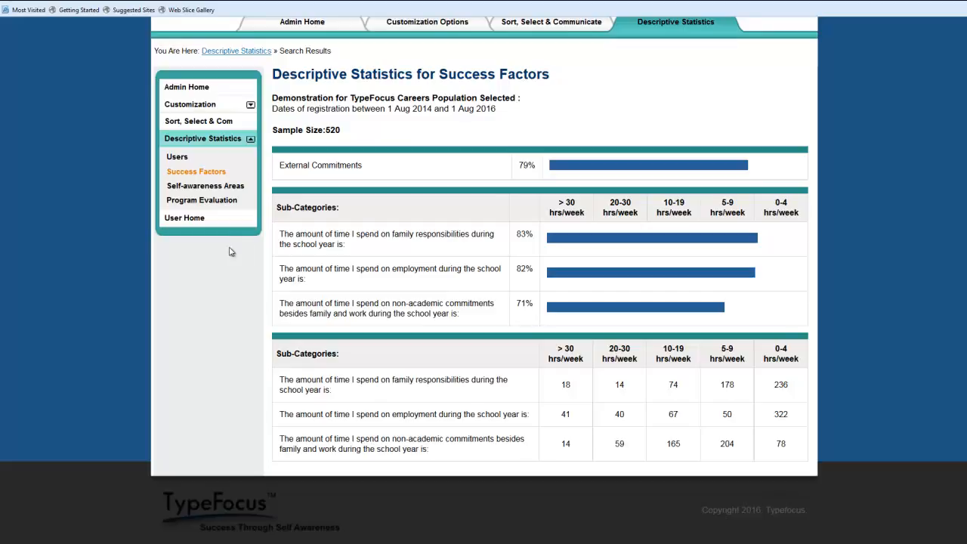
{"action": "left_click", "coordinate": [205, 185]}
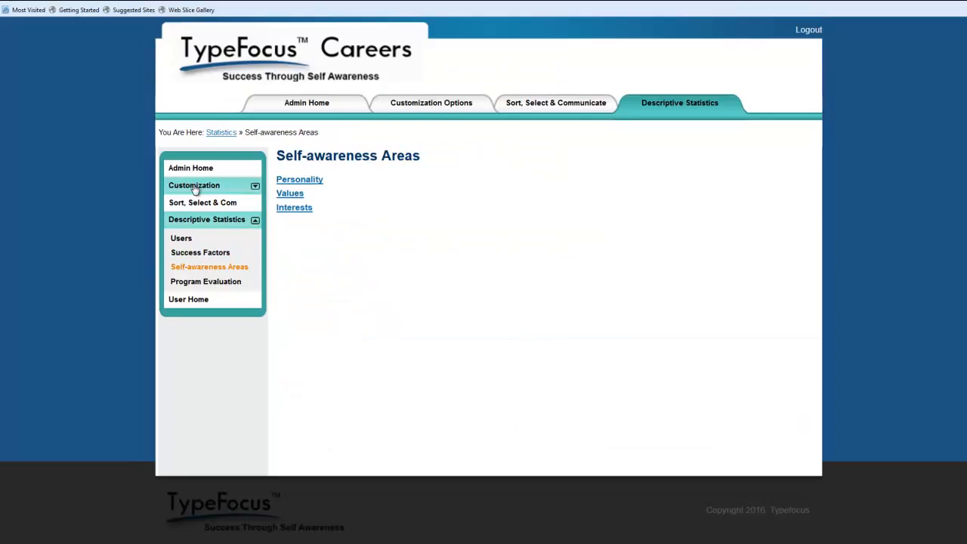
Step: Generate and review the Personality report for Aug 2014 to Aug 2016 (2394 users), then close it
{"action": "left_click", "coordinate": [299, 179]}
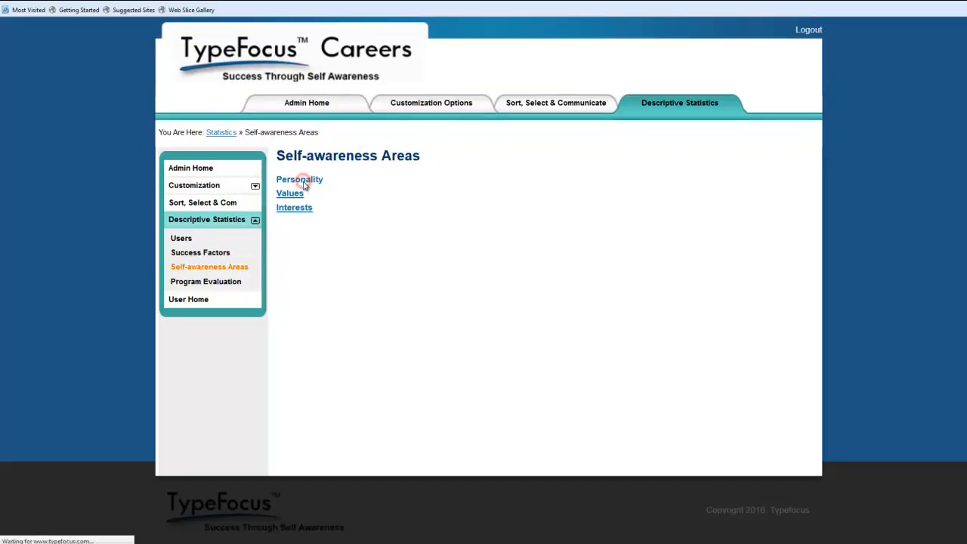
{"action": "left_click", "coordinate": [299, 179]}
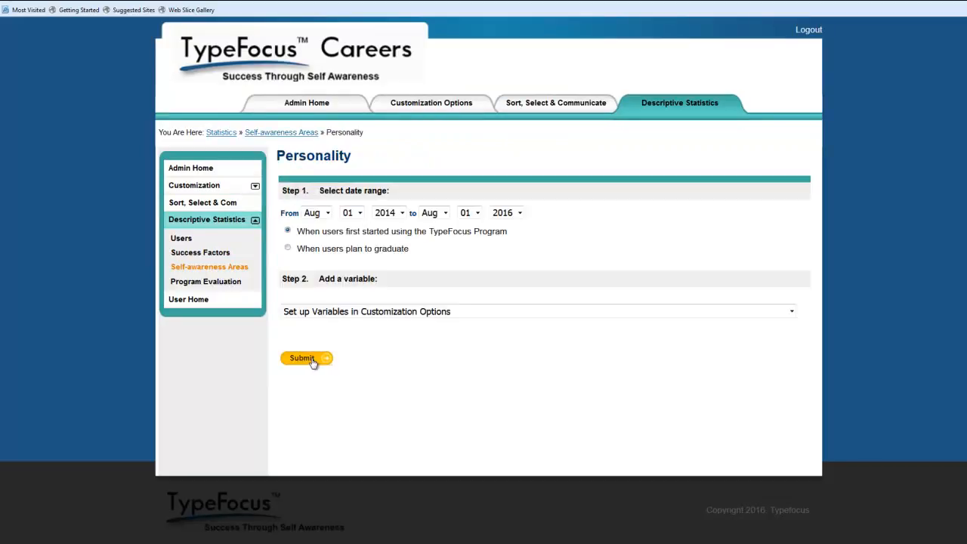
{"action": "left_click", "coordinate": [302, 357]}
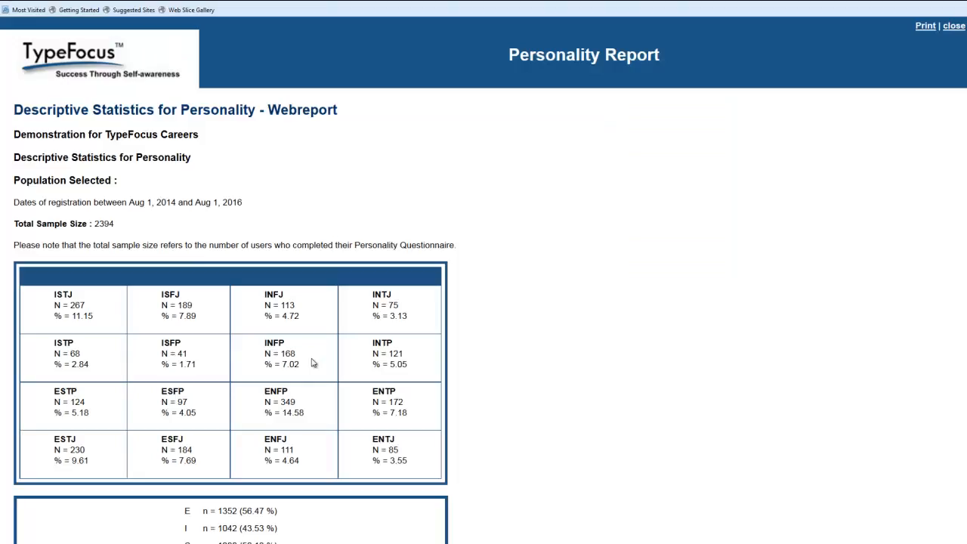
{"action": "scroll", "scroll_direction": "down", "scroll_amount": 3}
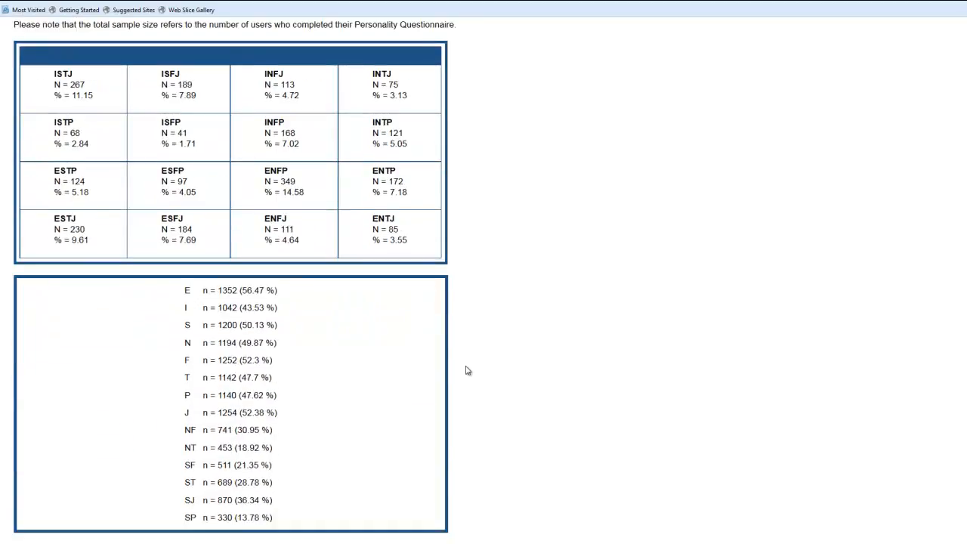
{"action": "scroll", "scroll_direction": "up", "scroll_amount": 3}
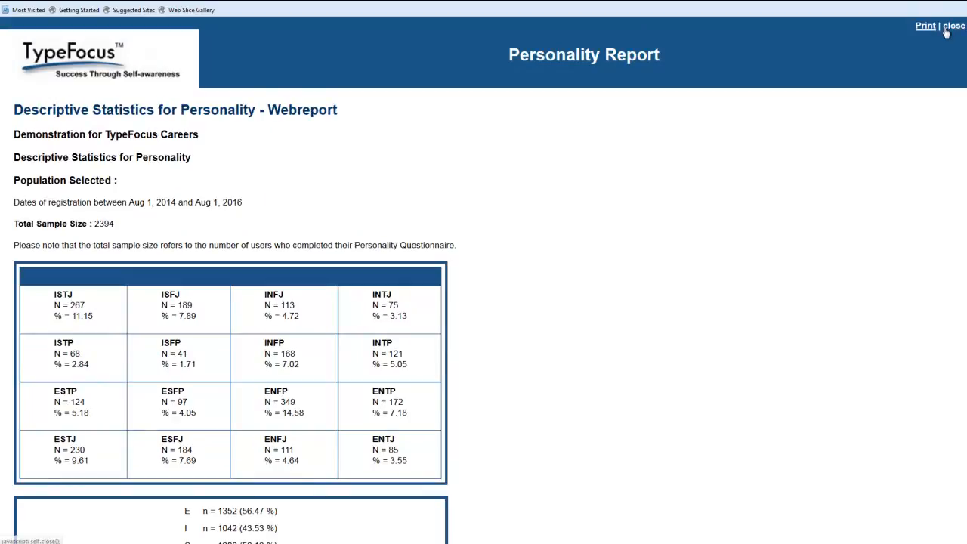
{"action": "left_click", "coordinate": [953, 25]}
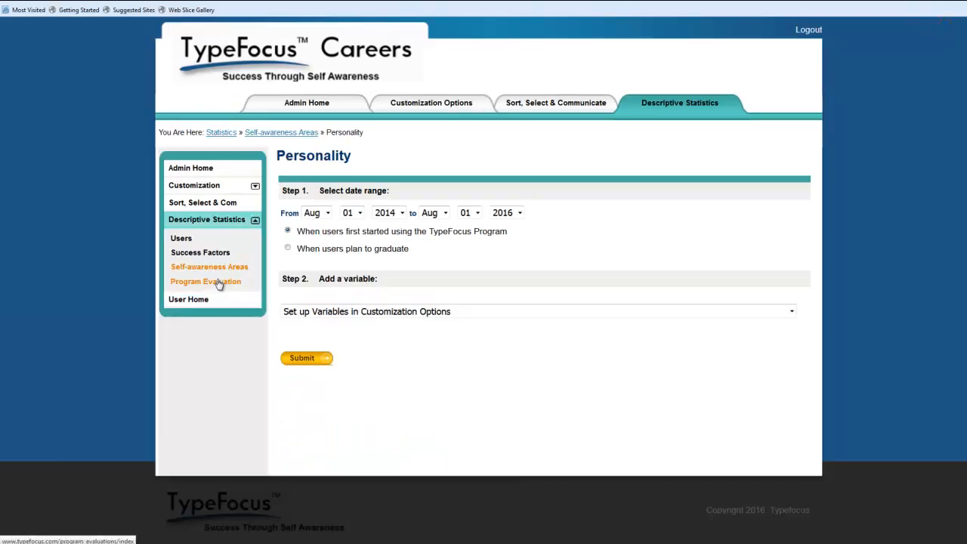
Step: Generate and review the Program Evaluation report for 2455 users, opening five-star Self Assessments comments
{"action": "left_click", "coordinate": [205, 281]}
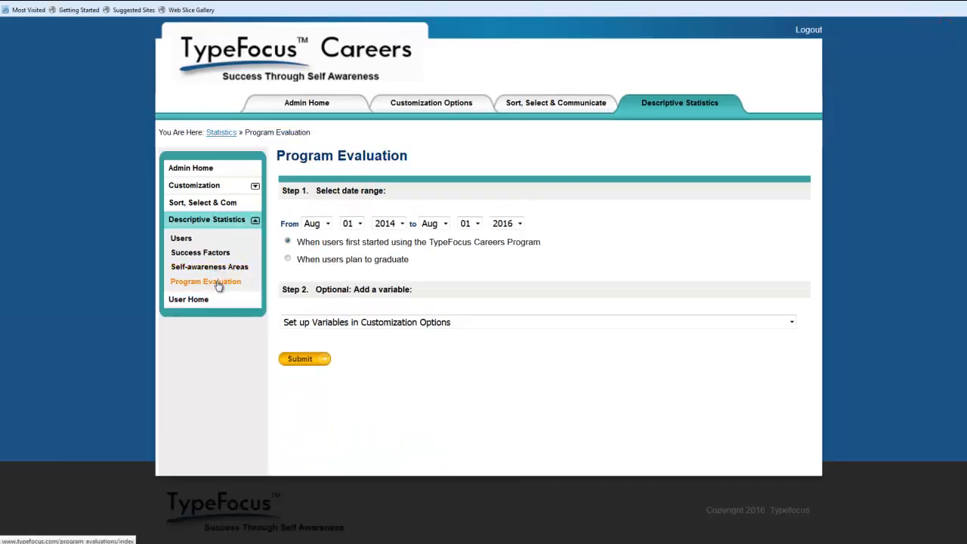
{"action": "mouse_move", "coordinate": [305, 358]}
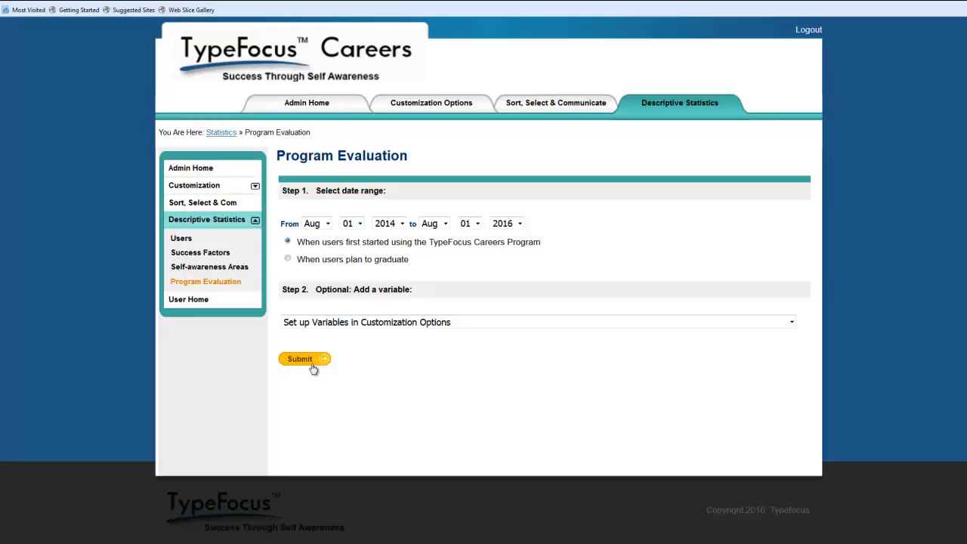
{"action": "left_click", "coordinate": [299, 358]}
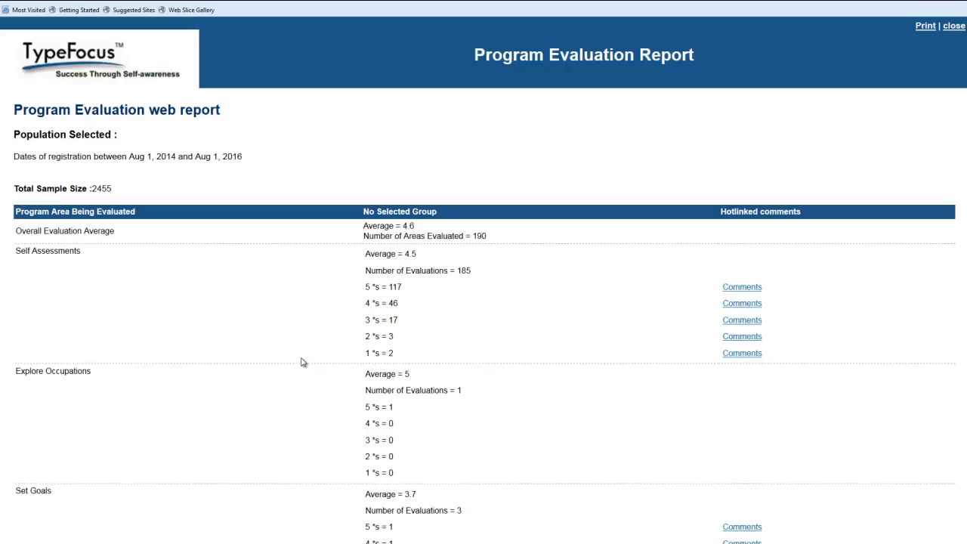
{"action": "mouse_move", "coordinate": [511, 352]}
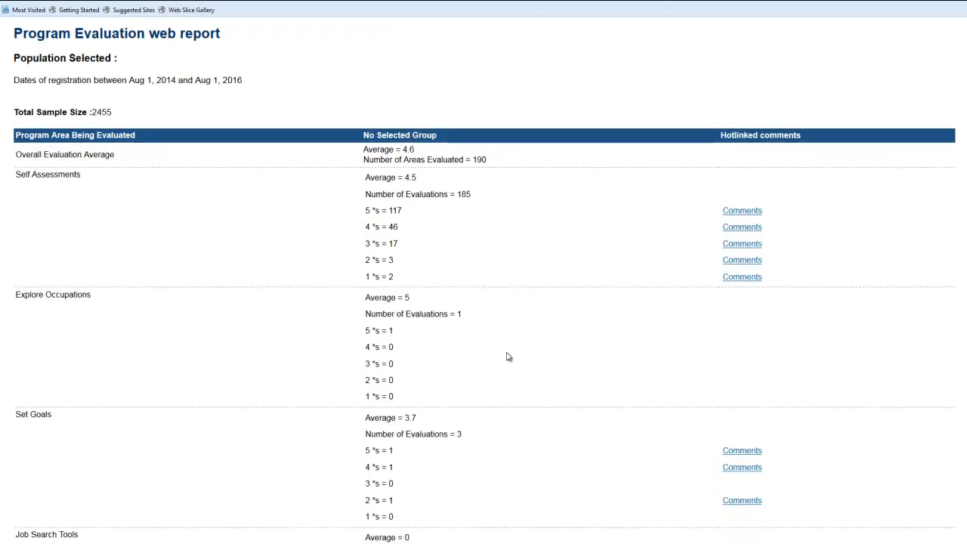
{"action": "mouse_move", "coordinate": [487, 290]}
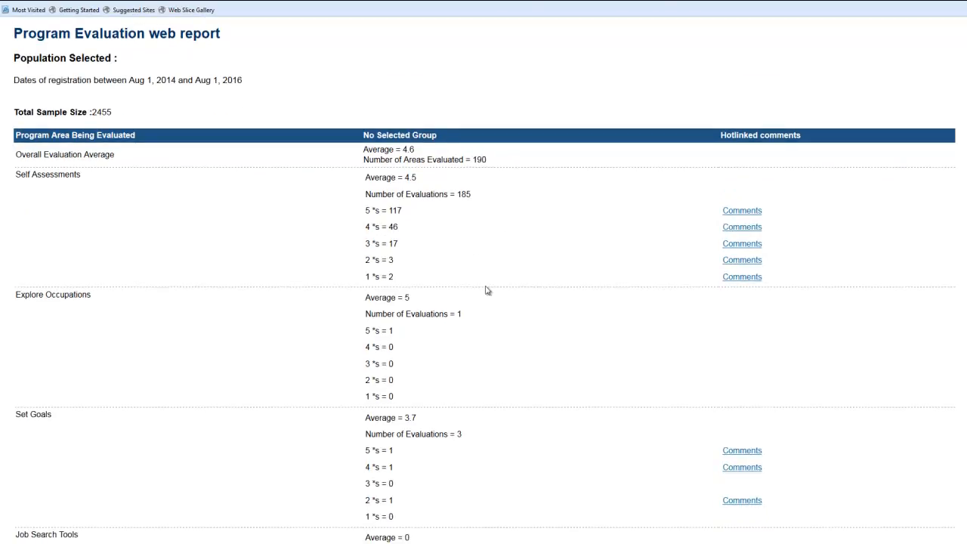
{"action": "mouse_move", "coordinate": [414, 187]}
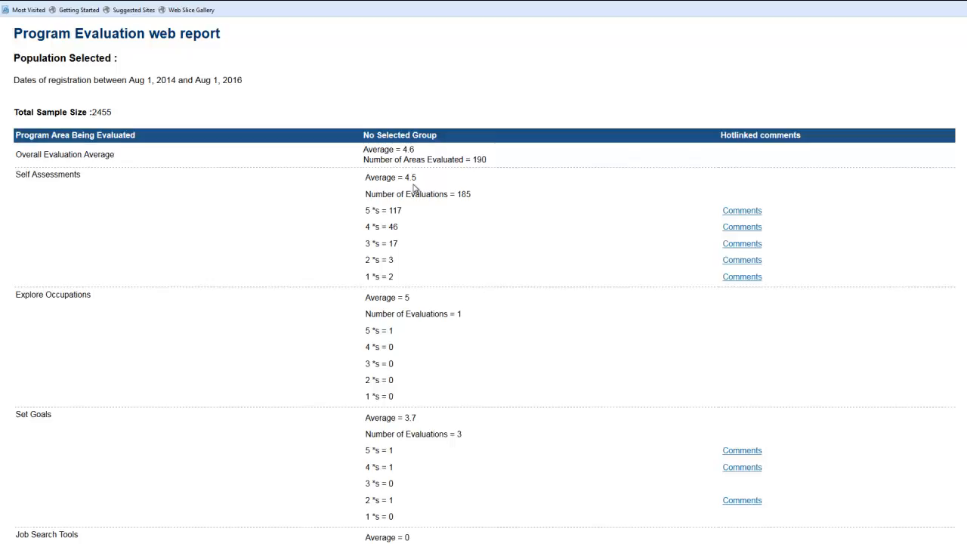
{"action": "mouse_move", "coordinate": [119, 207]}
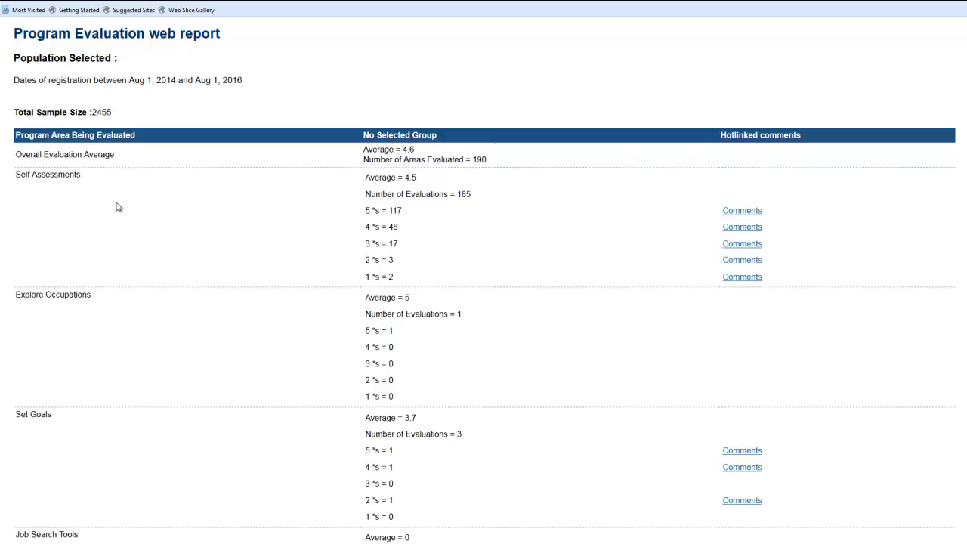
{"action": "mouse_move", "coordinate": [412, 310]}
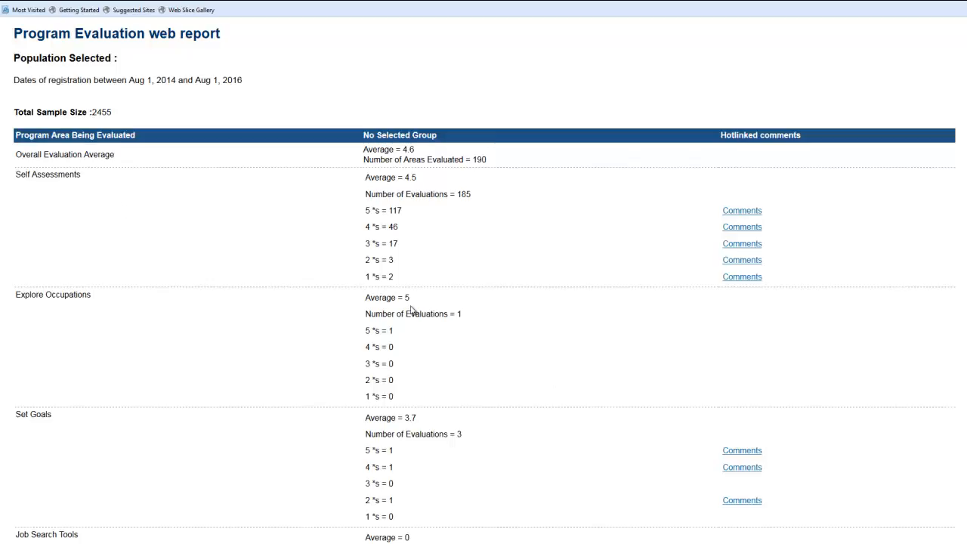
{"action": "scroll", "scroll_direction": "down", "scroll_amount": 3}
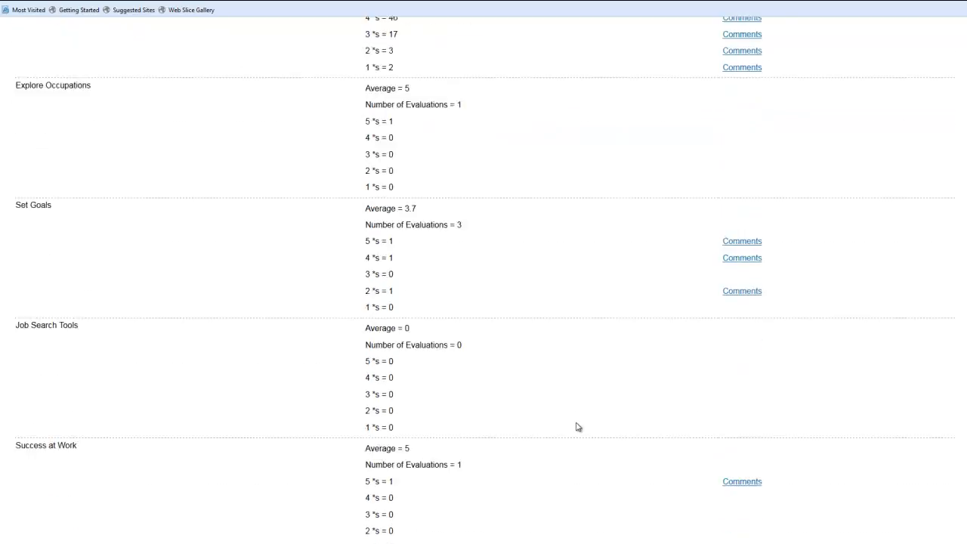
{"action": "scroll", "scroll_direction": "up", "scroll_amount": 3}
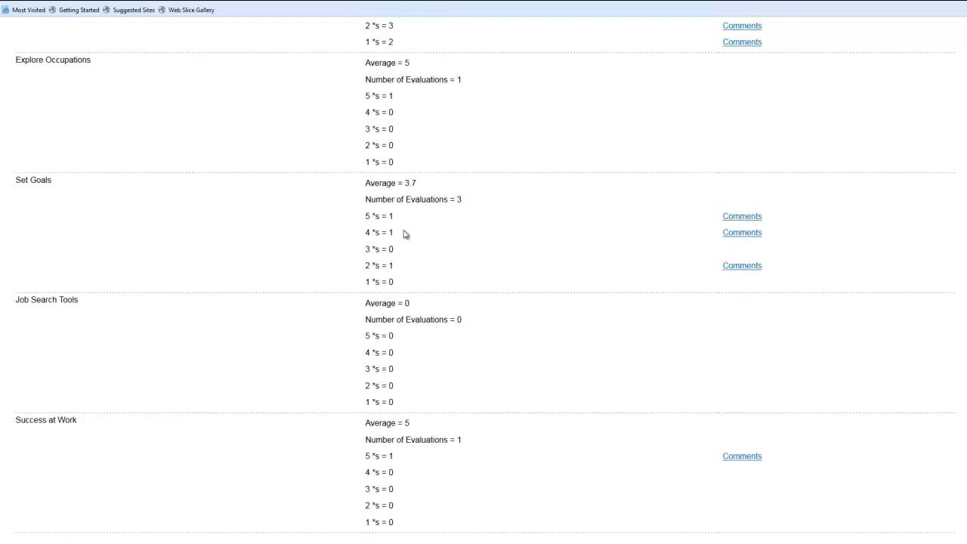
{"action": "mouse_move", "coordinate": [428, 475]}
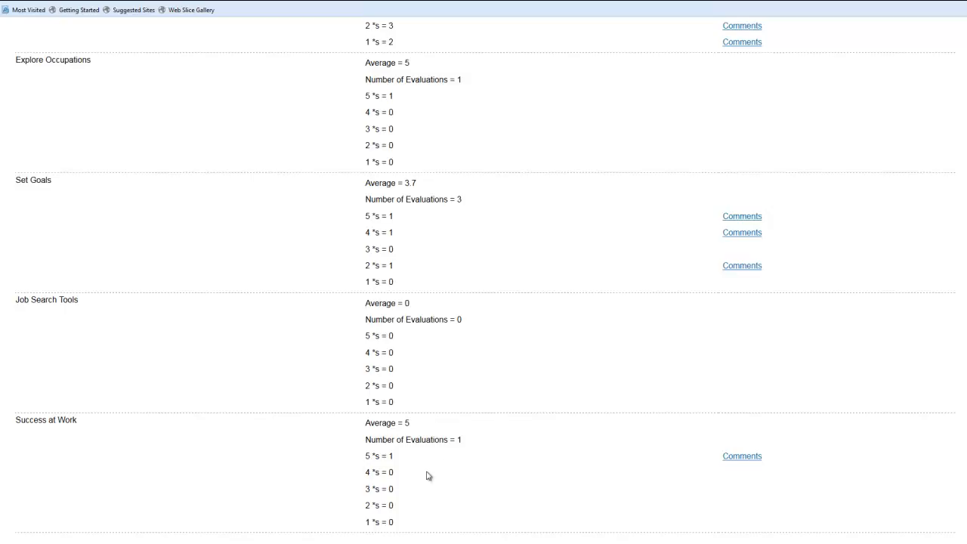
{"action": "scroll", "scroll_direction": "up", "scroll_amount": 3}
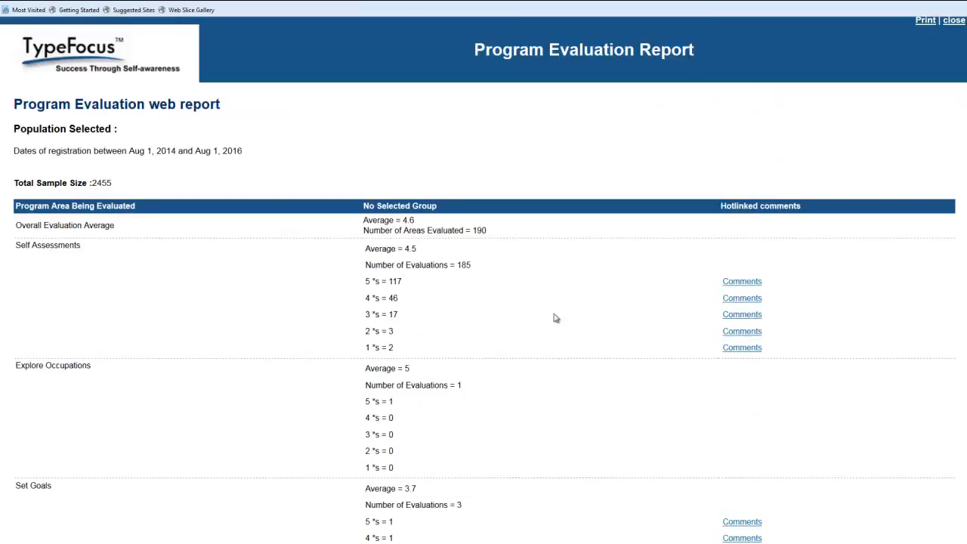
{"action": "left_click", "coordinate": [741, 281]}
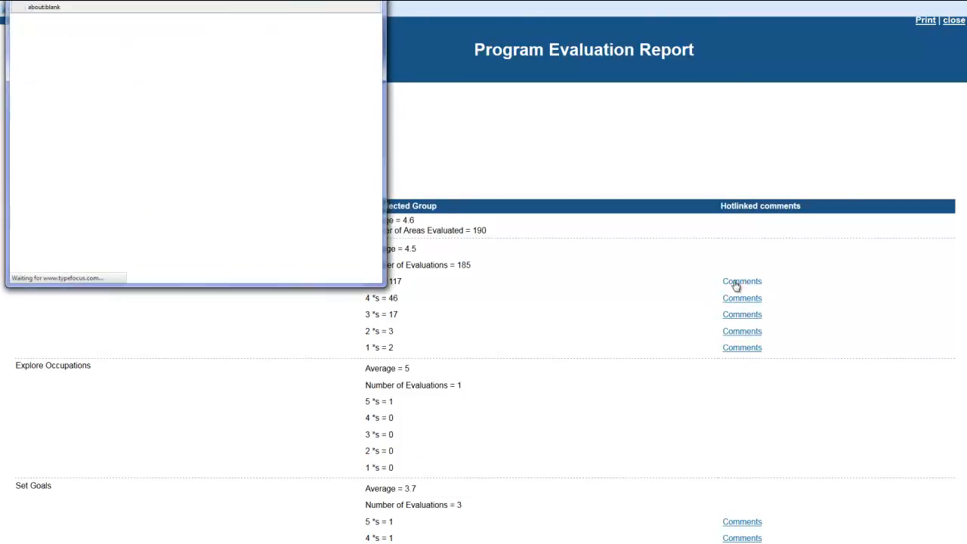
Step: Read and close the five-star, then the four-star, Self Assessments comments
{"action": "left_click", "coordinate": [742, 281]}
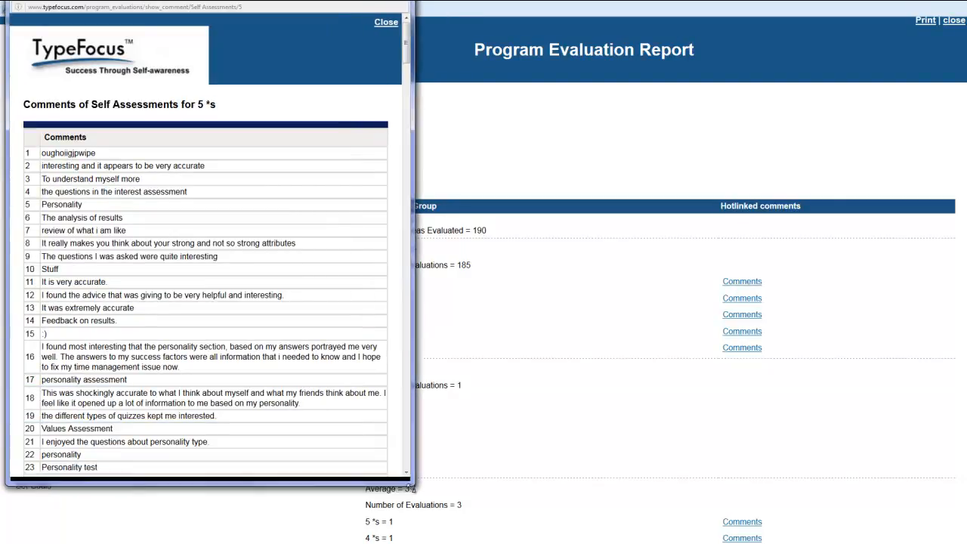
{"action": "scroll", "scroll_direction": "down", "scroll_amount": 3}
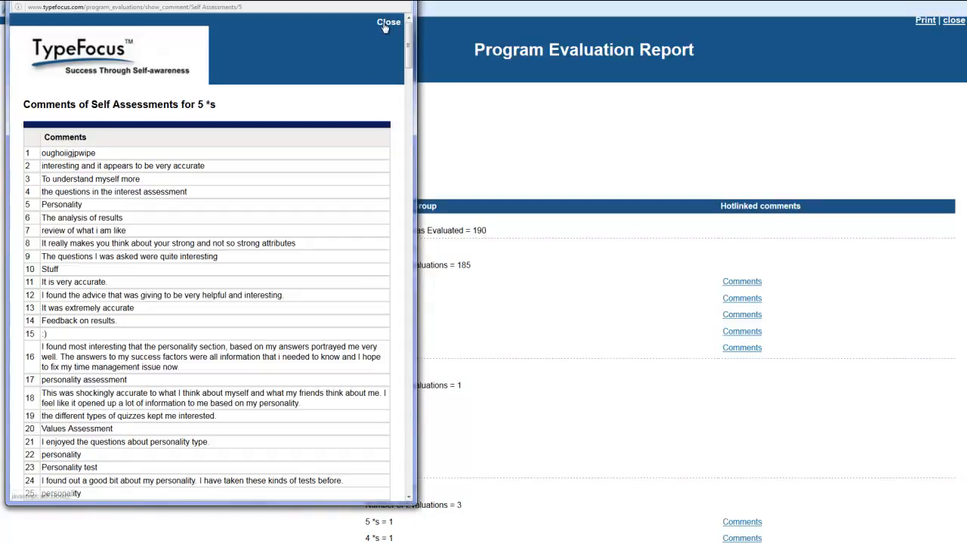
{"action": "left_click", "coordinate": [388, 22]}
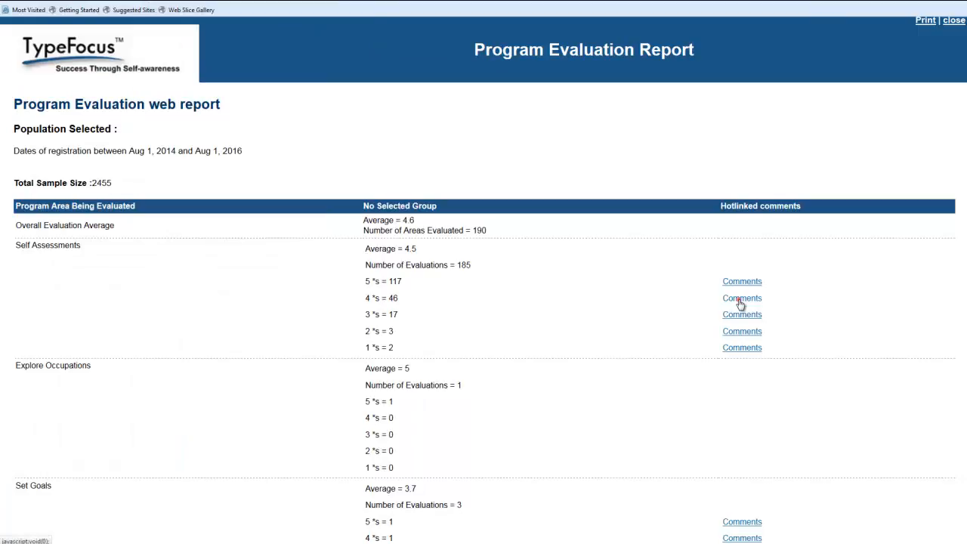
{"action": "left_click", "coordinate": [742, 298]}
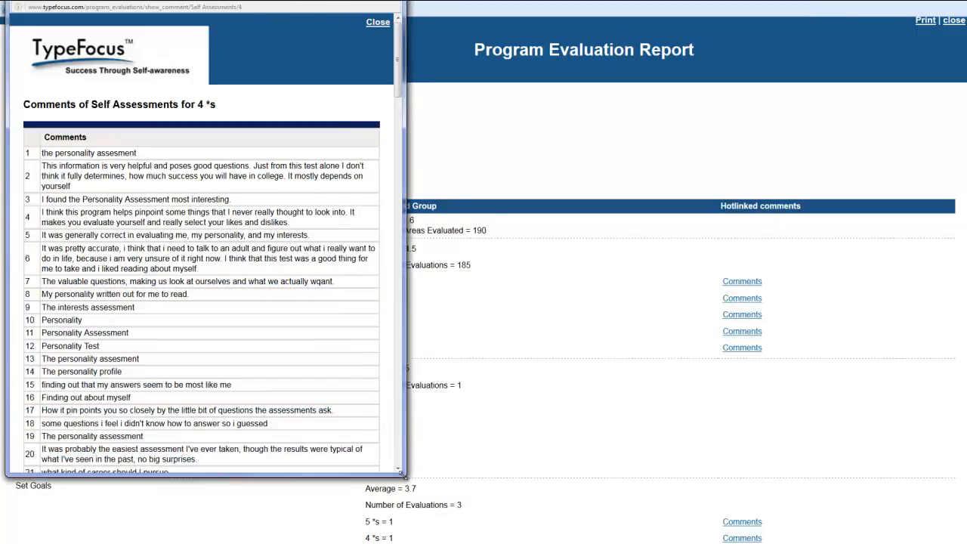
{"action": "left_click", "coordinate": [378, 21]}
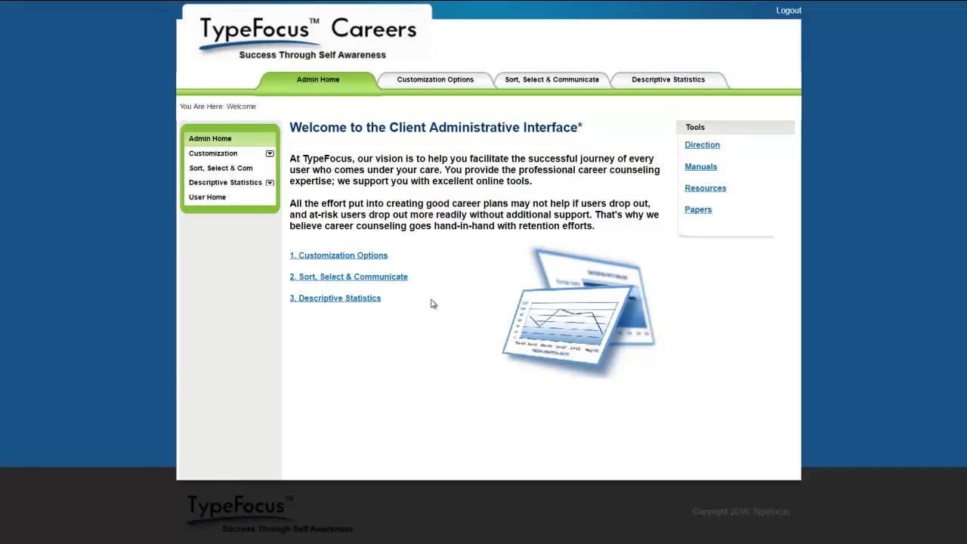
{"action": "mouse_move", "coordinate": [320, 293]}
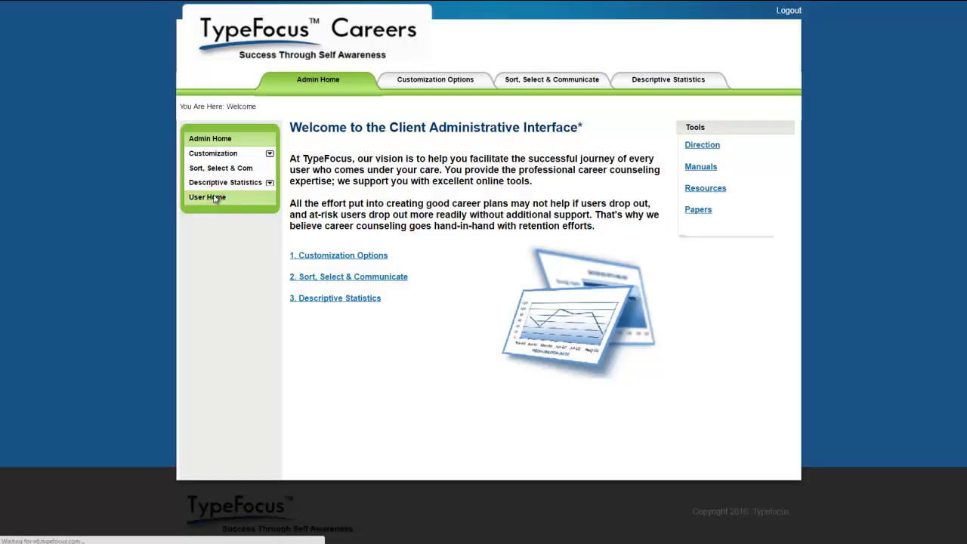
Step: Switch from Admin Home to the student User Home listing completed assessments
{"action": "left_click", "coordinate": [207, 197]}
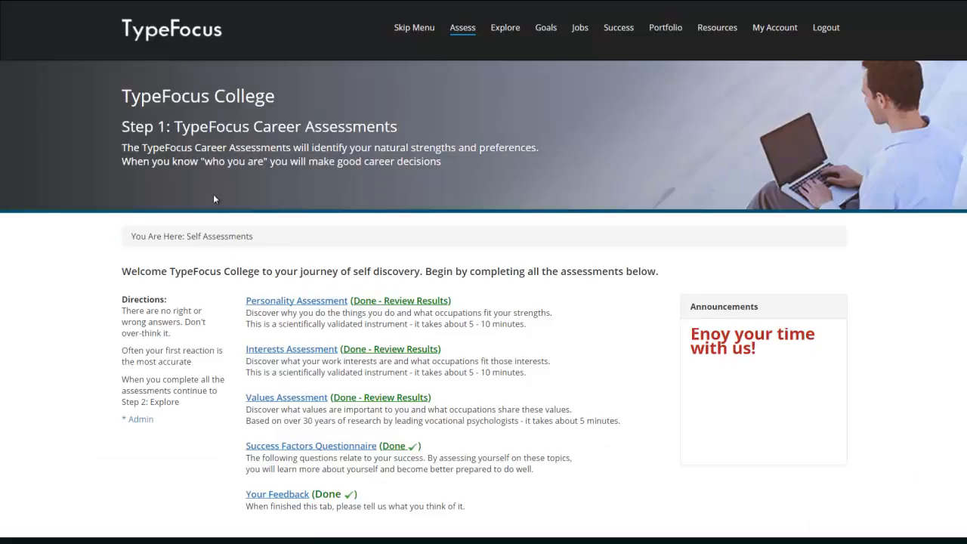